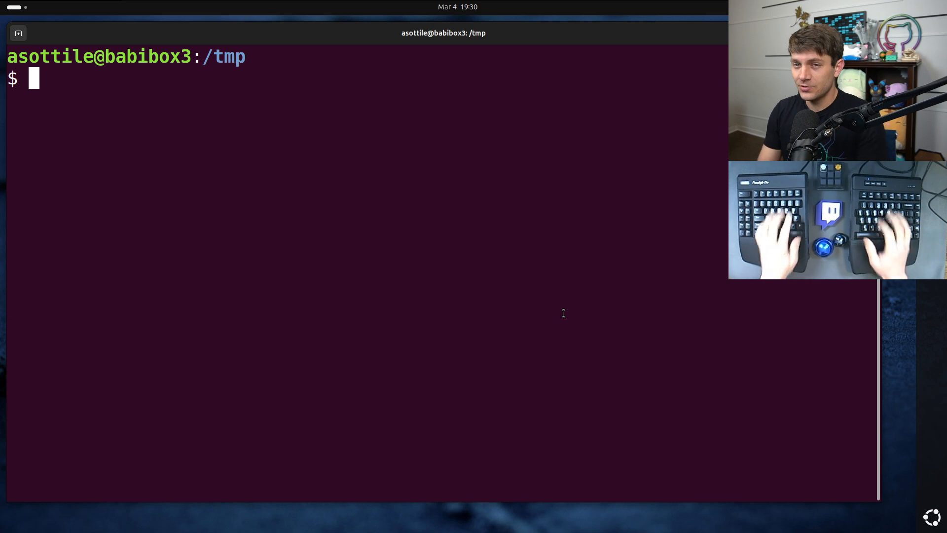
Step: Clone the typing-puzzles repository from GitHub and change into its directory
{"action": "type", "text": "git clone git"}
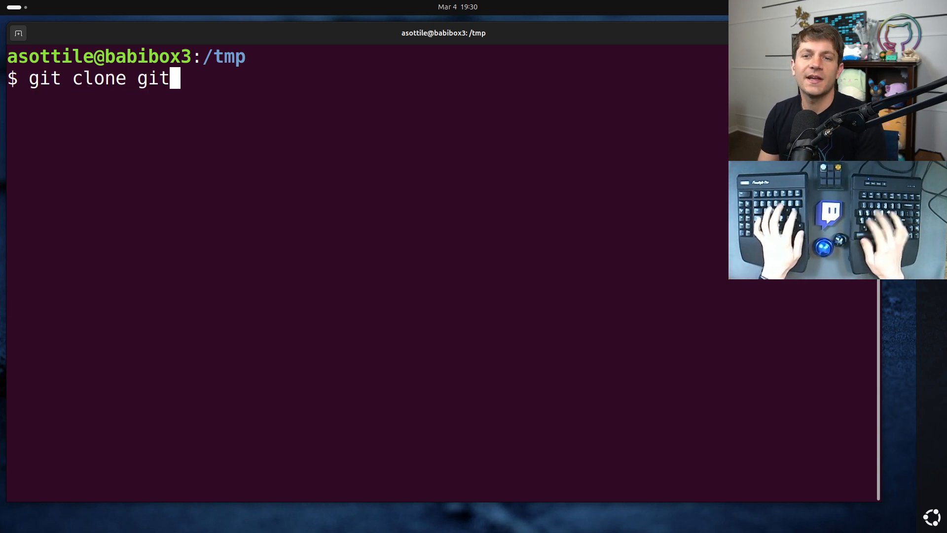
{"action": "type", "text": "@github.com:antho"}
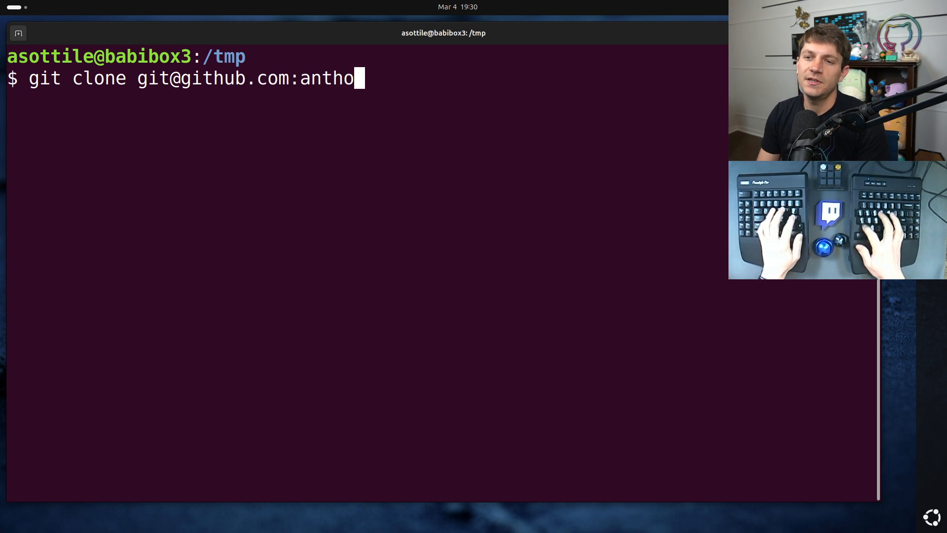
{"action": "type", "text": "nywritescode/typing-puzzles"}
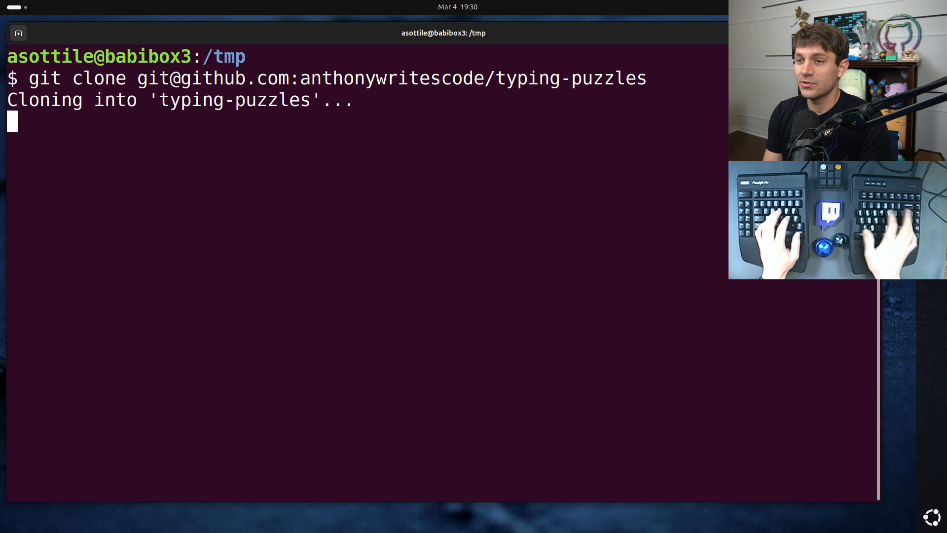
{"action": "type", "text": "cd typing-puzzles/"}
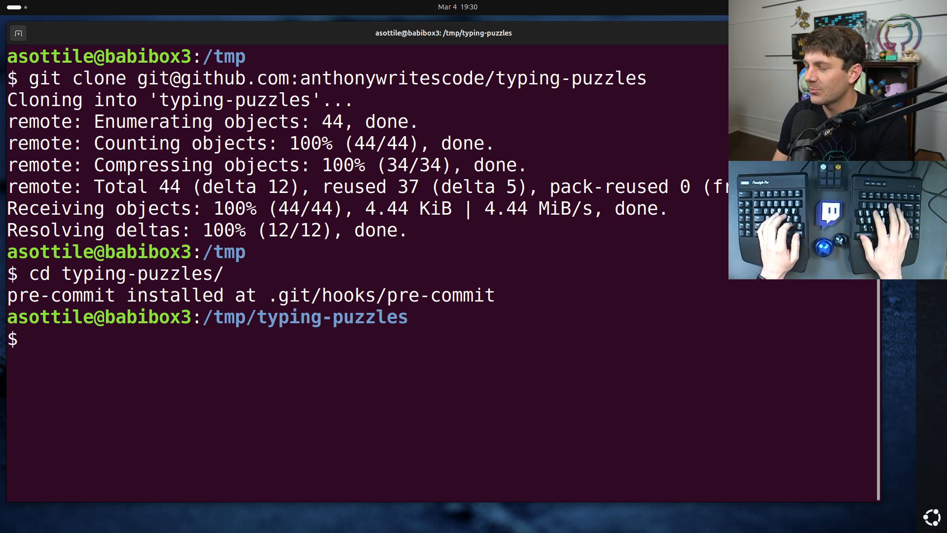
Step: Create a python virtualenv with mypy, move into puzzles/003, list it and open t.py in babi
{"action": "type", "text": "virtualenv ve"}
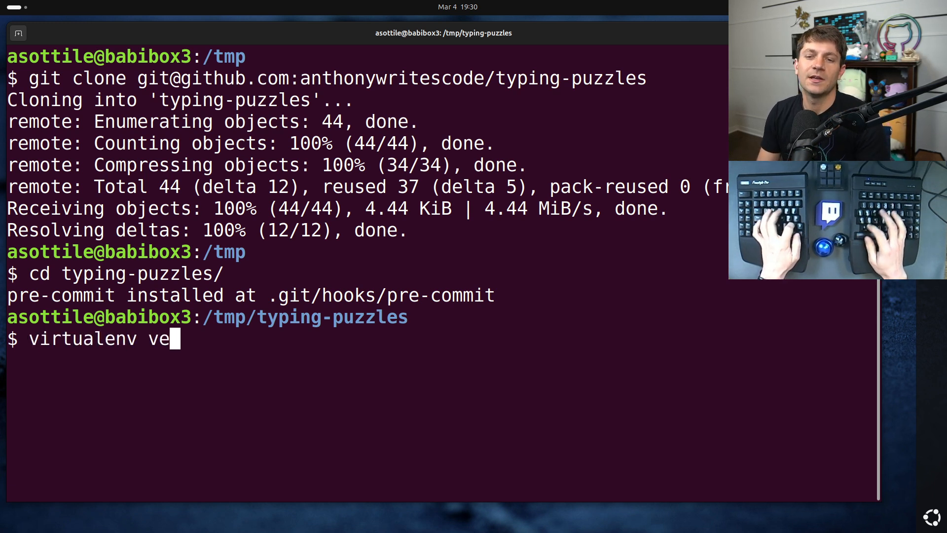
{"action": "type", "text": "nv -ppytho"}
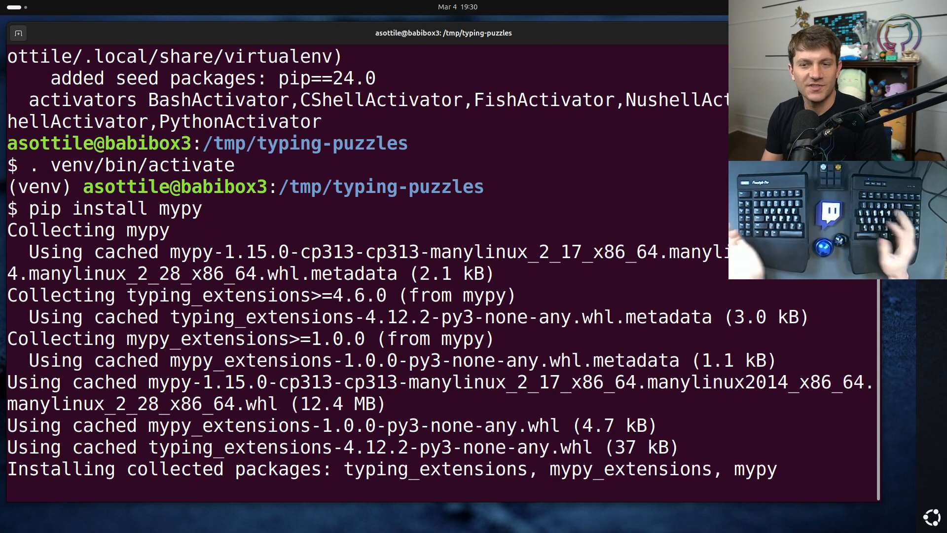
{"action": "type", "text": "cd p"}
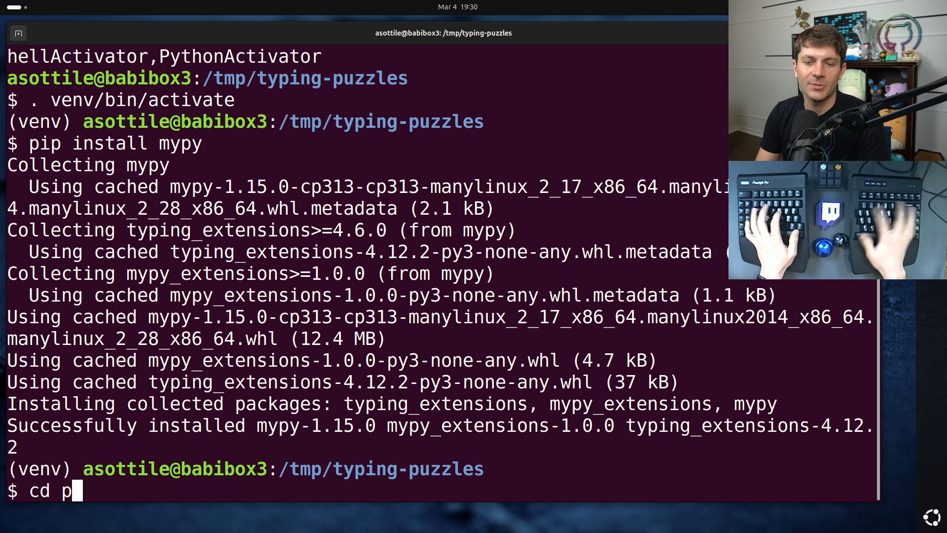
{"action": "type", "text": "uzzles/003/"}
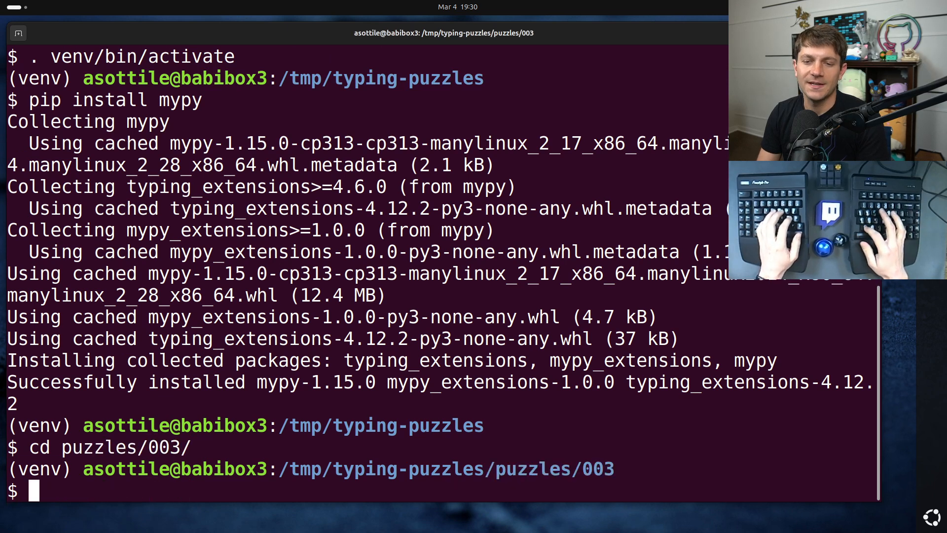
{"action": "type", "text": "ls"}
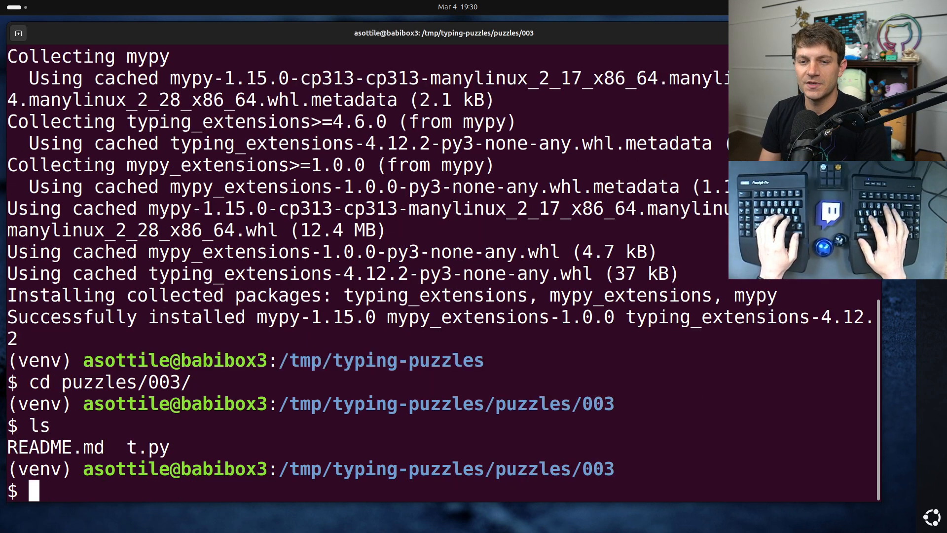
{"action": "type", "text": "babi t.py"}
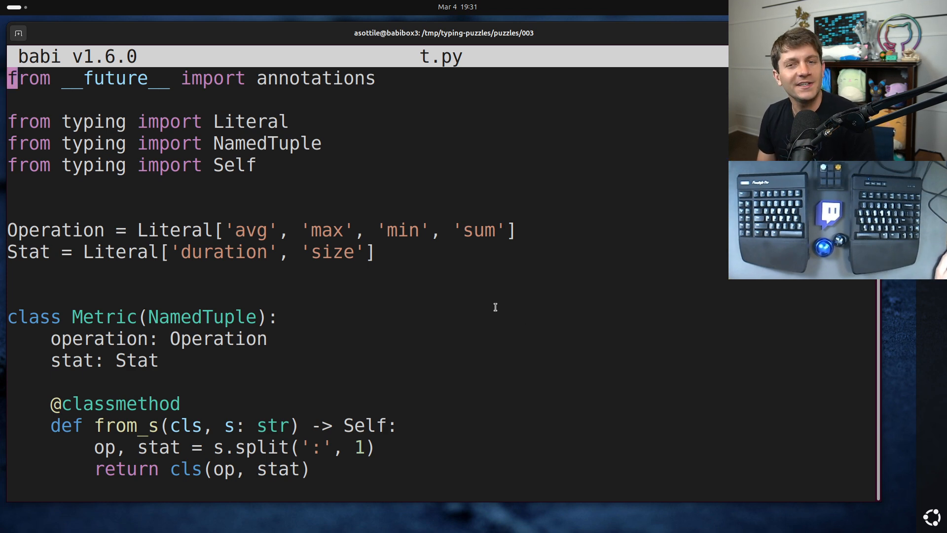
{"action": "mouse_move", "coordinate": [514, 288]}
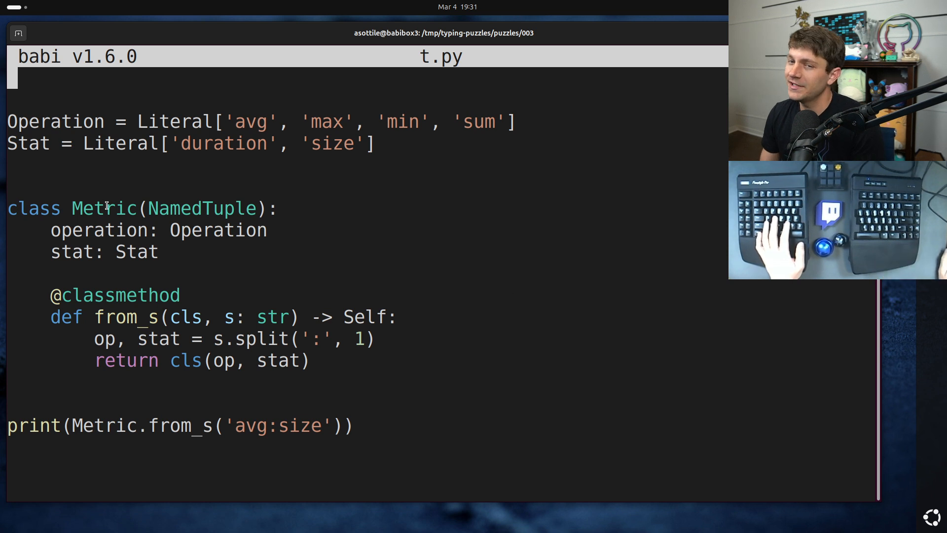
{"action": "double_click", "coordinate": [103, 207]}
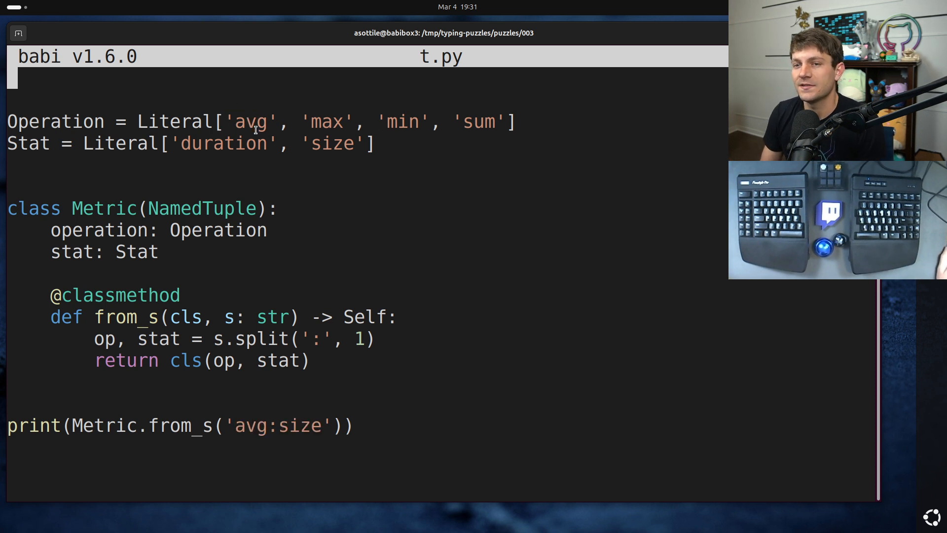
{"action": "double_click", "coordinate": [333, 144]}
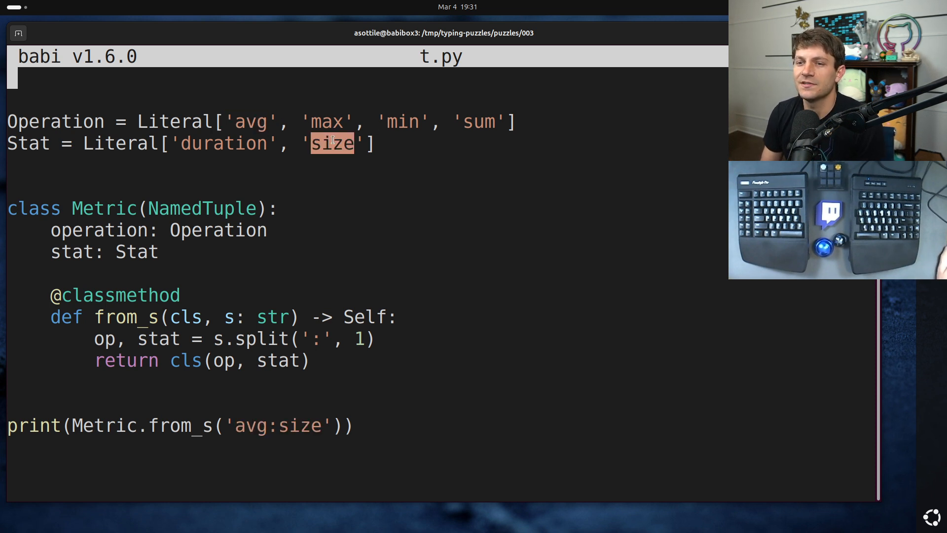
{"action": "mouse_move", "coordinate": [391, 263]}
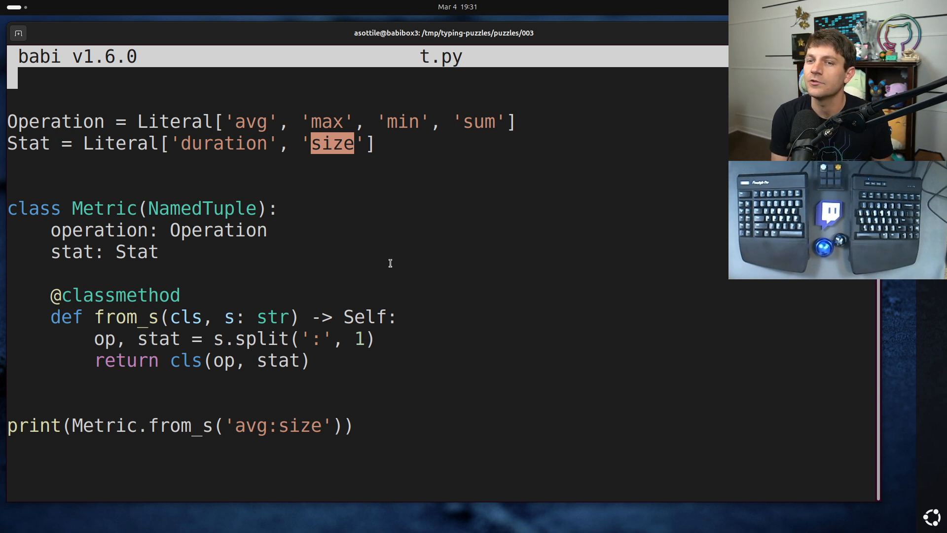
{"action": "left_click", "coordinate": [527, 122]}
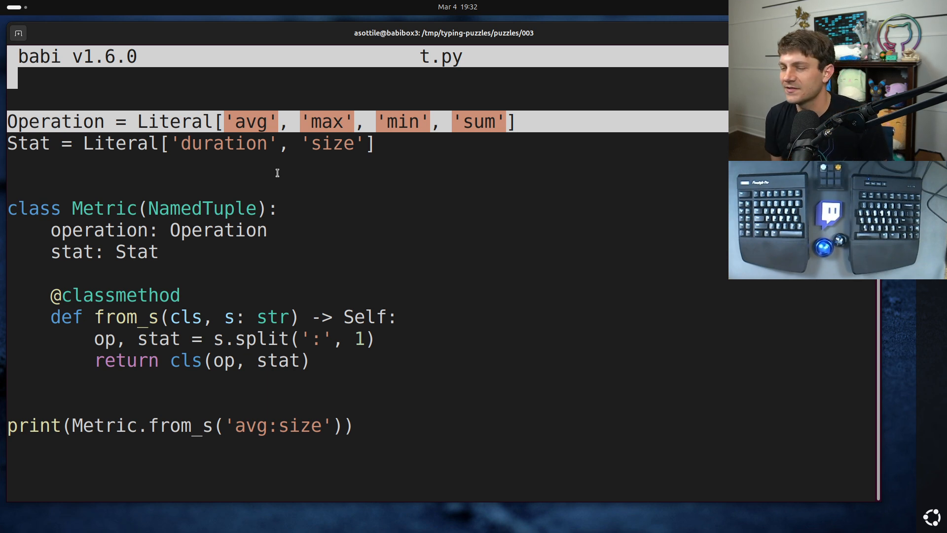
{"action": "mouse_move", "coordinate": [280, 173]}
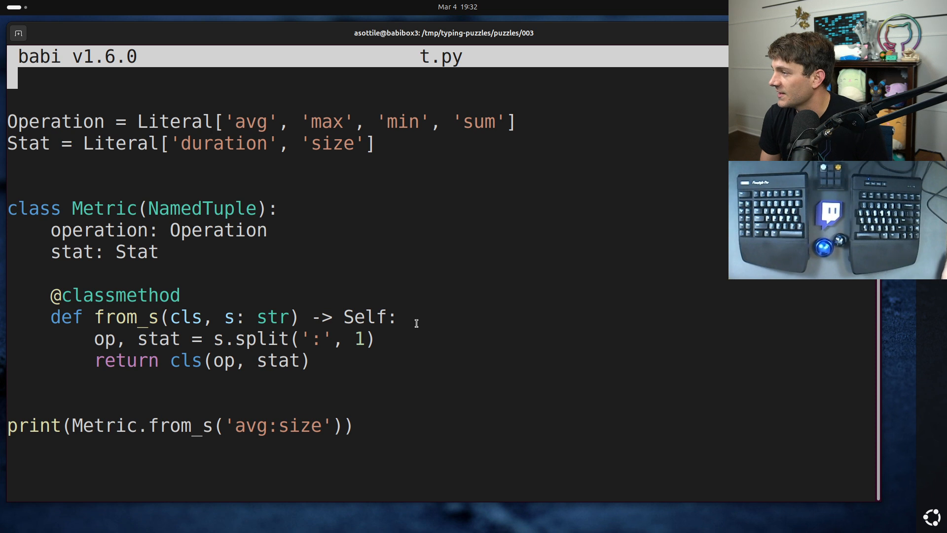
{"action": "double_click", "coordinate": [227, 361]}
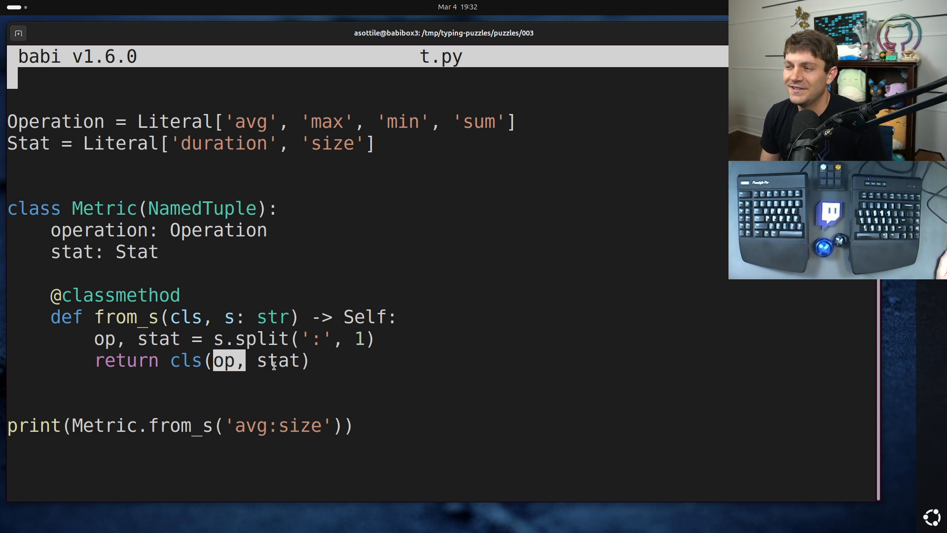
{"action": "double_click", "coordinate": [277, 362]}
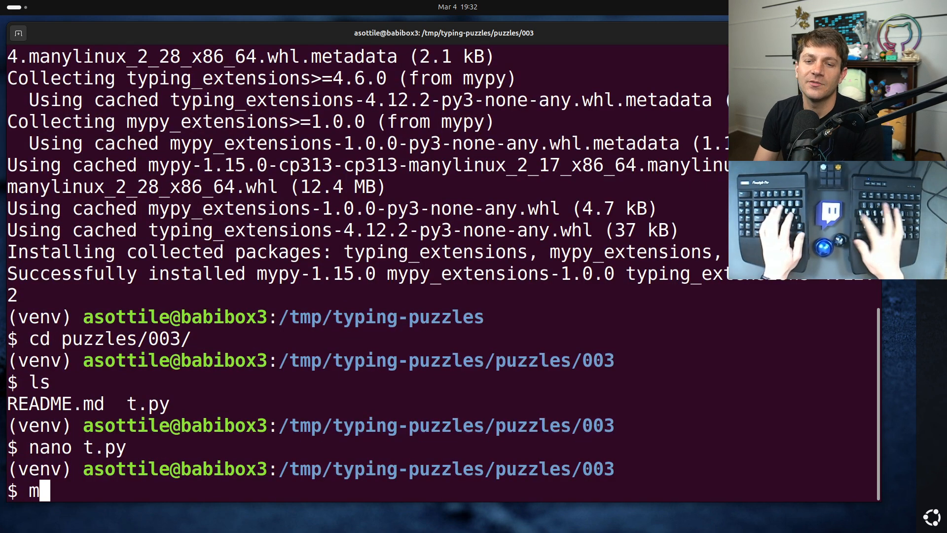
Step: Run mypy on t.py and review the two arg-type errors reported for Metric on line 19
{"action": "type", "text": "ypy t.py"}
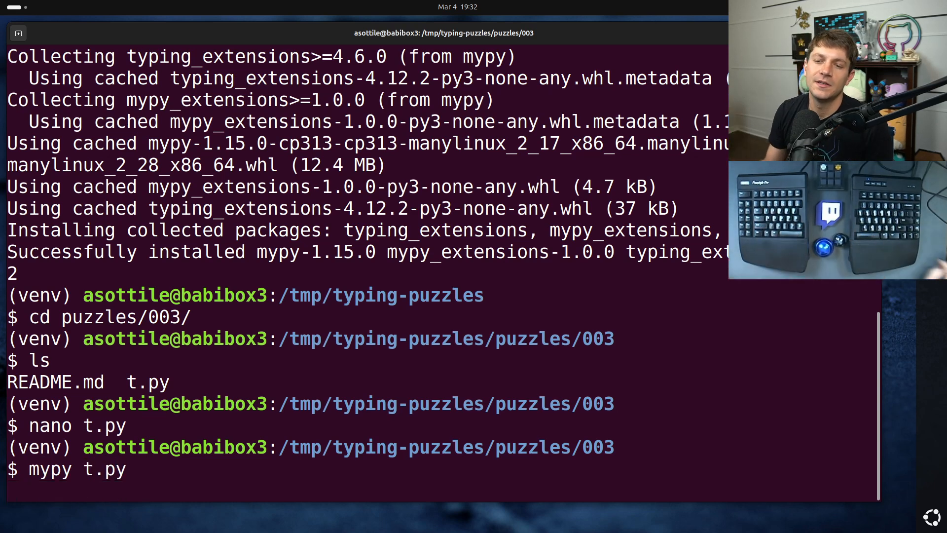
{"action": "key", "text": "Return"}
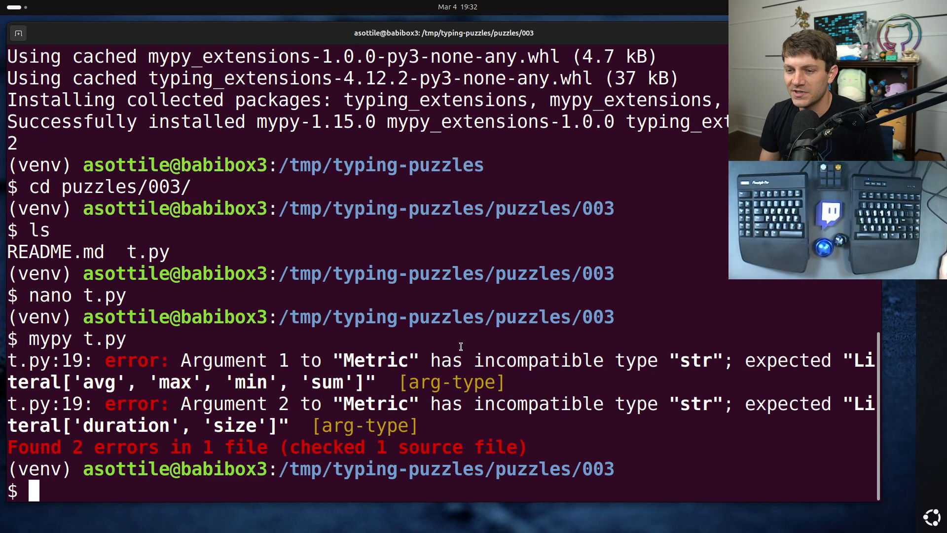
{"action": "double_click", "coordinate": [696, 360]}
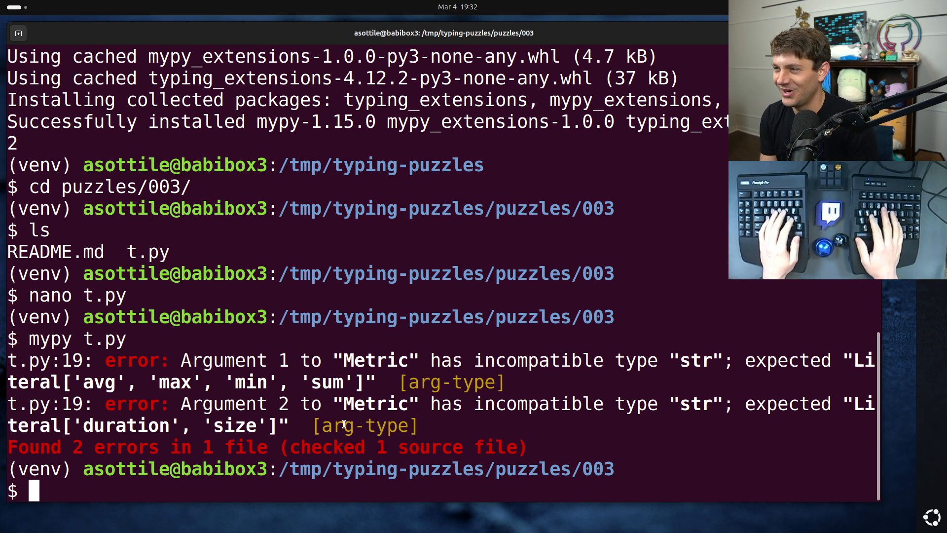
Step: Open the puzzle's README.md in babi
{"action": "type", "text": "babi"}
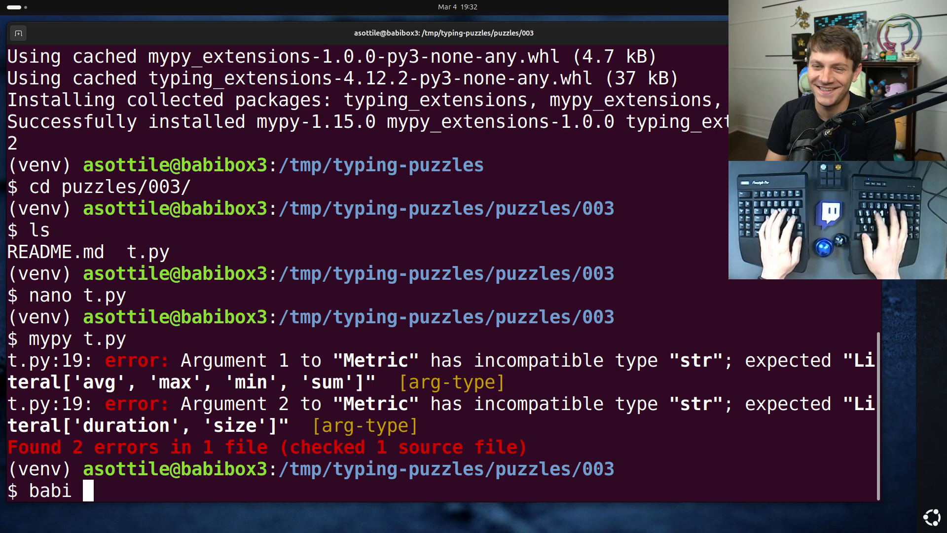
{"action": "type", "text": "README.md"}
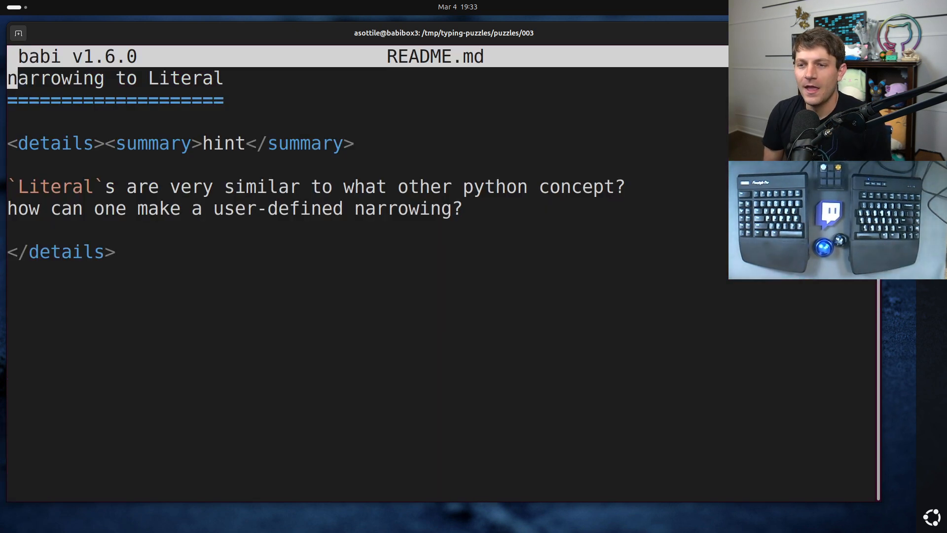
{"action": "double_click", "coordinate": [262, 187]}
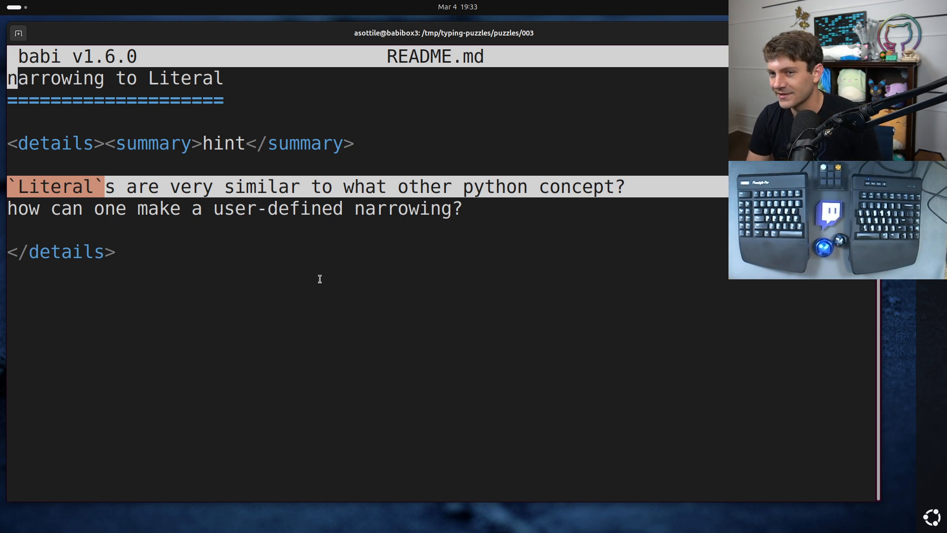
{"action": "mouse_move", "coordinate": [325, 194]}
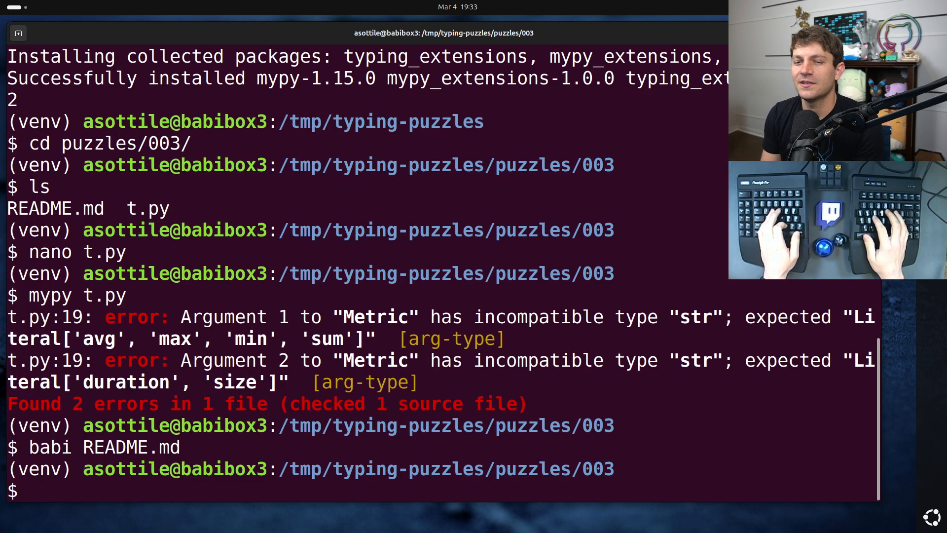
Step: Copy t.py to a new solution_enum.py to work on
{"action": "type", "text": "cp t.py s"}
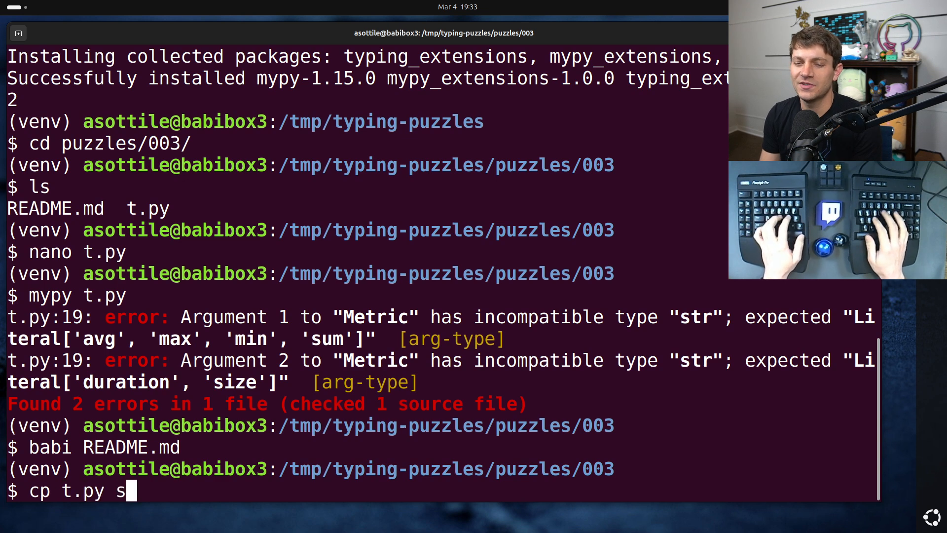
{"action": "type", "text": "olution_enum"}
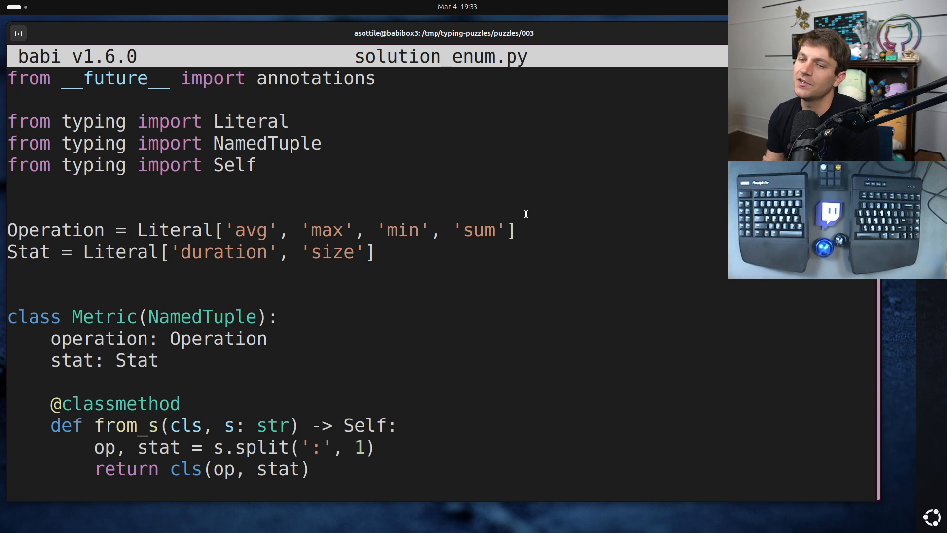
{"action": "mouse_move", "coordinate": [329, 230]}
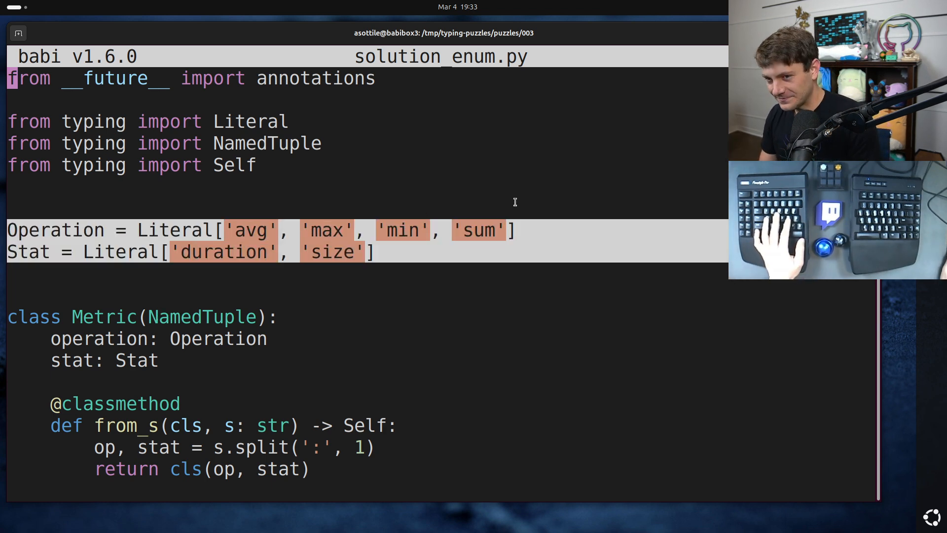
Step: Add 'import enum' below the __future__ import and save solution_enum.py
{"action": "key", "text": "Enter"}
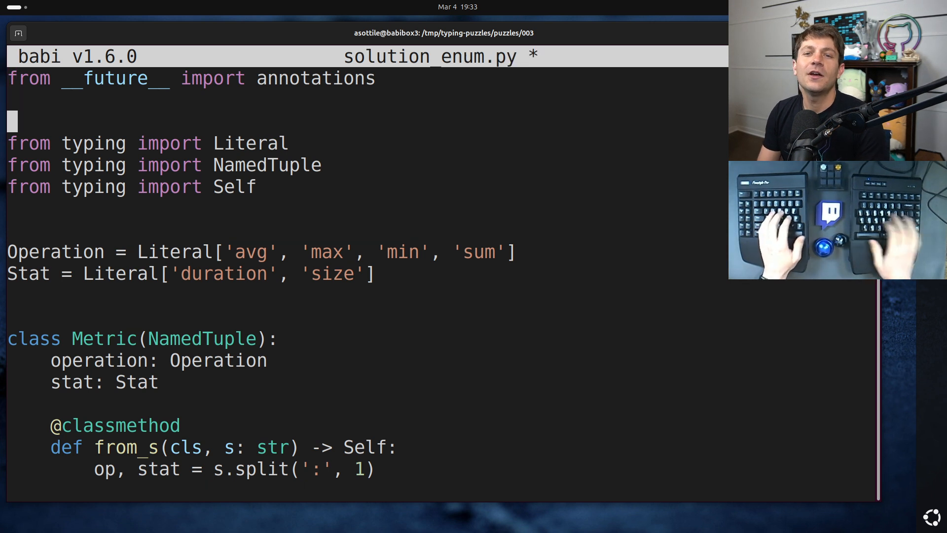
{"action": "type", "text": "import enum"}
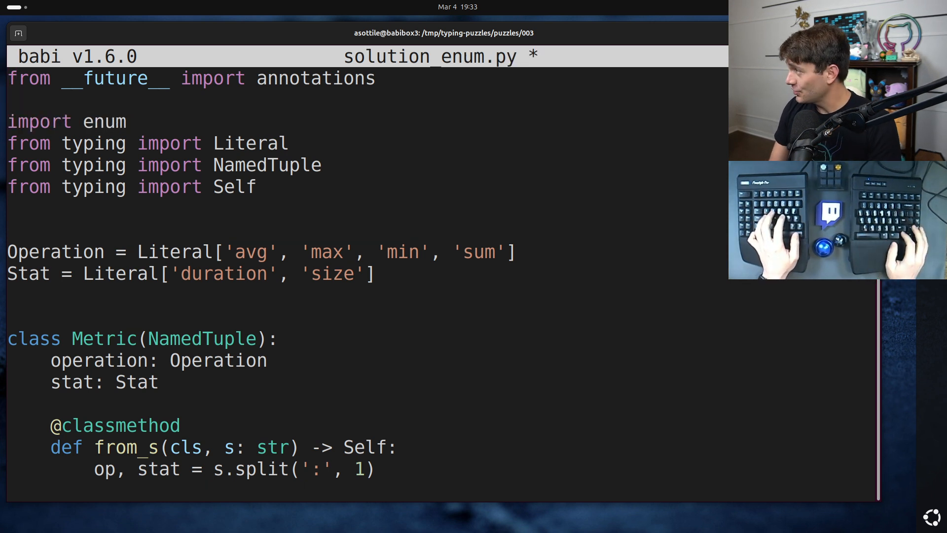
{"action": "key", "text": "ctrl+s"}
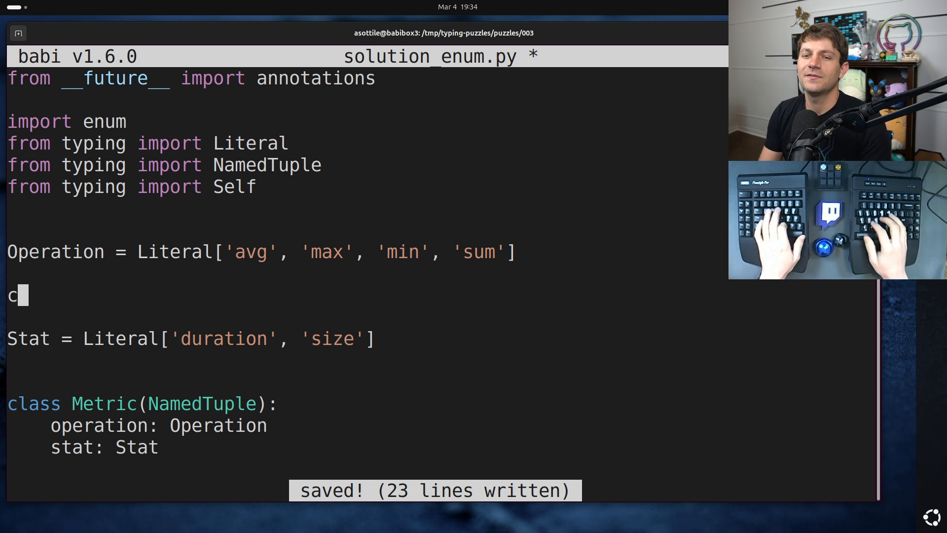
Step: Define class EOperation(enum.StrEnum) with members AVG, MAX, MIN, SUM and save
{"action": "type", "text": "lass"}
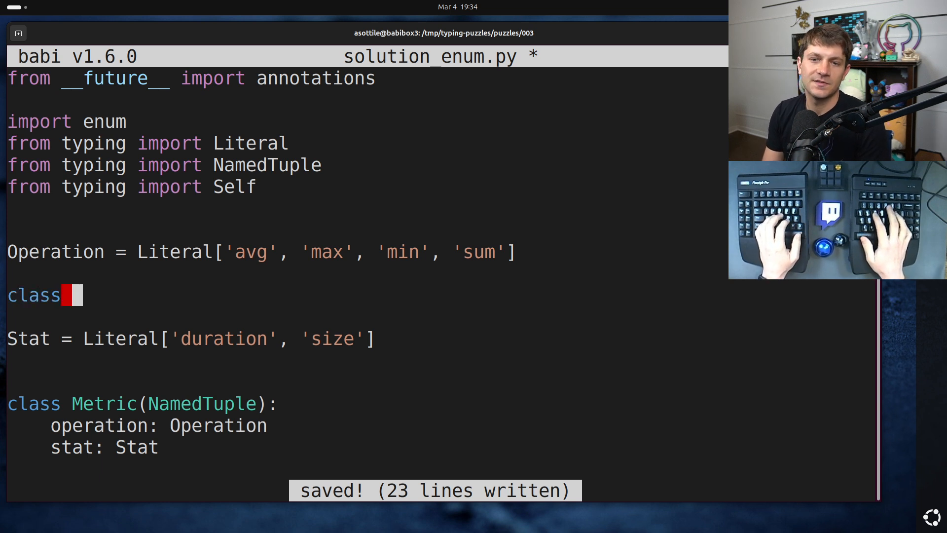
{"action": "type", "text": "EOper"}
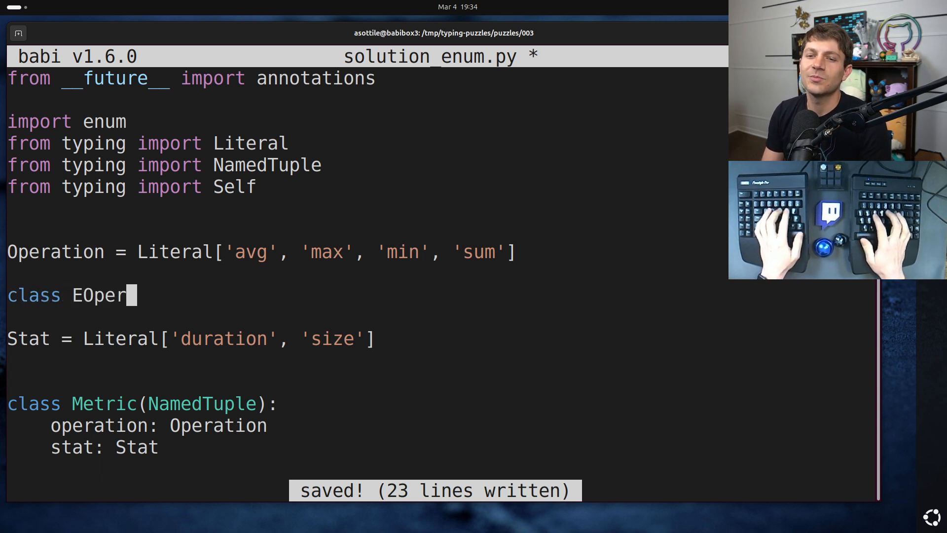
{"action": "type", "text": "ation(e"}
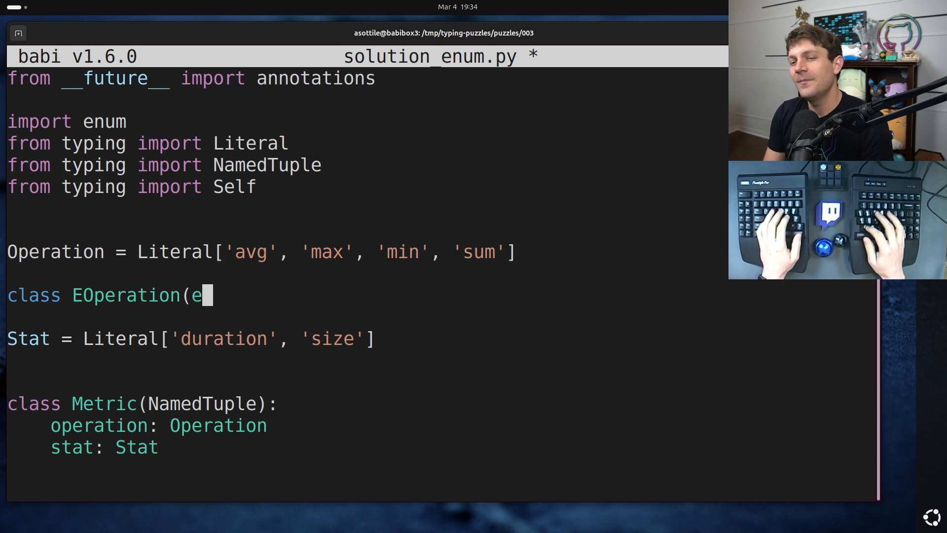
{"action": "type", "text": "num.Str"}
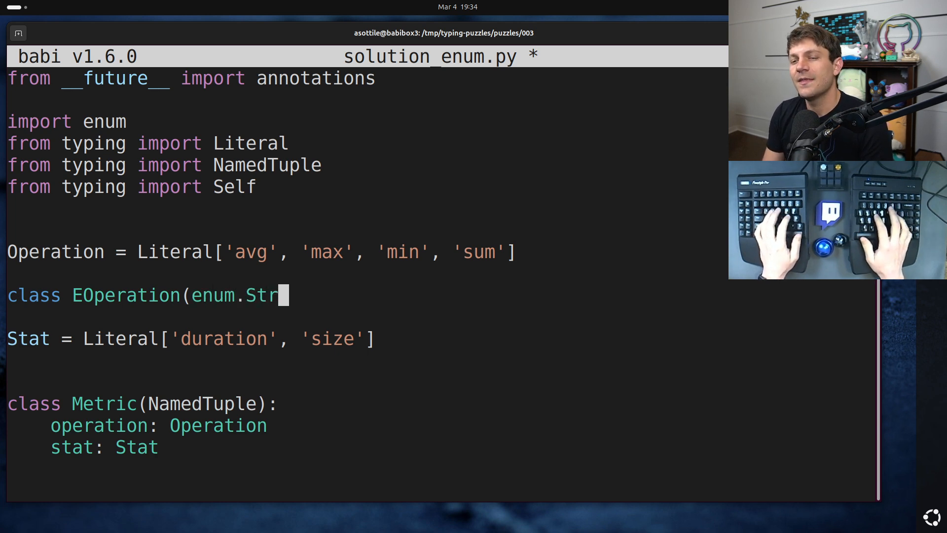
{"action": "type", "text": "Enum):"}
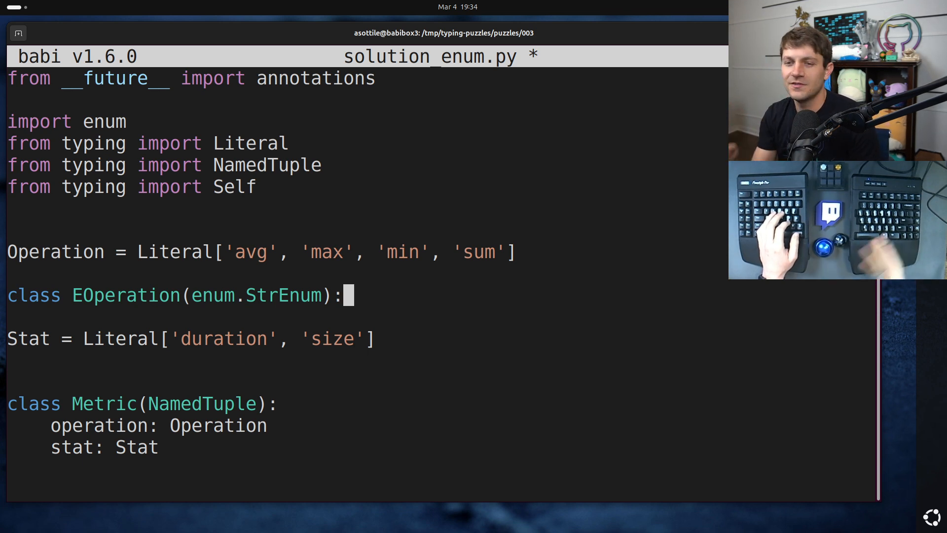
{"action": "key", "text": "Enter"}
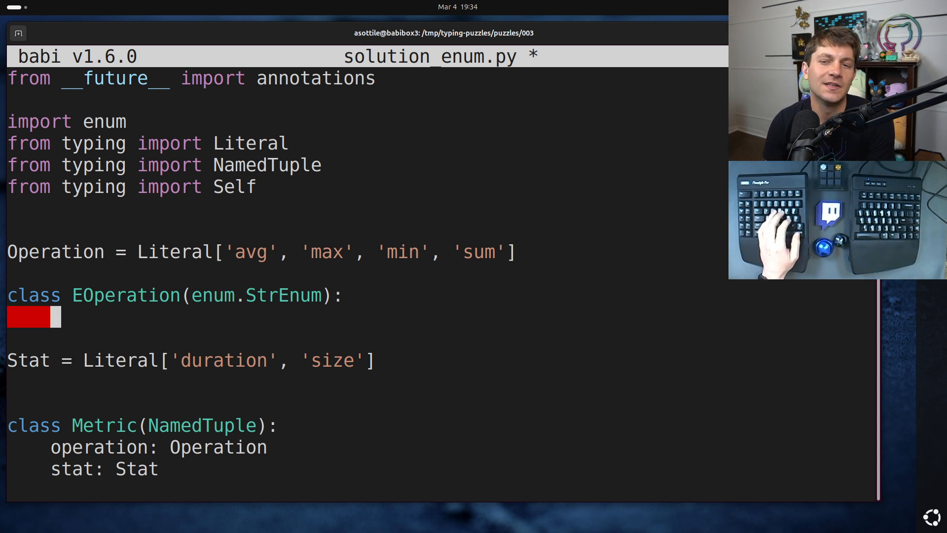
{"action": "type", "text": "AVG"}
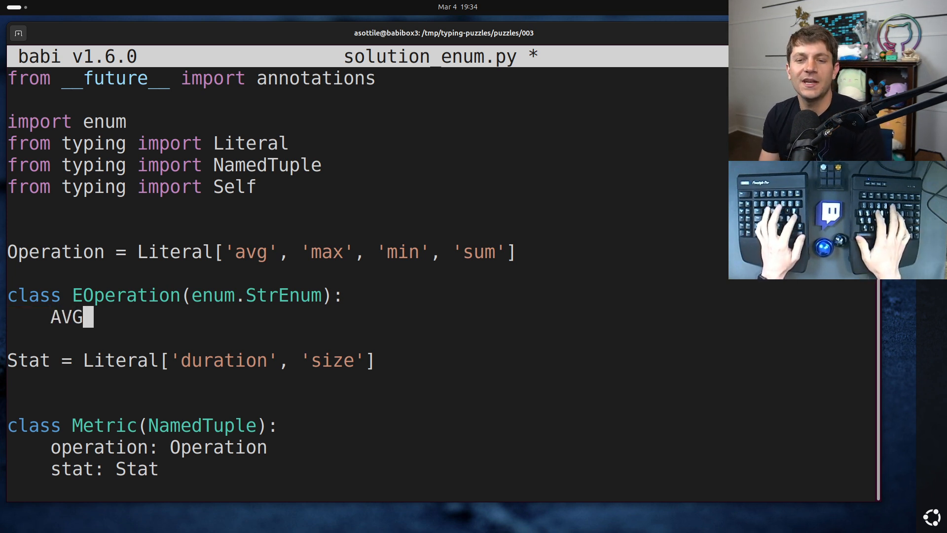
{"action": "type", "text": "= 'avg"}
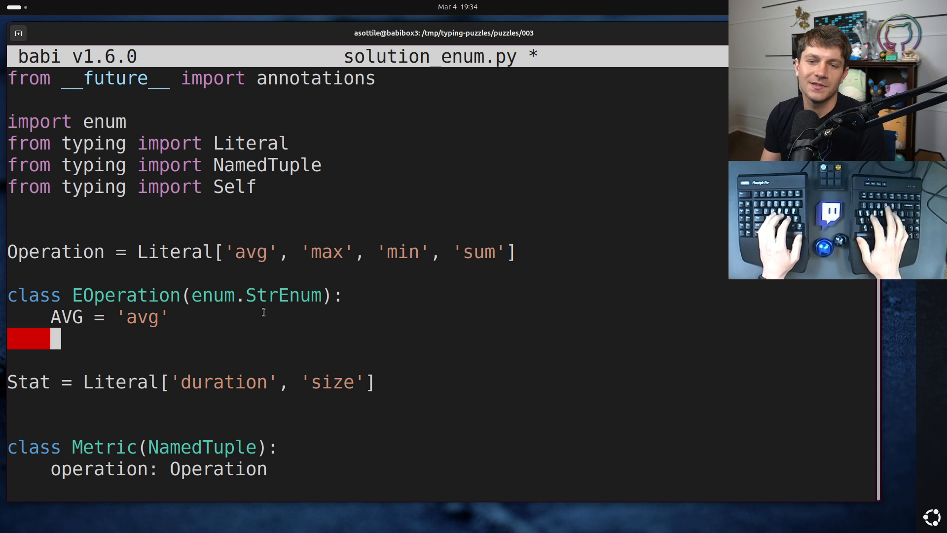
{"action": "type", "text": "MAX = 'max'"}
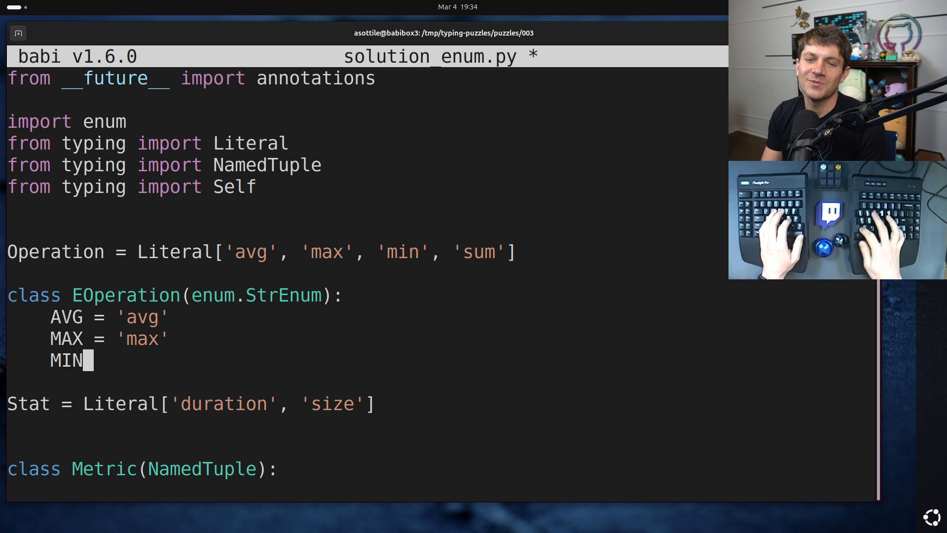
{"action": "type", "text": "= 'min'"}
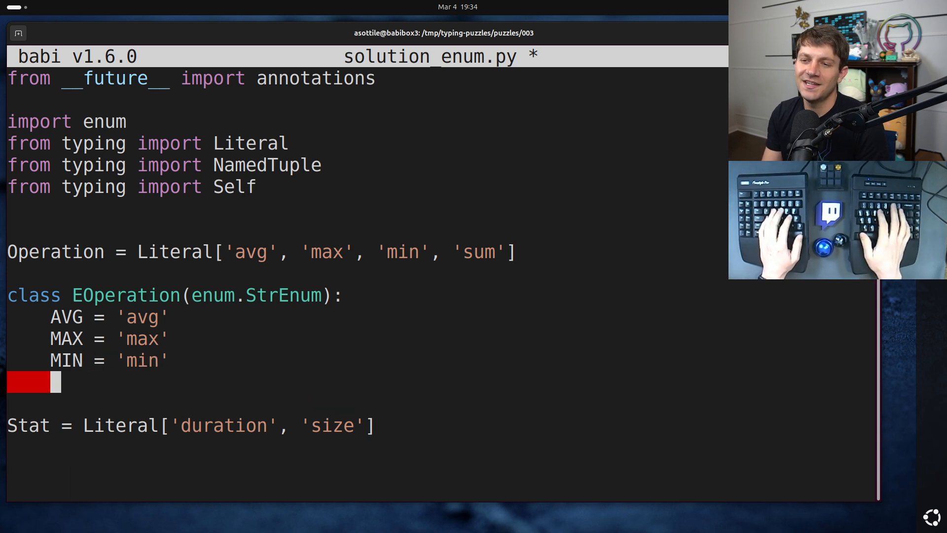
{"action": "type", "text": "SUM = 'su"}
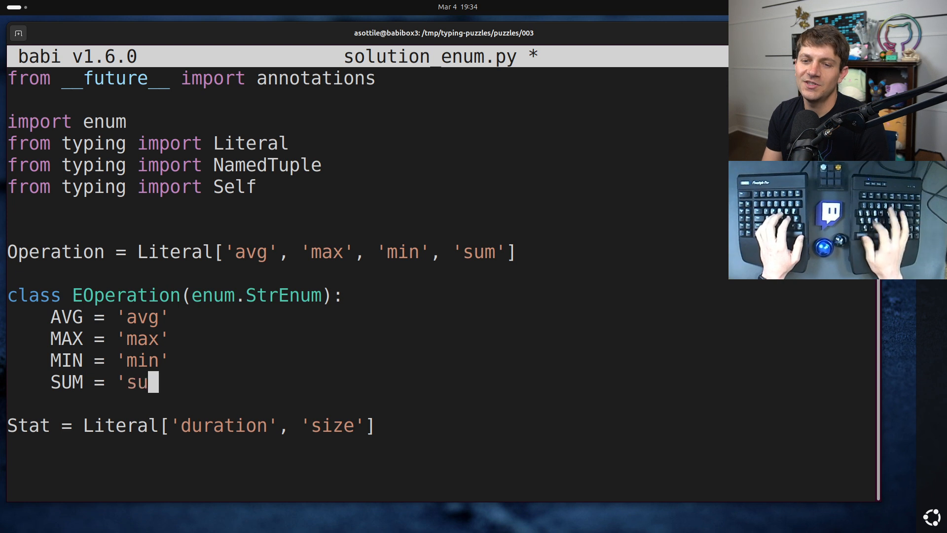
{"action": "type", "text": "m'"}
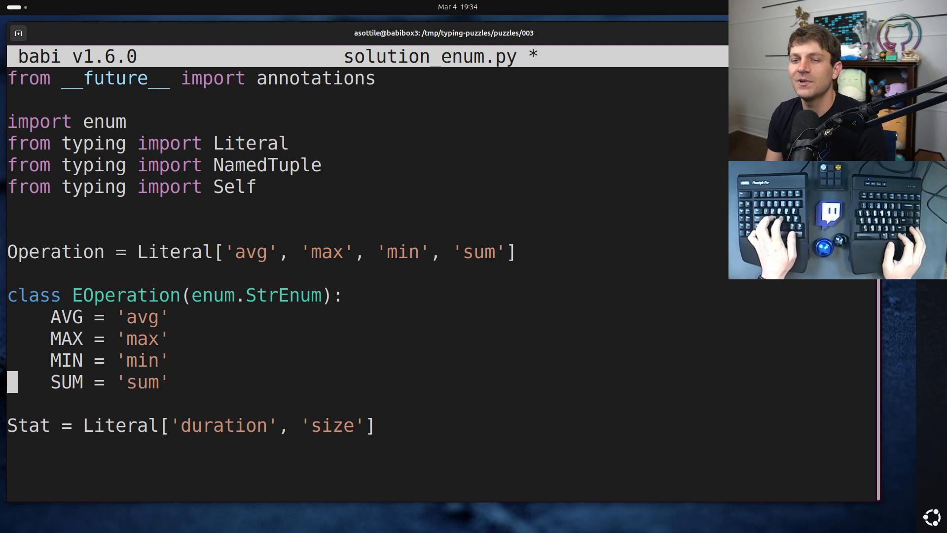
{"action": "key", "text": "ctrl+s"}
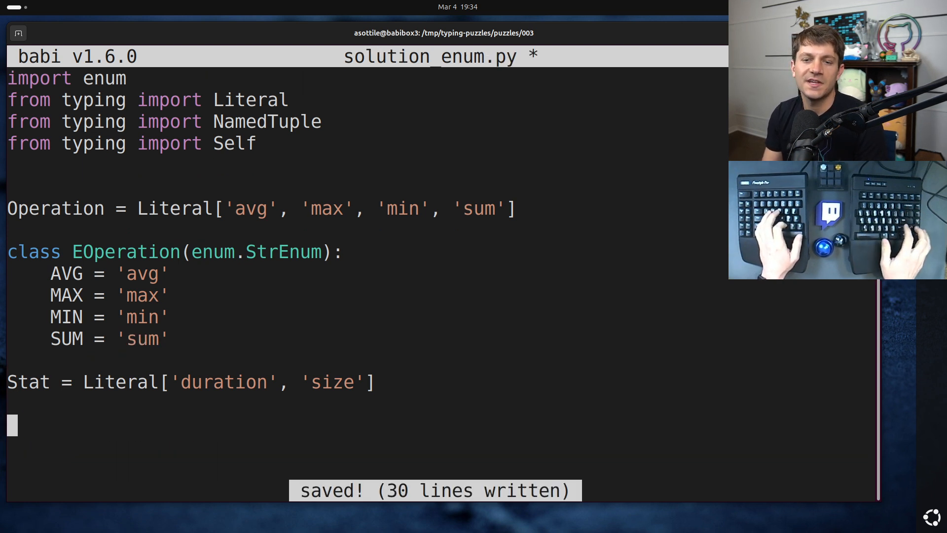
Step: Define class EStat(enum.StrEnum) with members DURATION='duration' and SIZE='size'
{"action": "type", "text": "class EStat(e"}
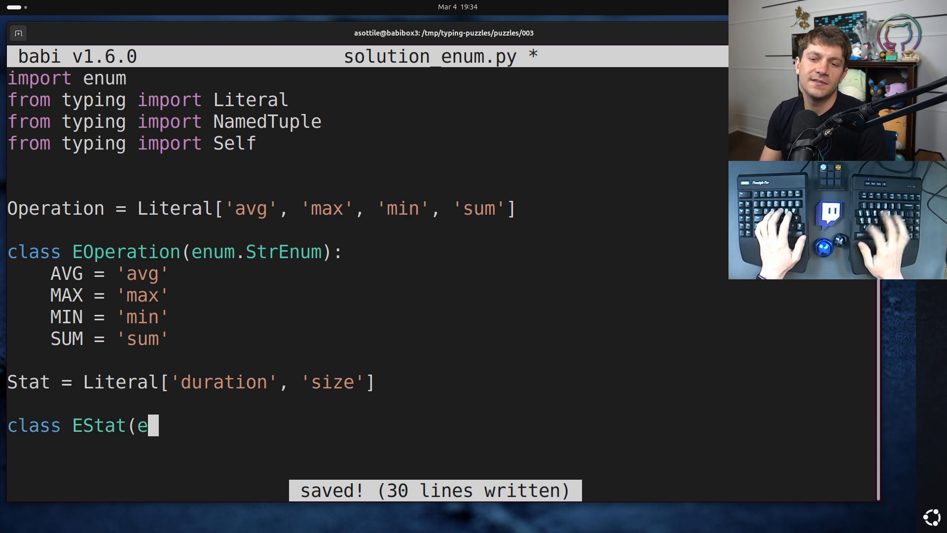
{"action": "type", "text": "num.S"}
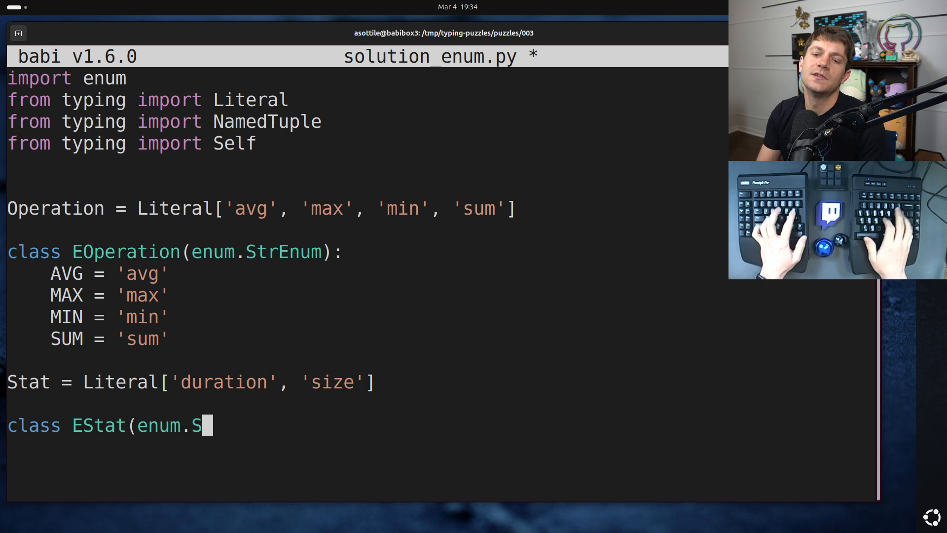
{"action": "type", "text": "trEnum):"}
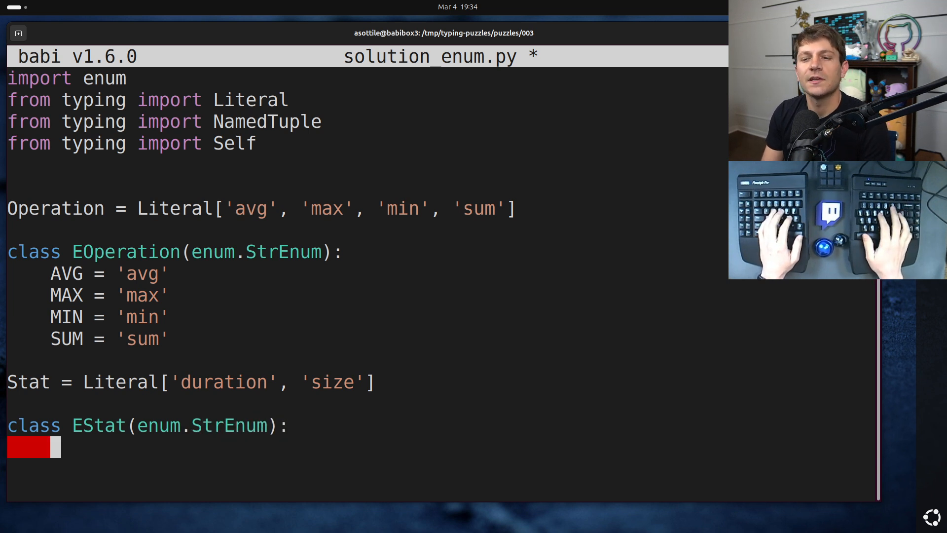
{"action": "type", "text": "DURATION ="}
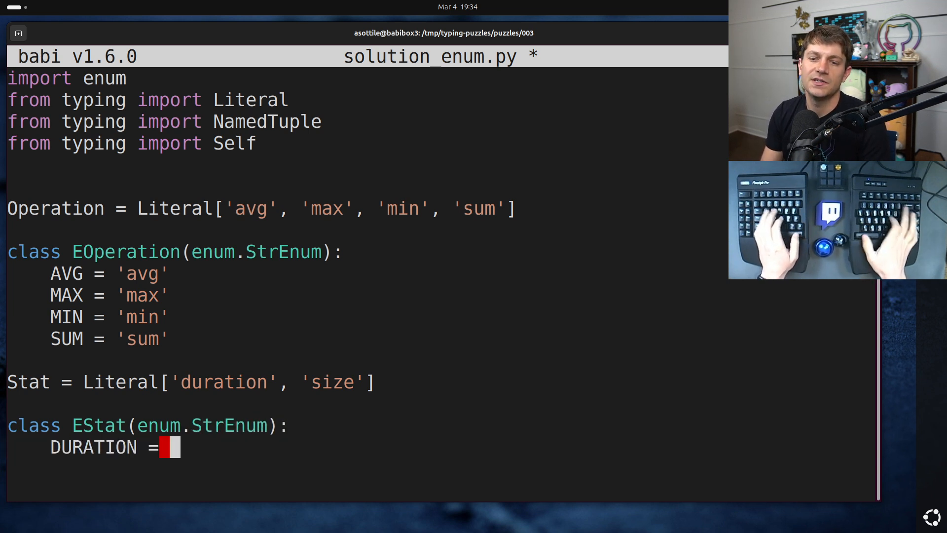
{"action": "type", "text": "'duration'"}
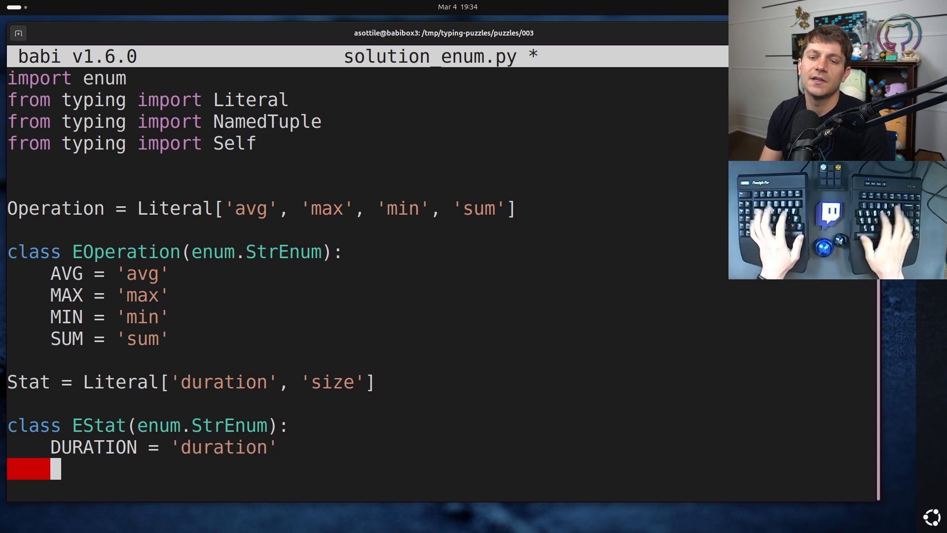
{"action": "type", "text": "SIZE = 'size"}
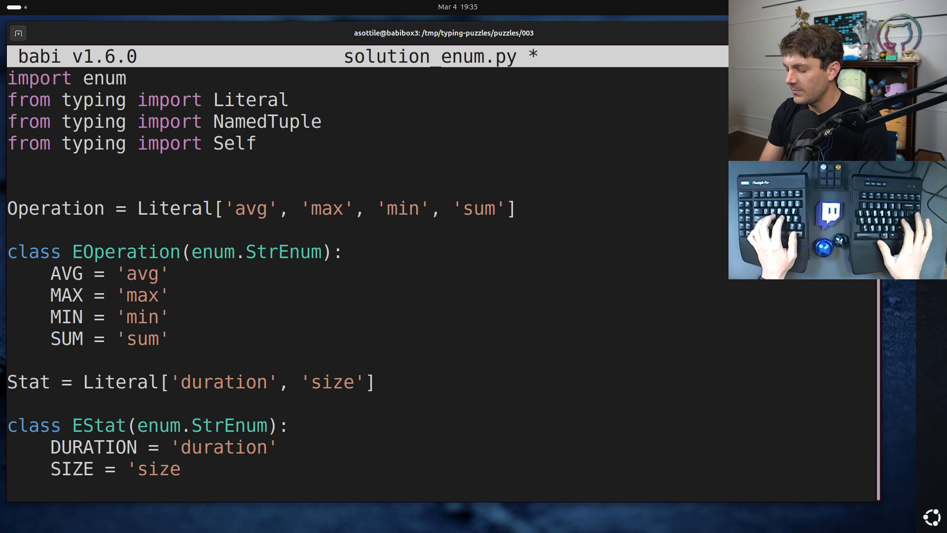
{"action": "type", "text": "'"}
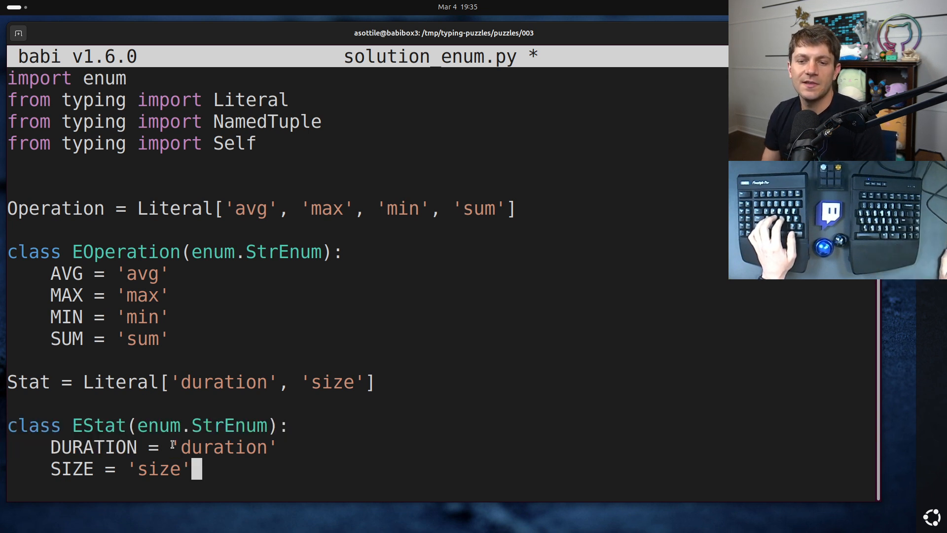
{"action": "mouse_move", "coordinate": [58, 456]}
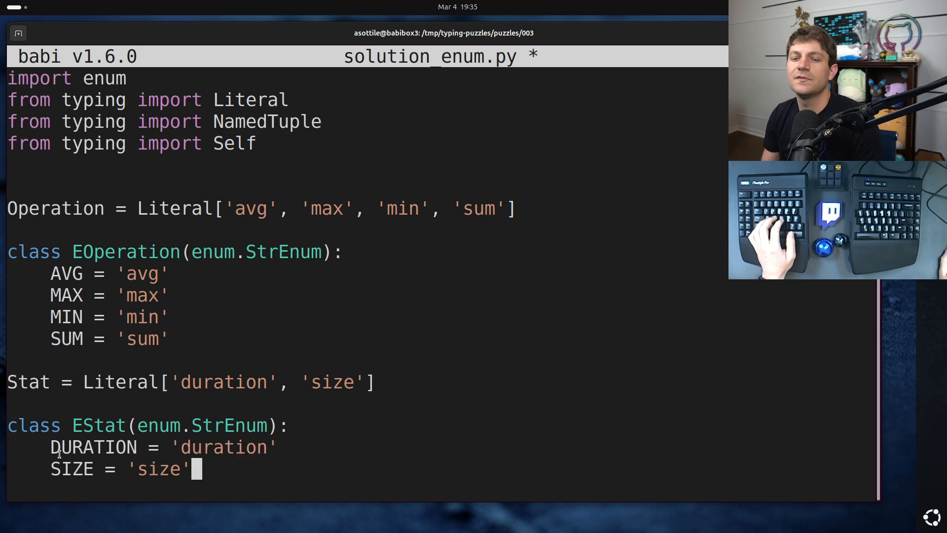
Step: Make from_s return cls(EOperation(op).value, EStat(stat).value) and leave the editor
{"action": "double_click", "coordinate": [93, 447]}
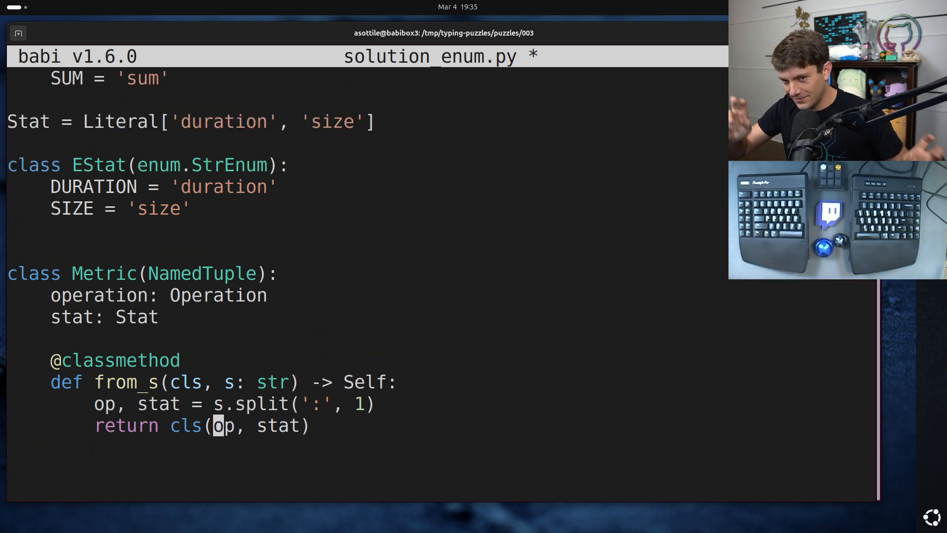
{"action": "type", "text": "EI"}
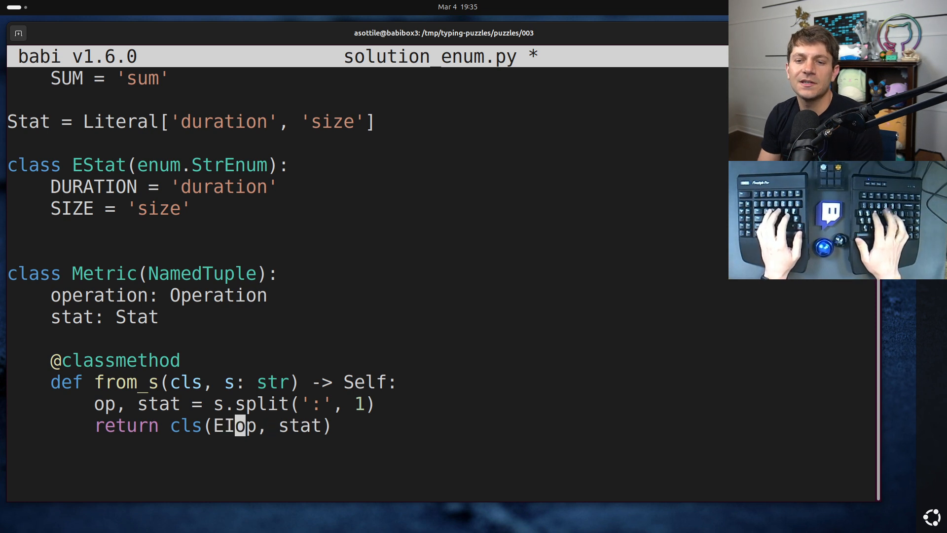
{"action": "type", "text": "Operation"}
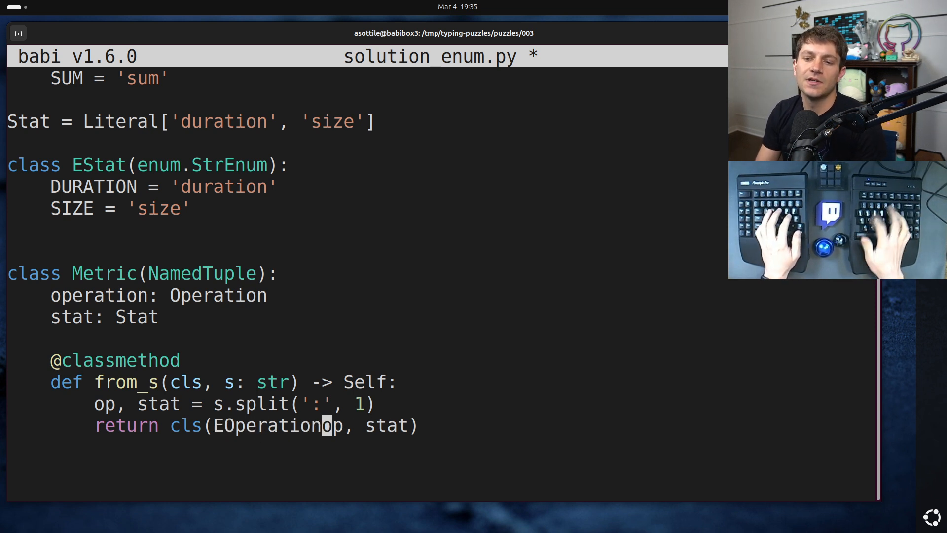
{"action": "type", "text": "(op).value"}
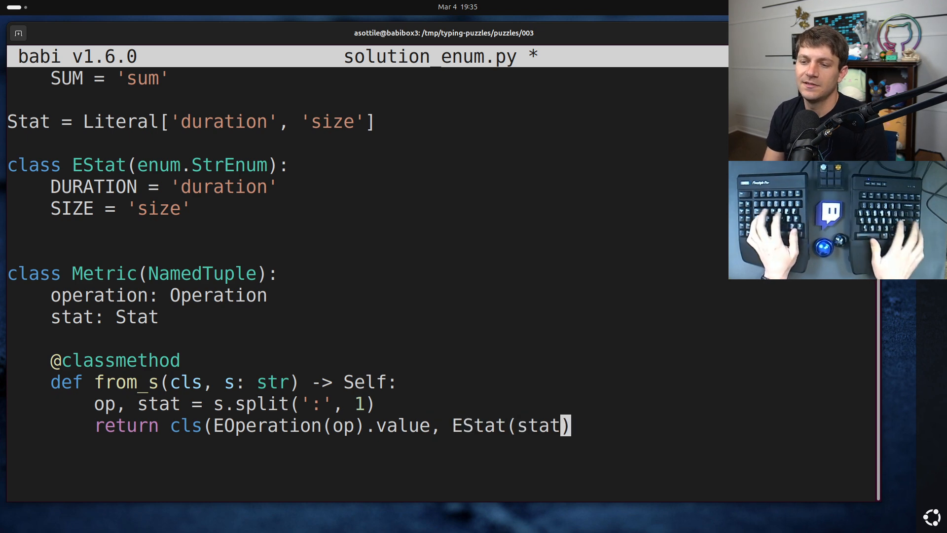
{"action": "type", "text": ".value)"}
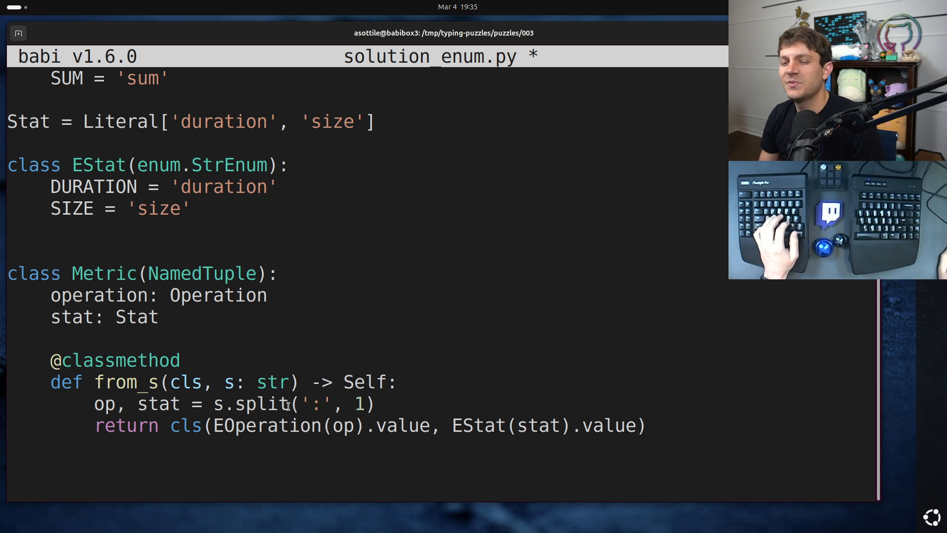
{"action": "double_click", "coordinate": [408, 425]}
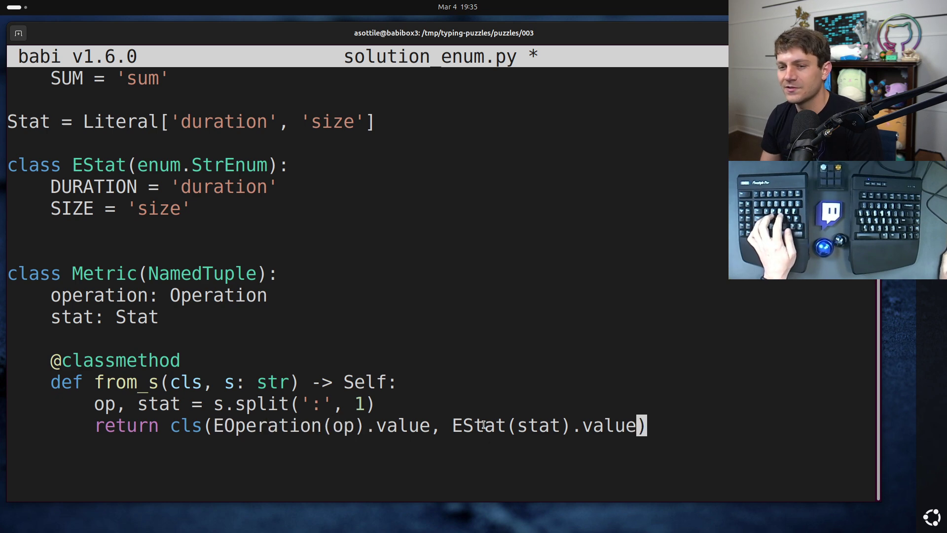
{"action": "key", "text": "ctrl+s"}
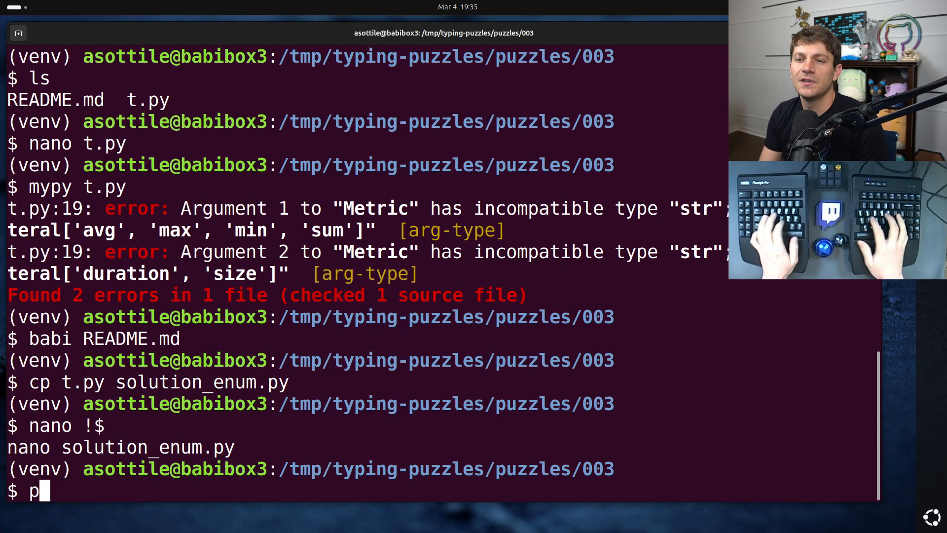
Step: Run python3 solution_enum.py, then confirm mypy and mypy --strict report no issues
{"action": "type", "text": "ython3 !$"}
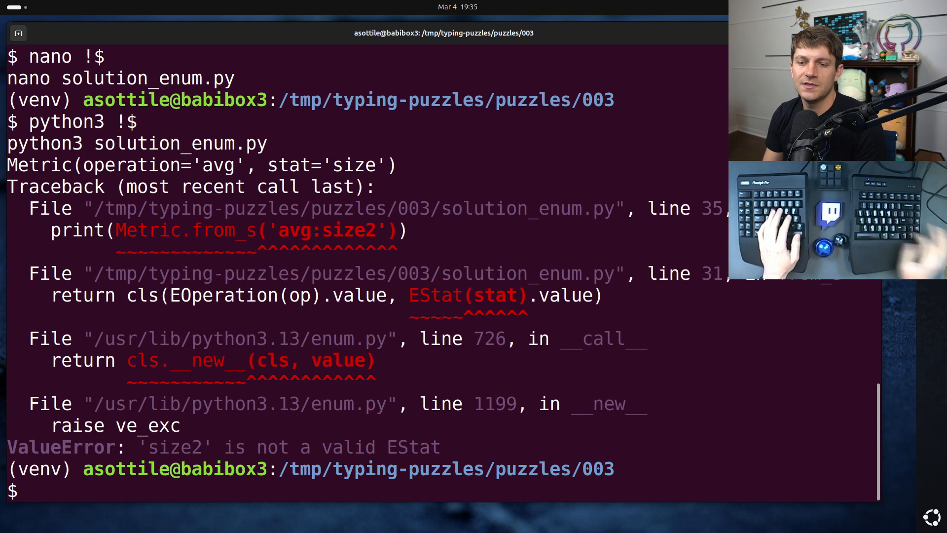
{"action": "type", "text": "python3 solution_enum.py"}
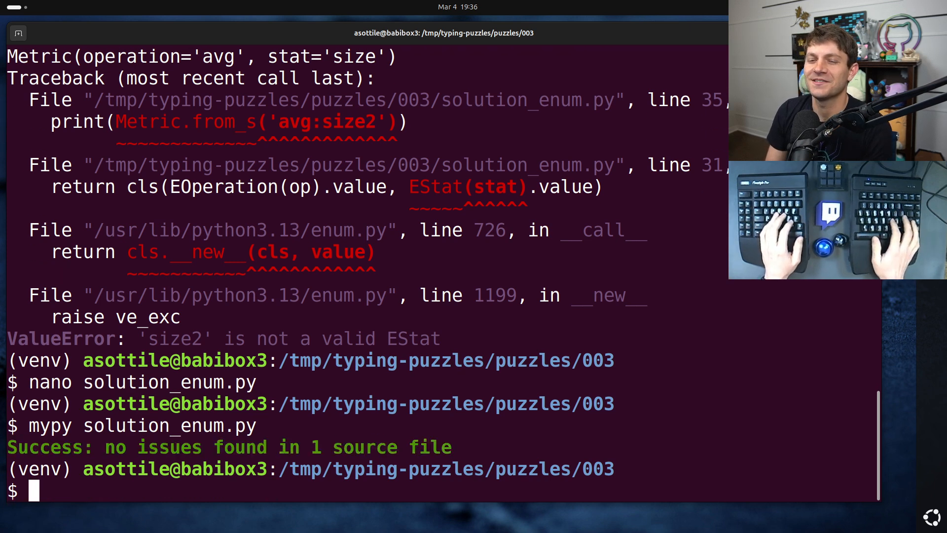
{"action": "type", "text": "mypy solution_enum.py --"}
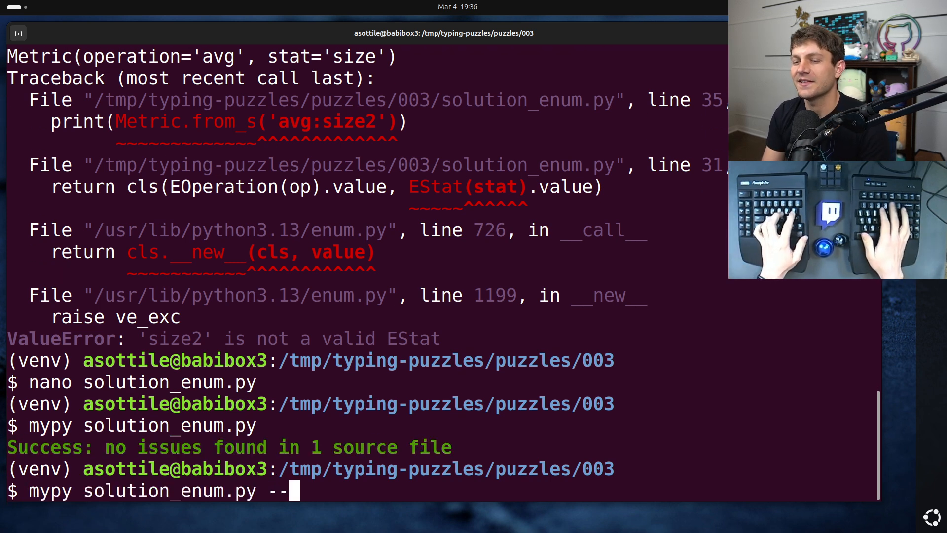
{"action": "type", "text": "strict"}
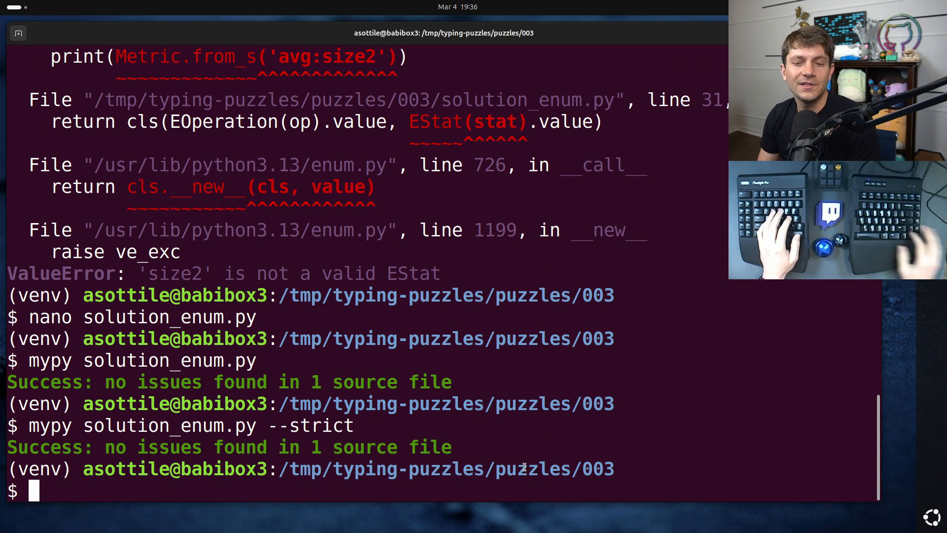
{"action": "key", "text": "Enter"}
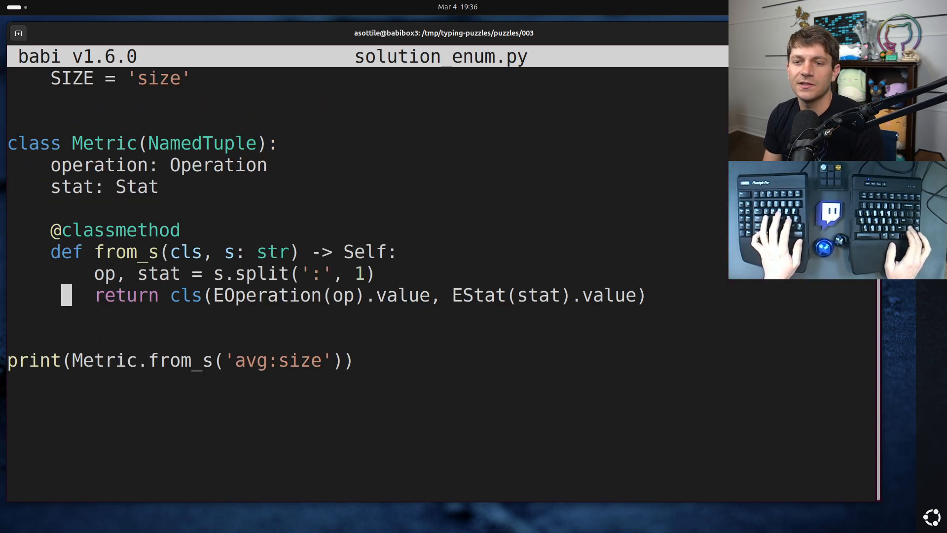
Step: Wrap EOperation(op).value in reveal_type( on the from_s return line and save
{"action": "type", "text": "reveal_type"}
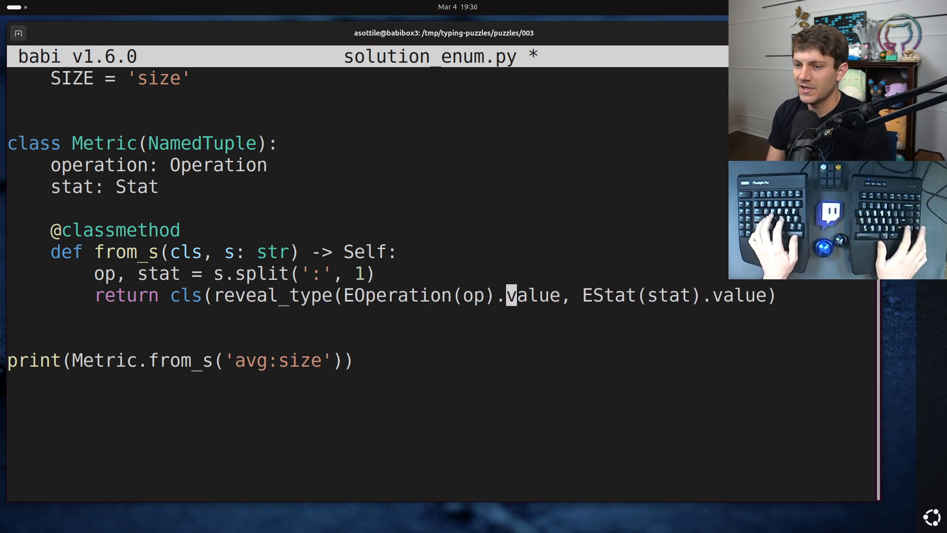
{"action": "key", "text": "ctrl+s"}
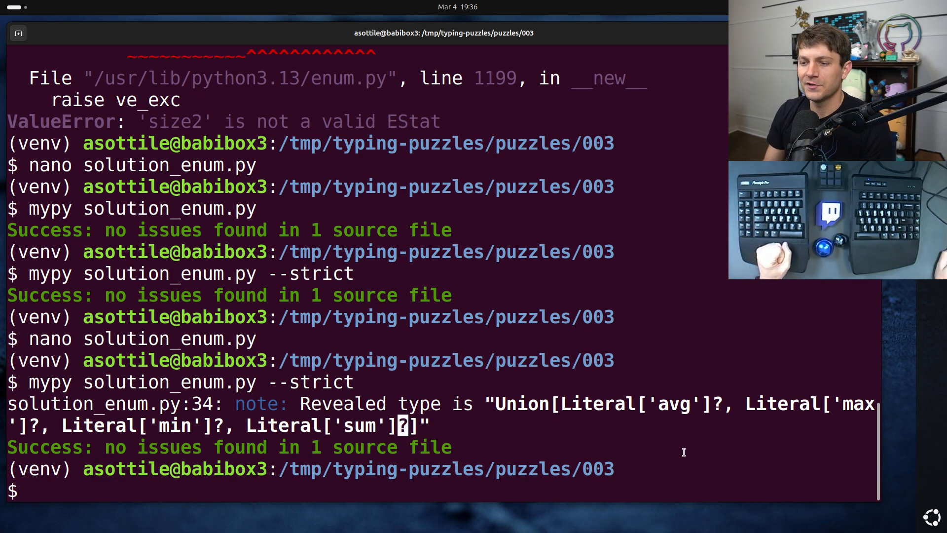
{"action": "mouse_move", "coordinate": [519, 404]}
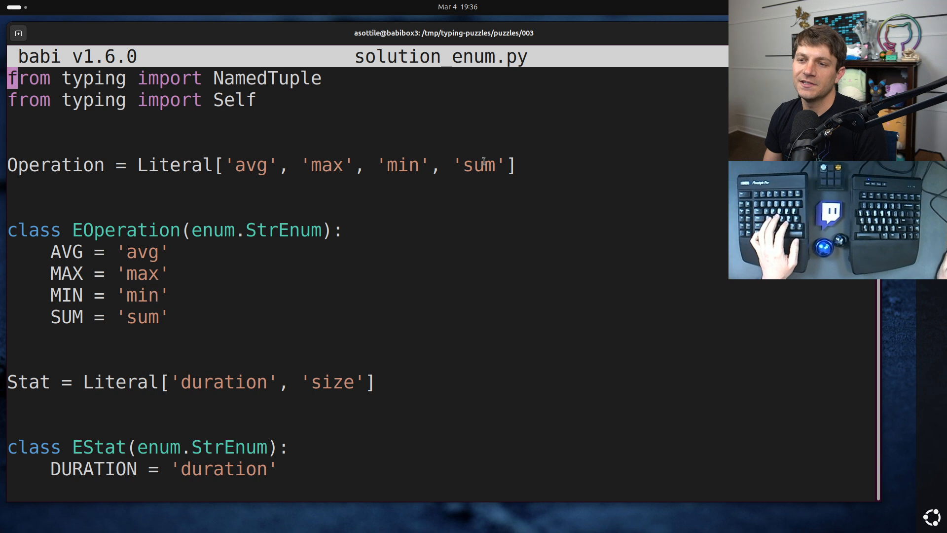
Step: Delete the reveal_type( wrapper from from_s, save solution_enum.py and return to the shell
{"action": "double_click", "coordinate": [142, 316]}
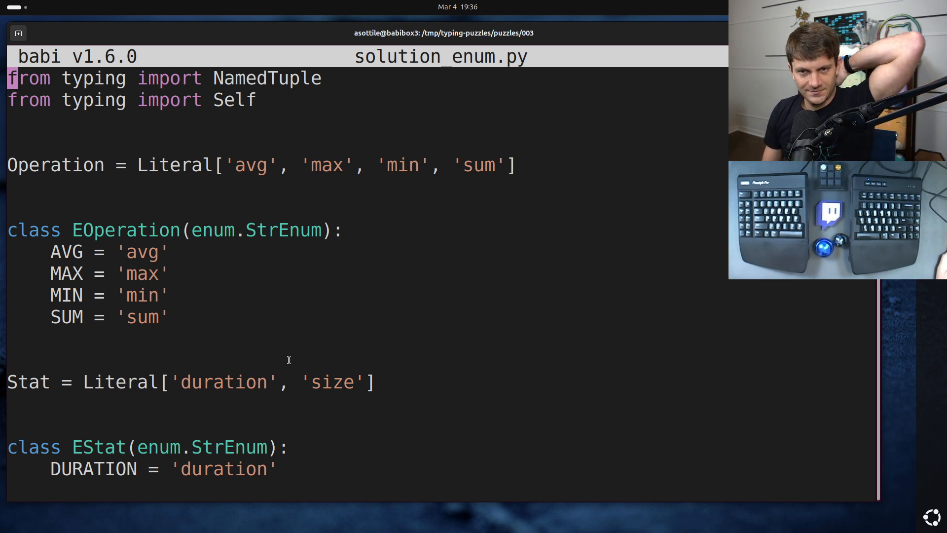
{"action": "mouse_move", "coordinate": [280, 365]}
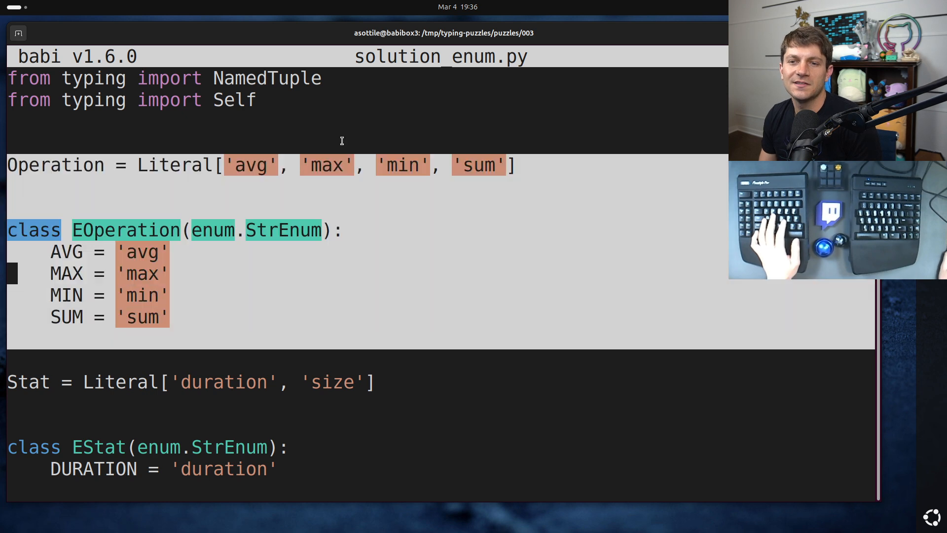
{"action": "scroll", "scroll_direction": "down", "scroll_amount": 3}
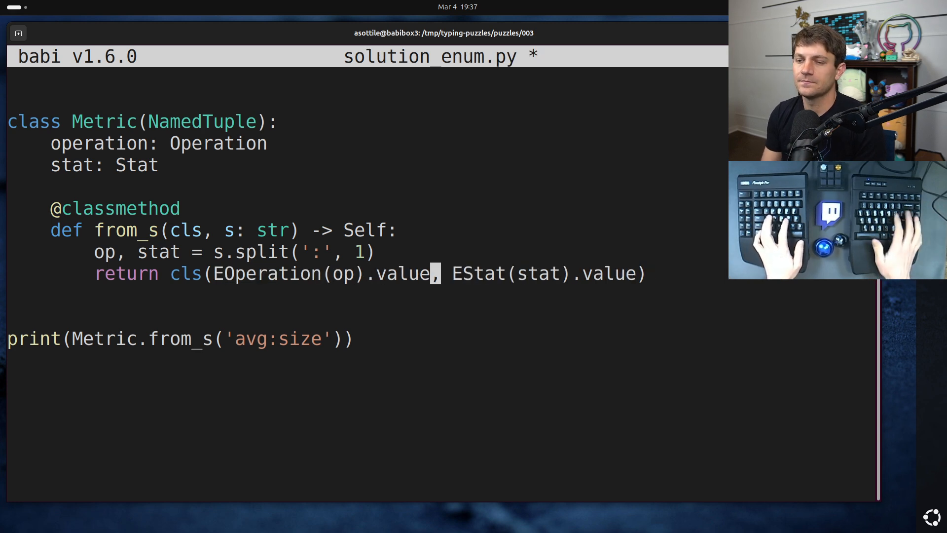
{"action": "key", "text": "ctrl+s"}
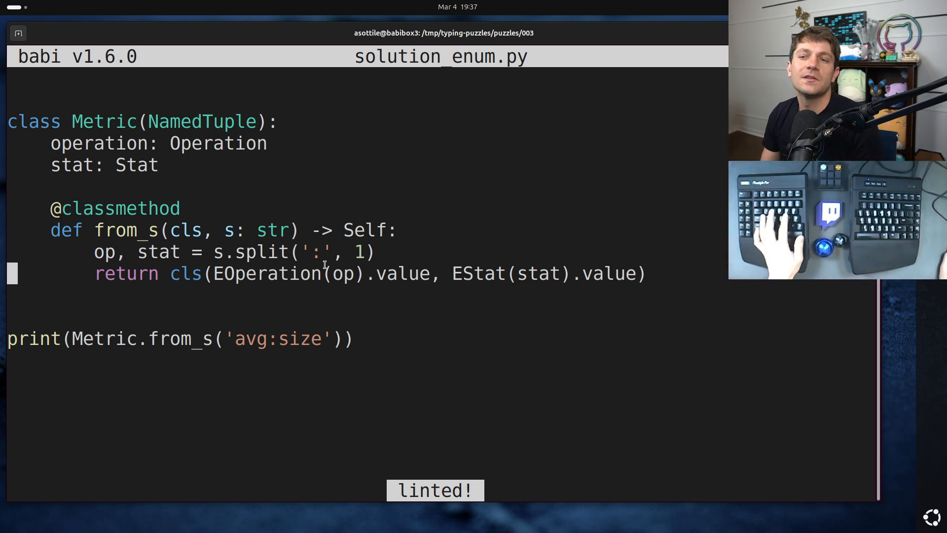
{"action": "key", "text": "ctrl+s"}
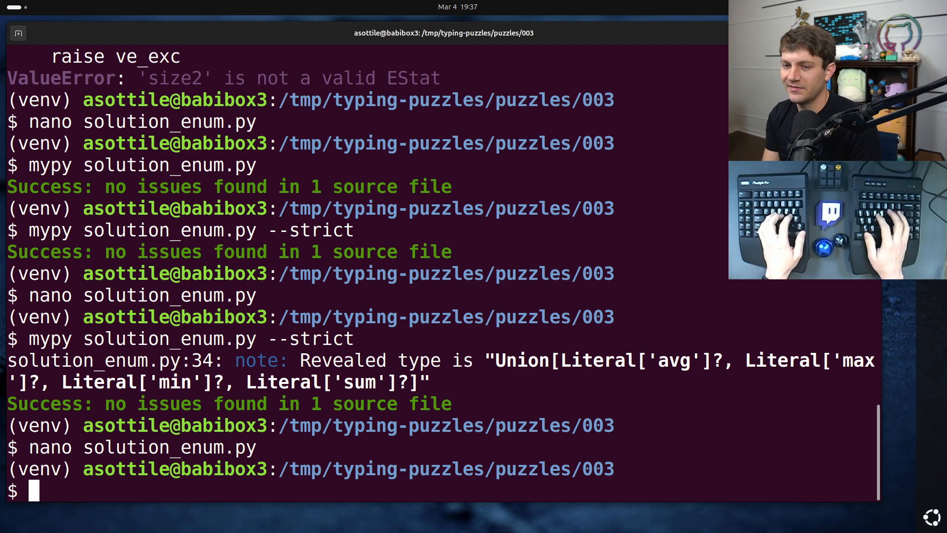
Step: Copy t.py to solution_narrow.py and open README.md again
{"action": "type", "text": "cp t.py"}
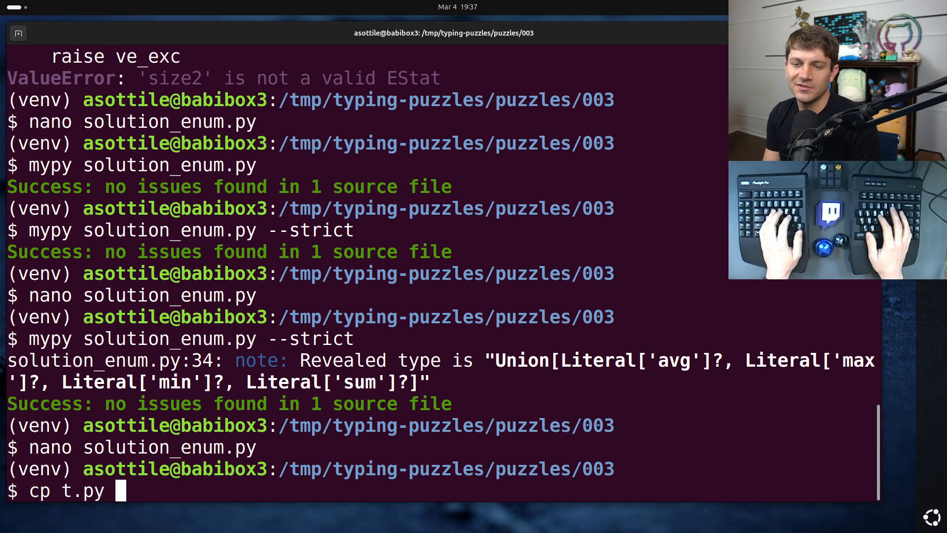
{"action": "type", "text": "solution_"}
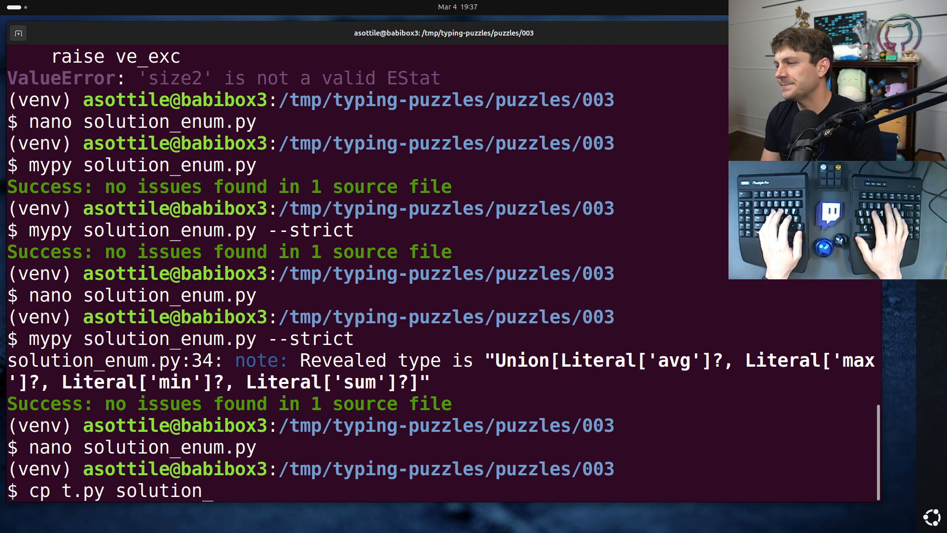
{"action": "type", "text": "narrow.py"}
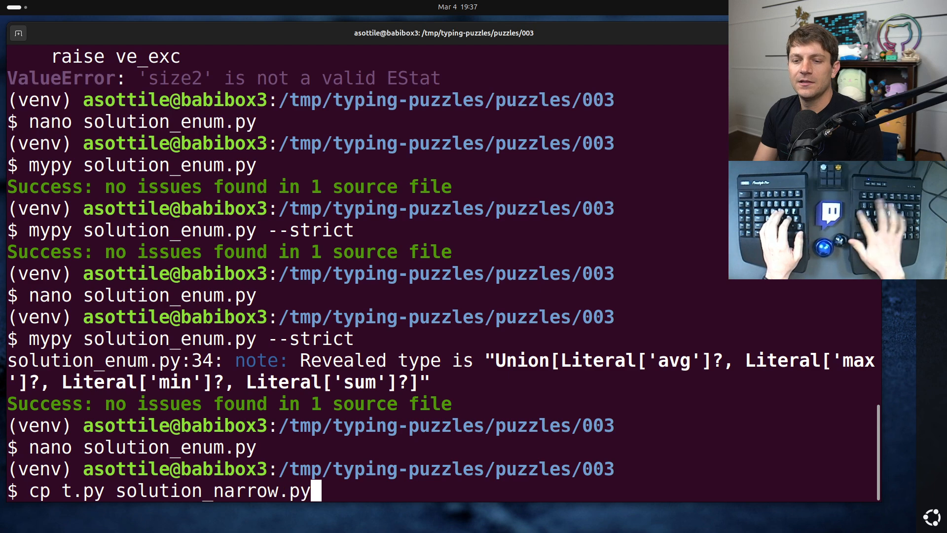
{"action": "type", "text": "nano README.md"}
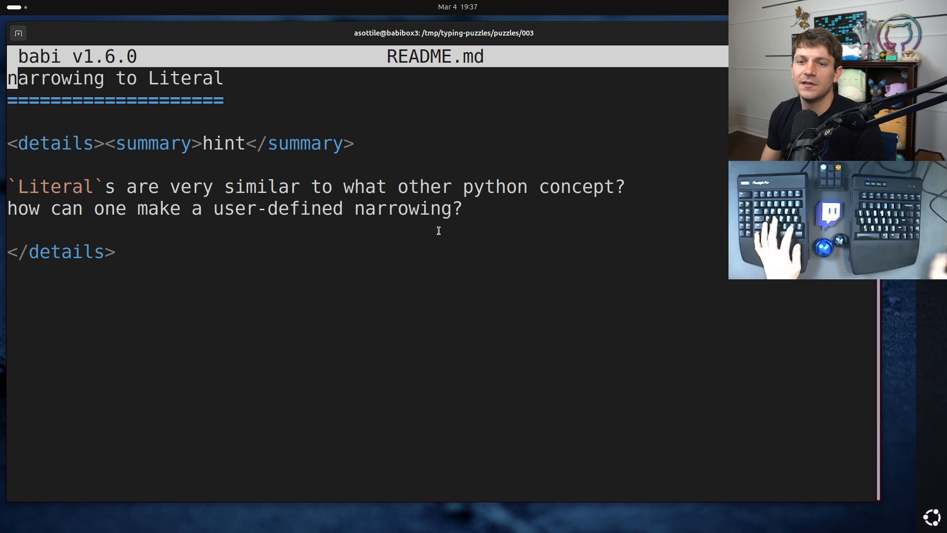
{"action": "key", "text": "Return"}
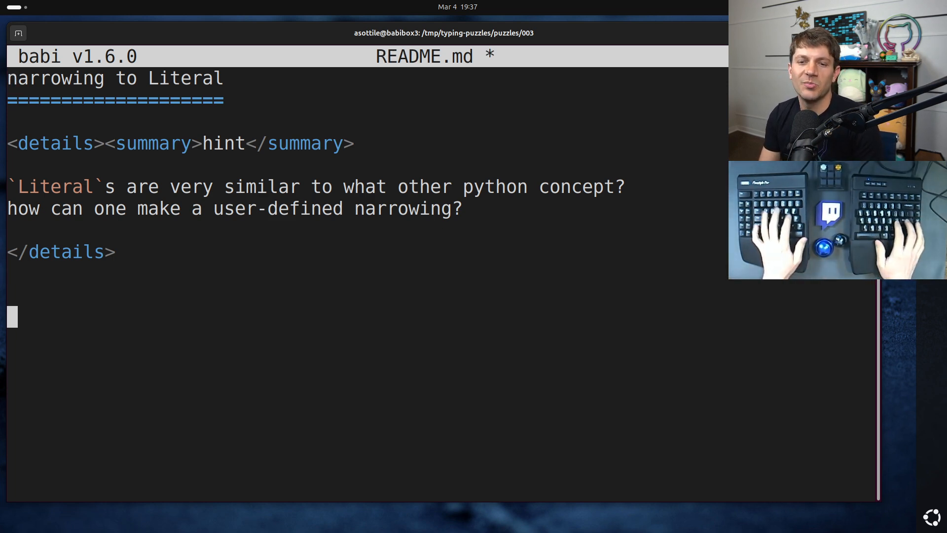
{"action": "type", "text": "```python"}
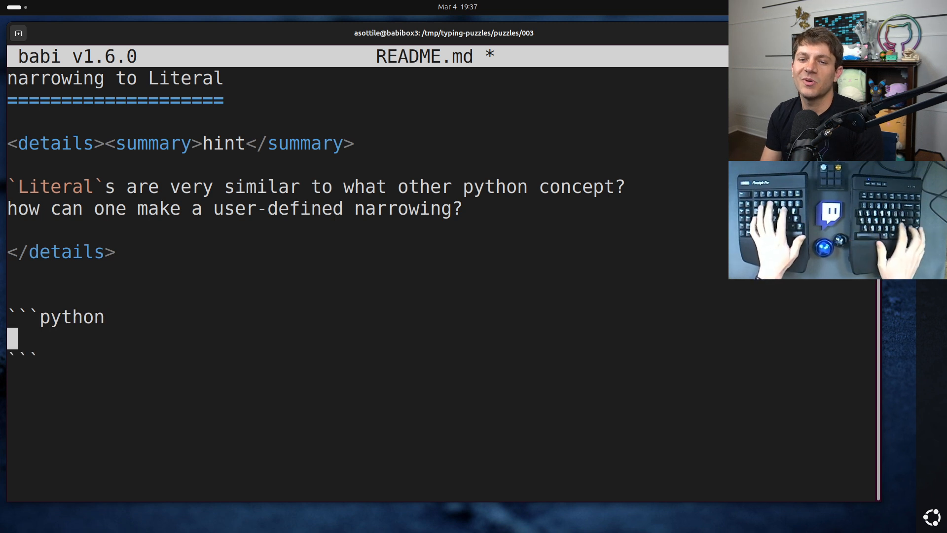
{"action": "type", "text": "def"}
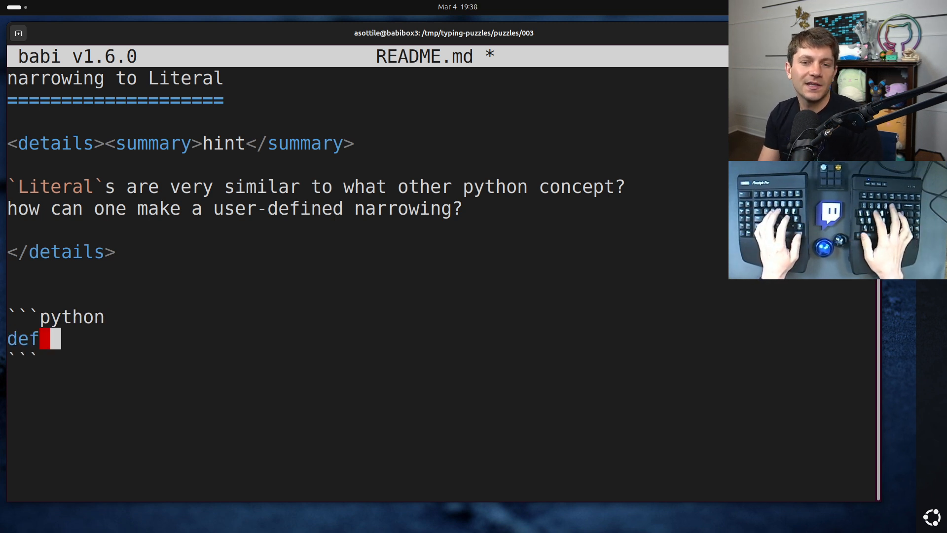
{"action": "type", "text": "f(x: str"}
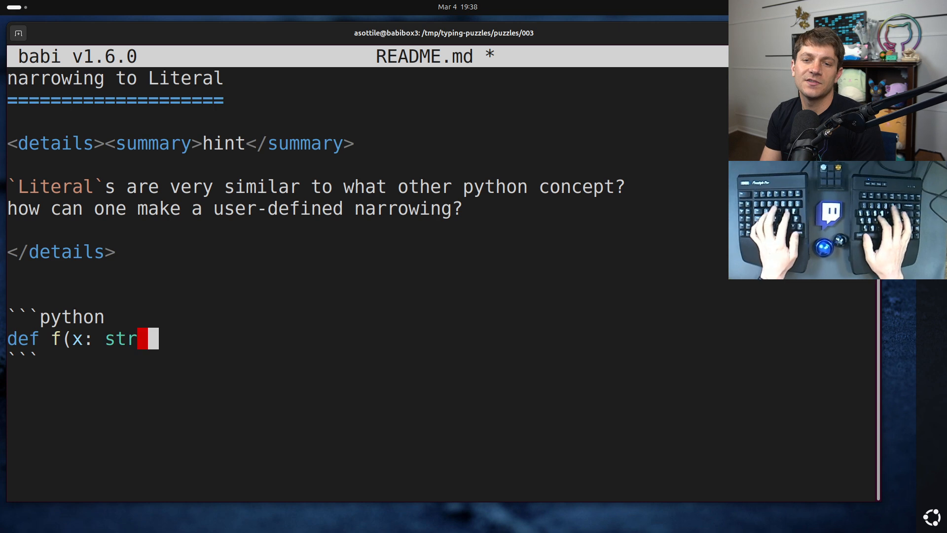
{"action": "type", "text": "| int) -> None:"}
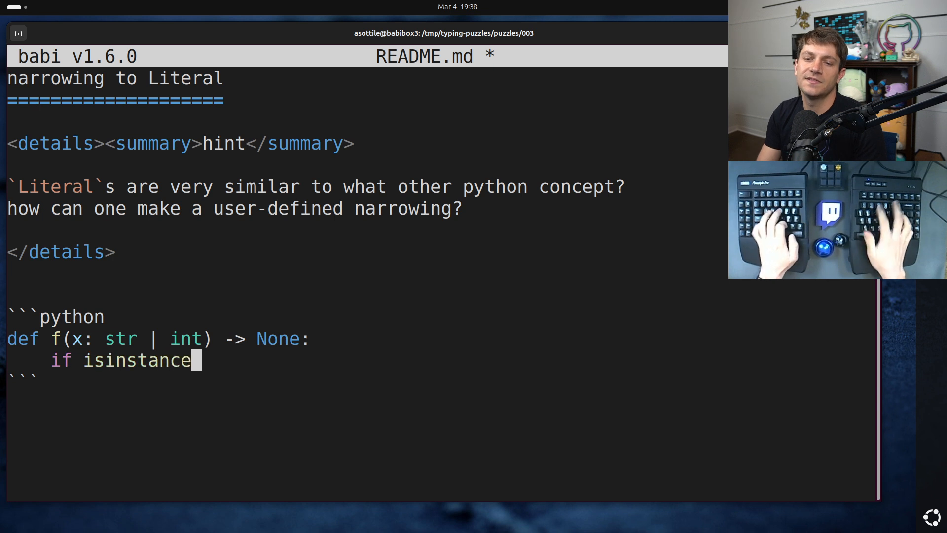
{"action": "type", "text": "(x, str):  # narr"}
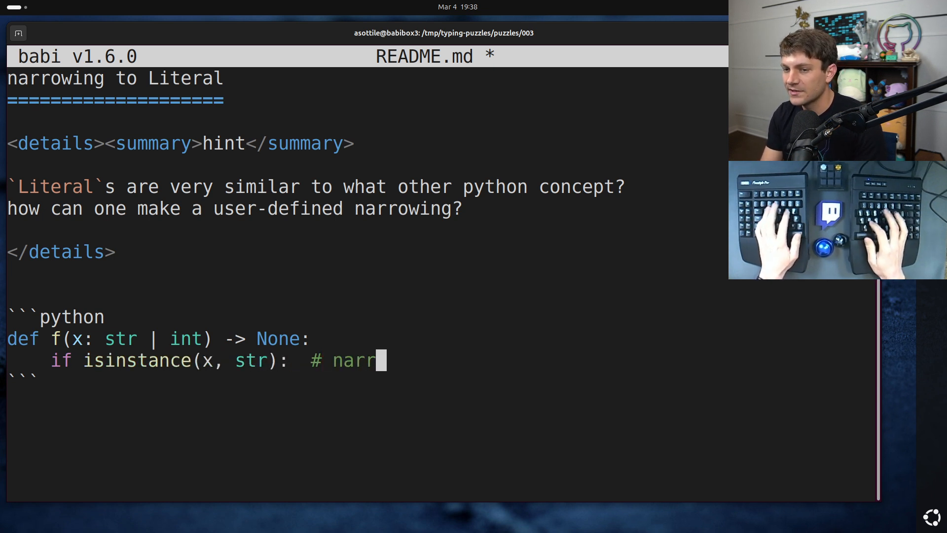
{"action": "type", "text": "owed"}
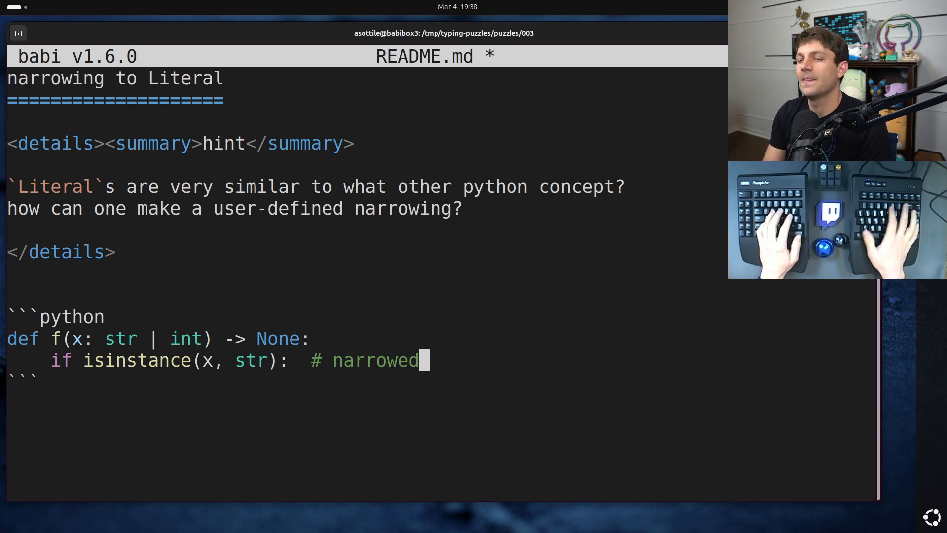
{"action": "type", "text": "to str"}
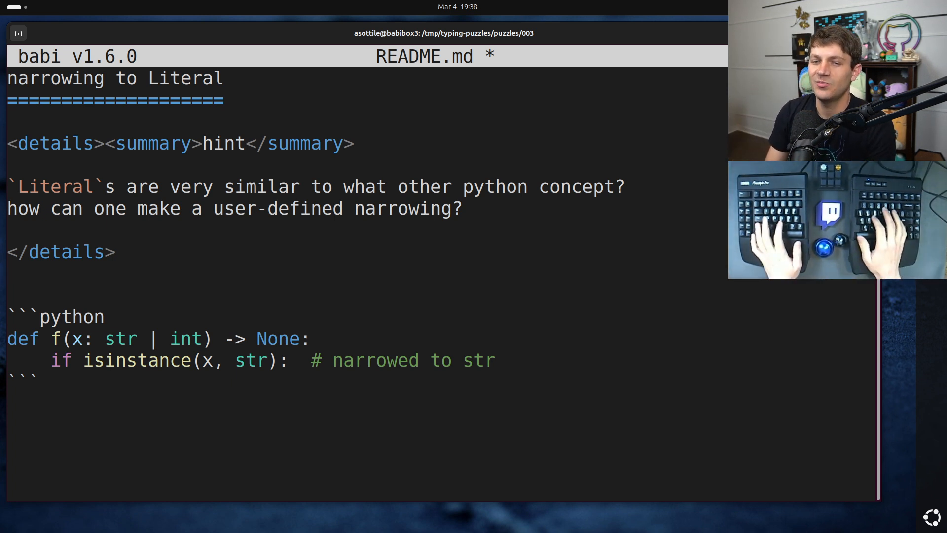
{"action": "key", "text": "ctrl+s"}
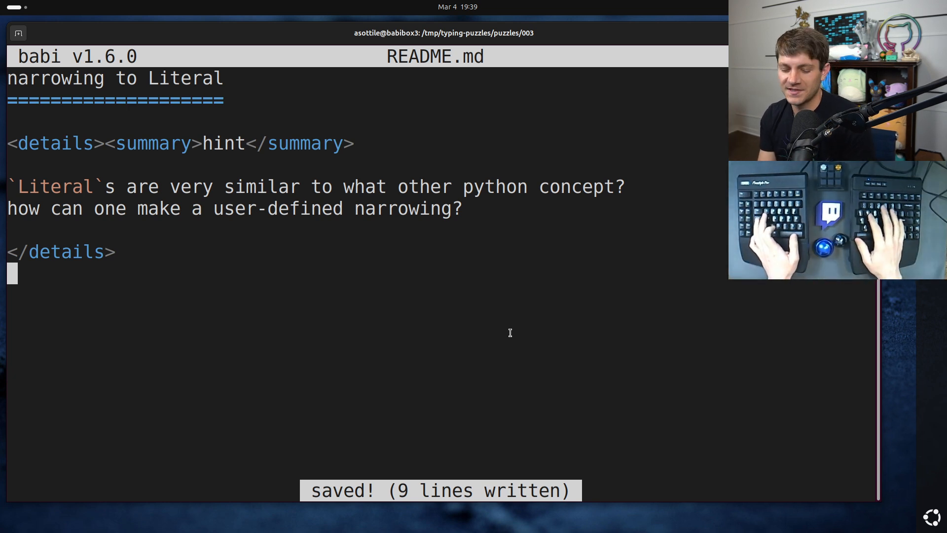
{"action": "type", "text": "na"}
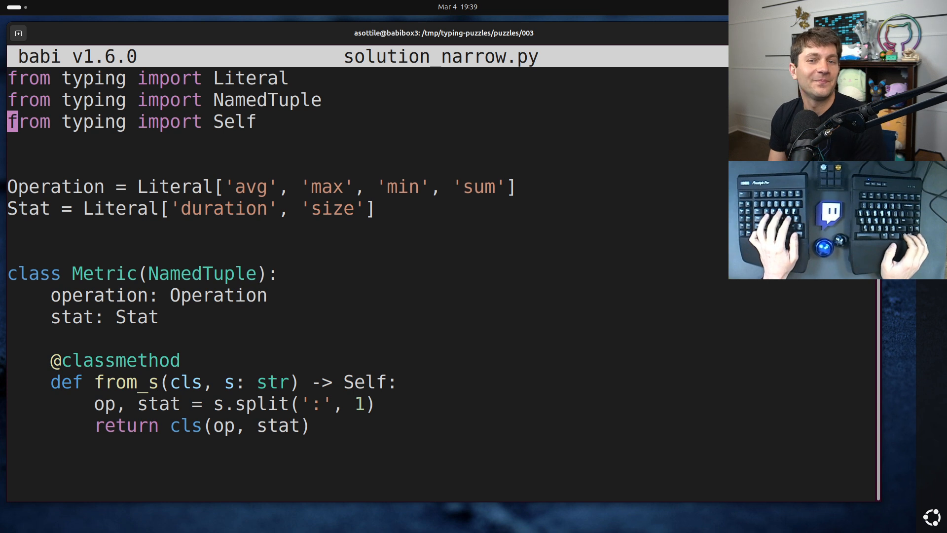
Step: Add 'from __future__ import annotations' and _Operation_values: frozenset[Operation] = frozenset(('avg', 'max', ...))
{"action": "type", "text": "from __future__ import annotations"}
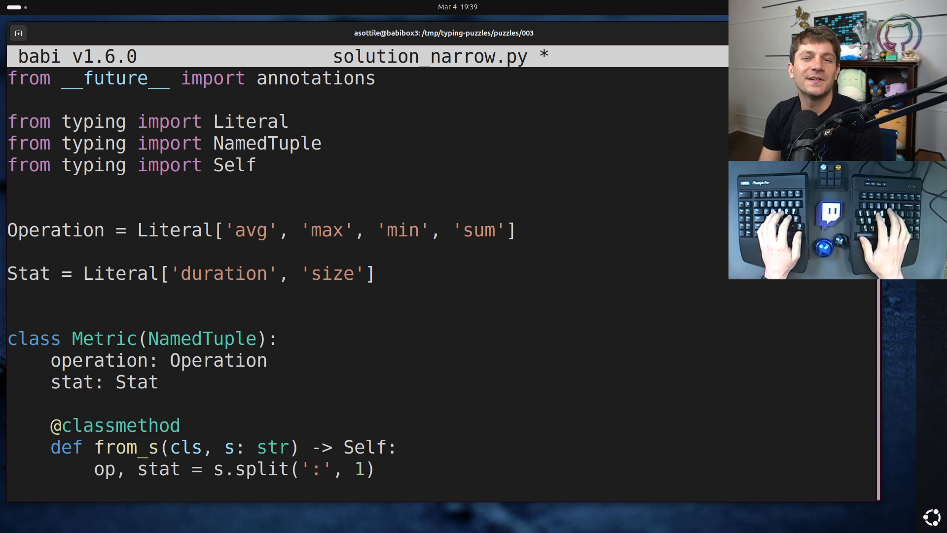
{"action": "type", "text": "_O"}
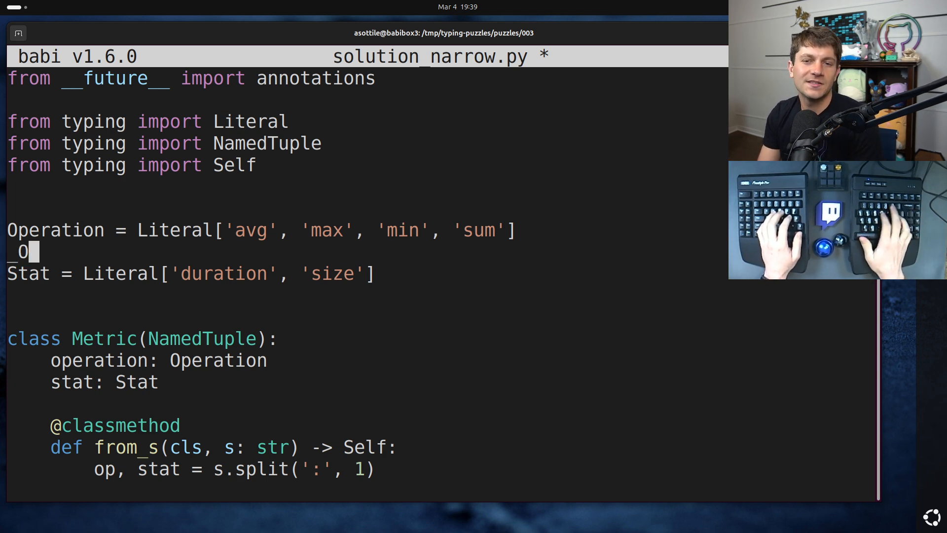
{"action": "type", "text": "peration_values ="}
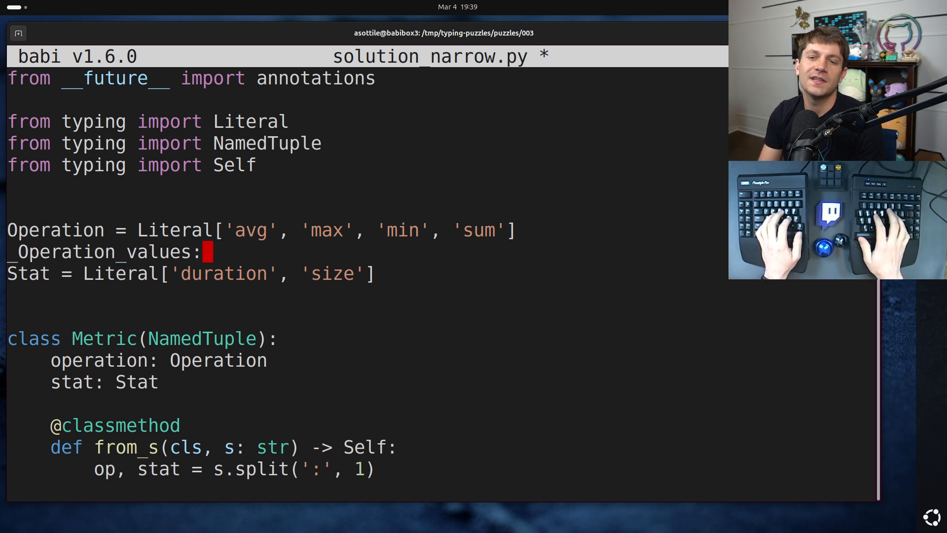
{"action": "type", "text": "frozenset["}
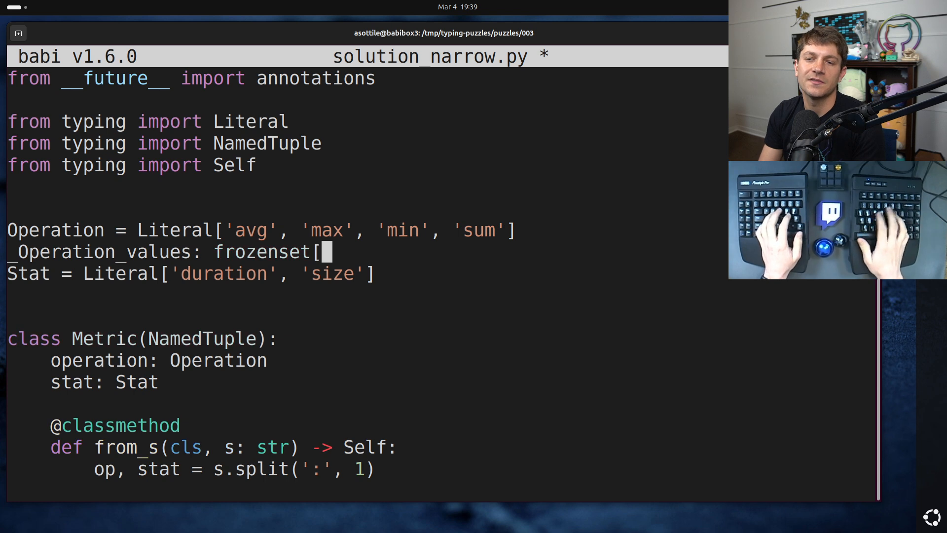
{"action": "type", "text": "Operation] = {"}
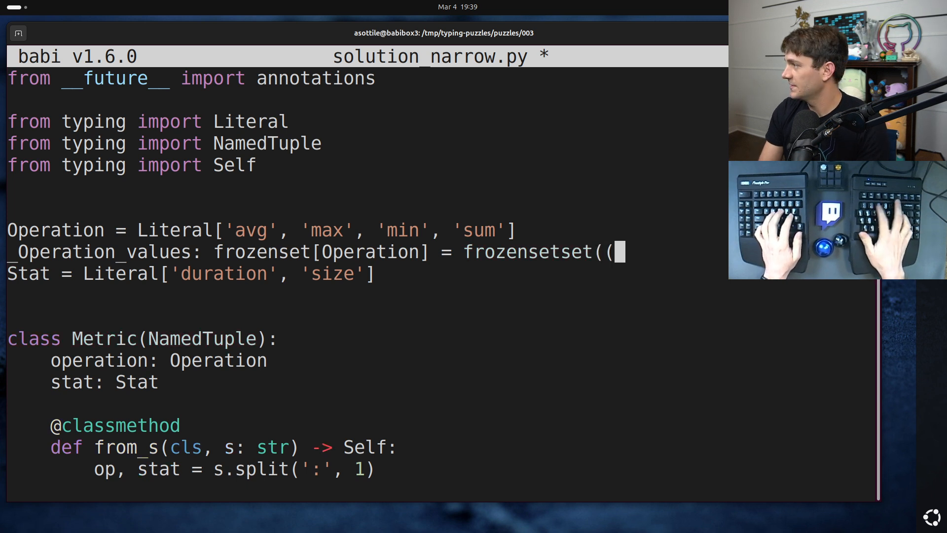
{"action": "key", "text": "BackSpace"}
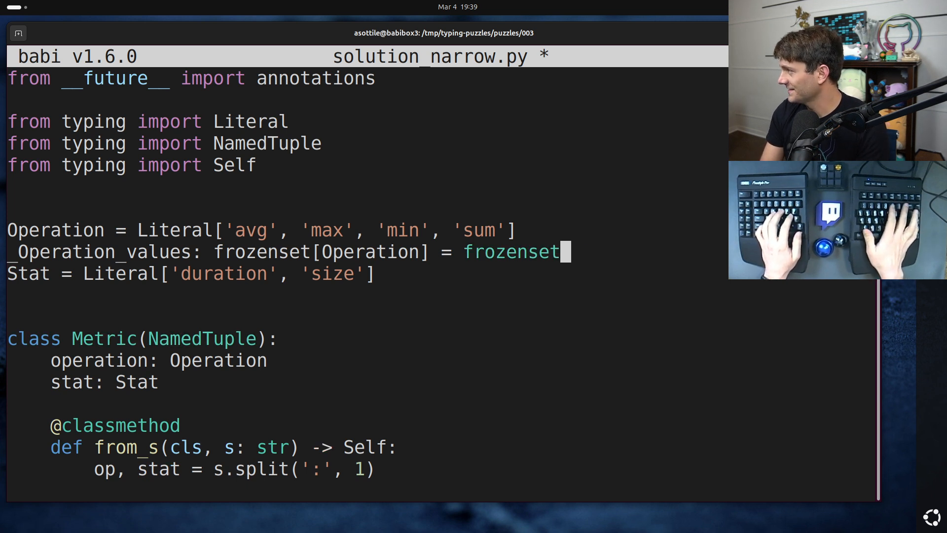
{"action": "type", "text": "(('avg',"}
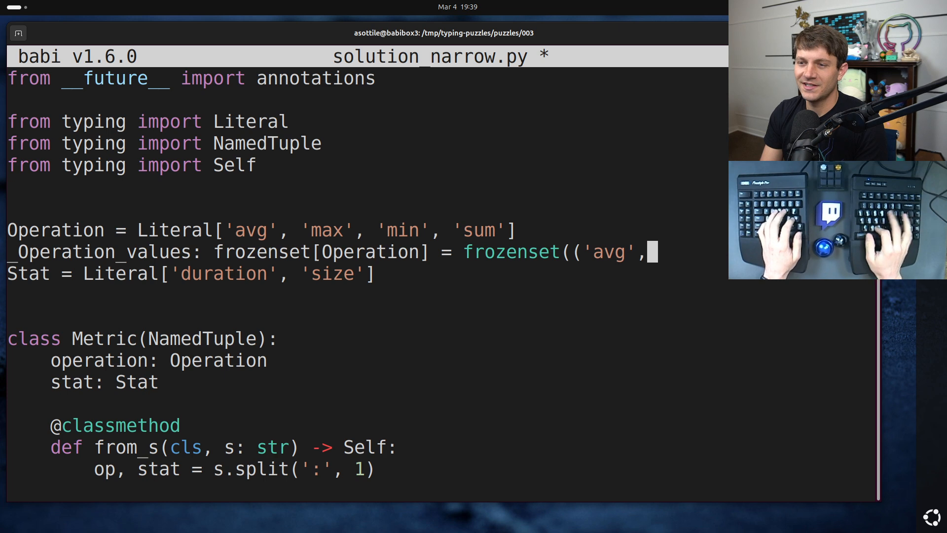
{"action": "type", "text": "'max',"}
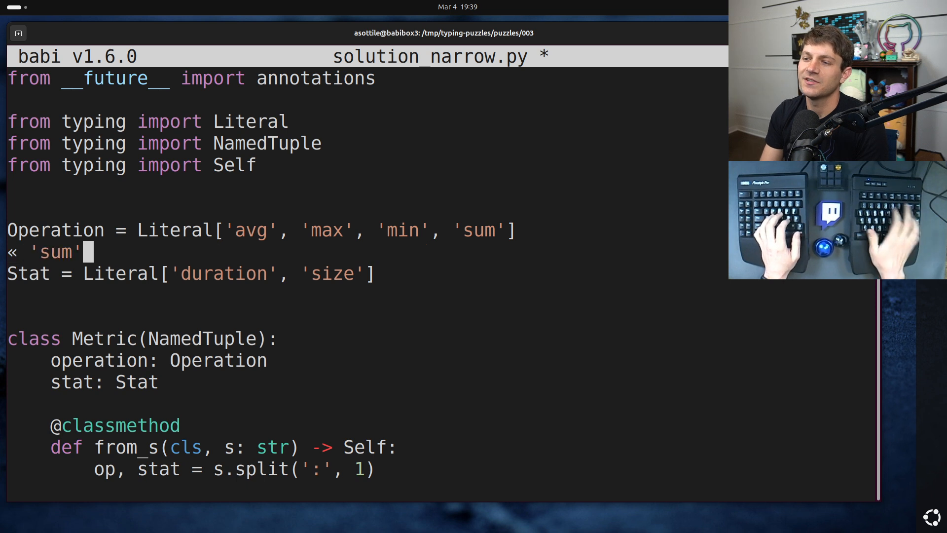
{"action": "type", "text": "Operation_values: frozenset[Operation] = frozenset(('avg', 'max',"}
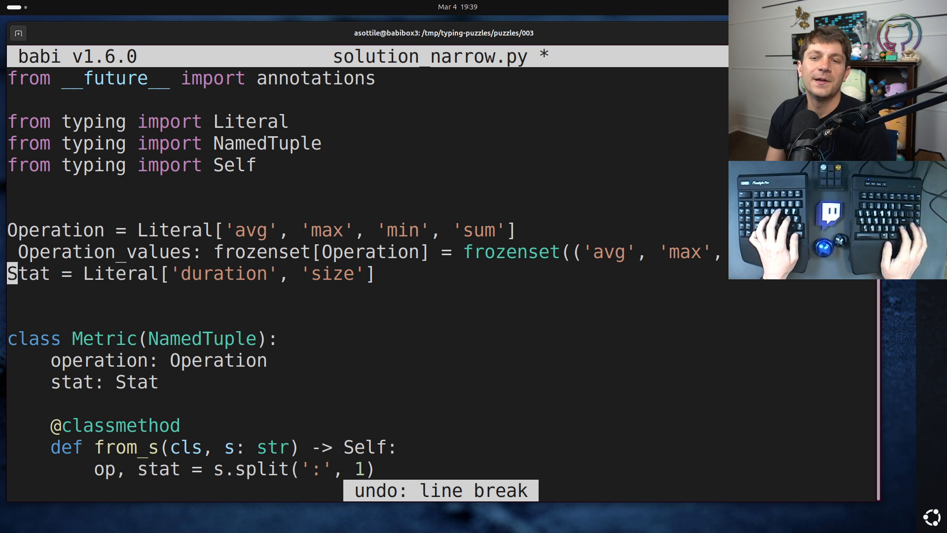
Step: Add _Stat_values: frozenset[Stat] = frozenset(('duration', 'size')) below the Stat literal
{"action": "type", "text": "_Stat_value"}
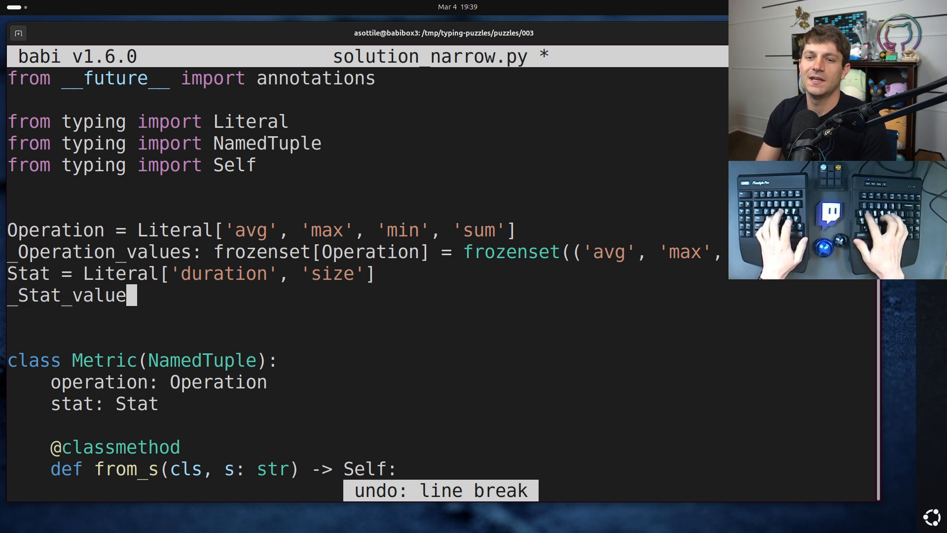
{"action": "type", "text": "s: frozen"}
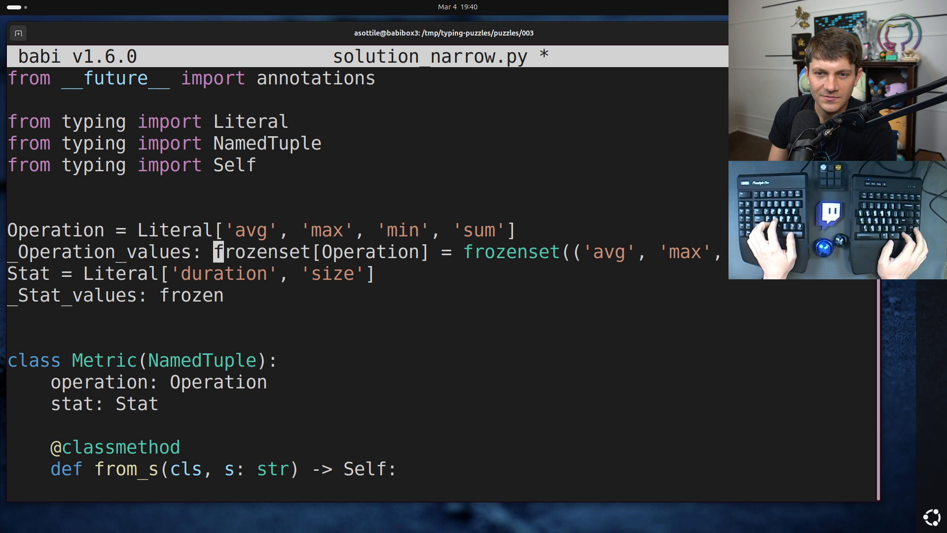
{"action": "key", "text": "Right"}
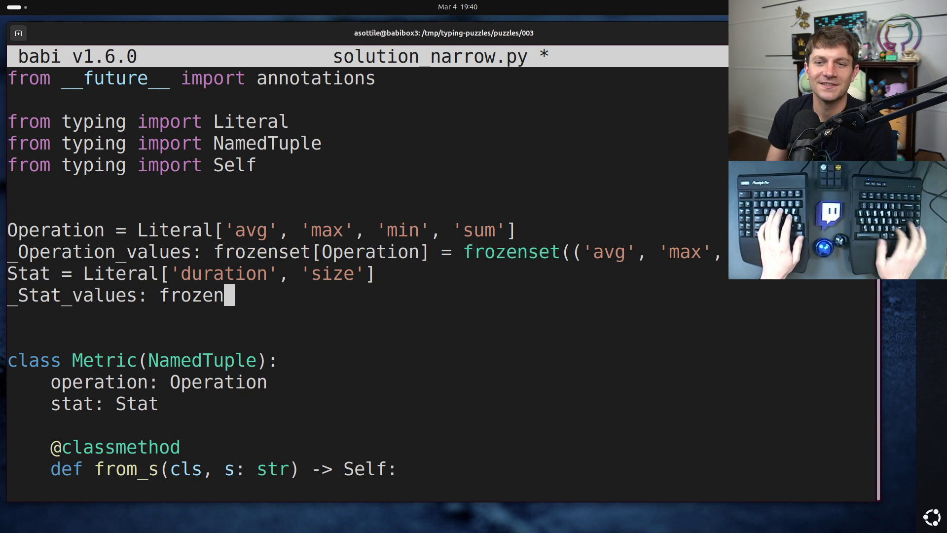
{"action": "type", "text": "set["}
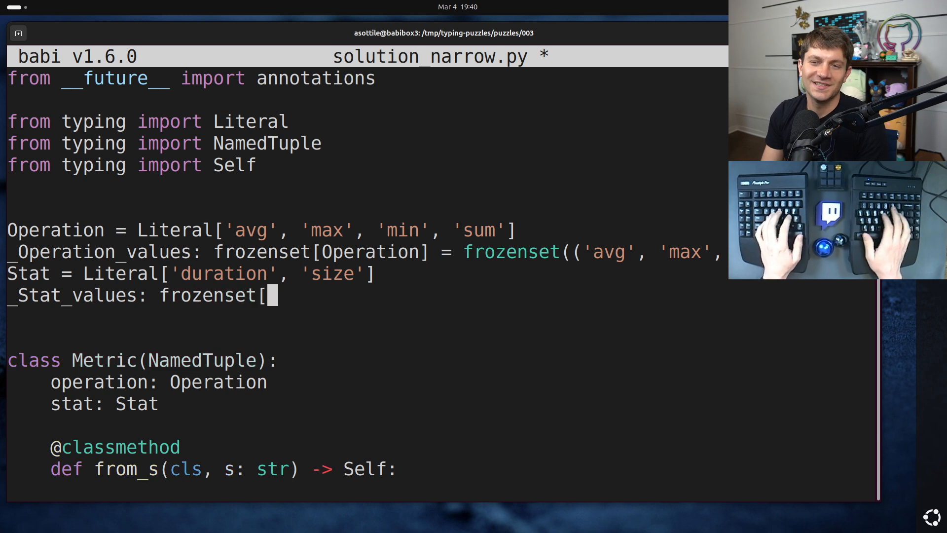
{"action": "key", "text": "BackSpace"}
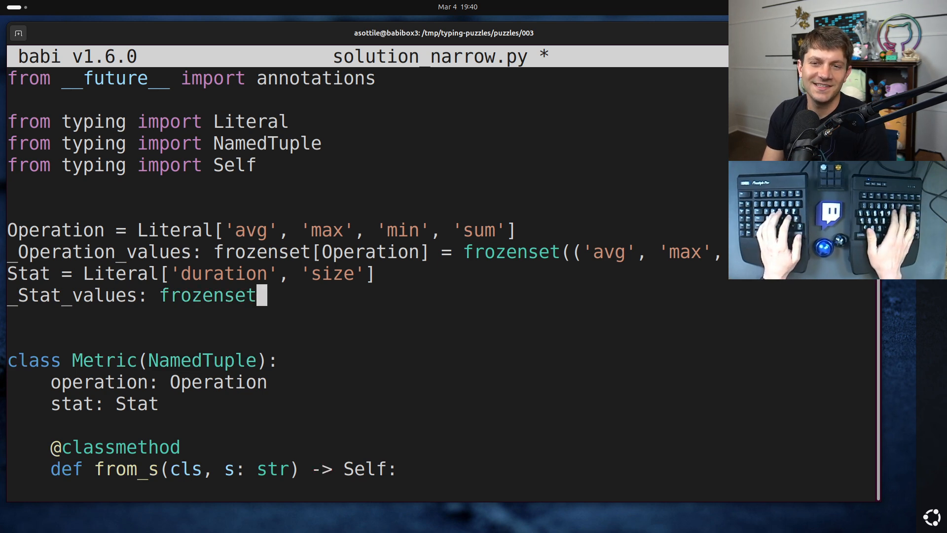
{"action": "type", "text": "[Stat]"}
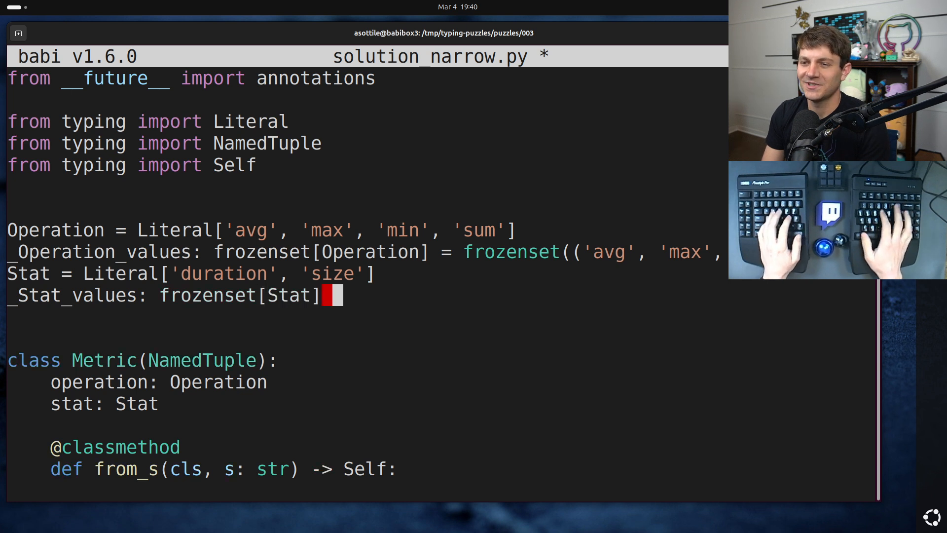
{"action": "type", "text": "= frozenset"}
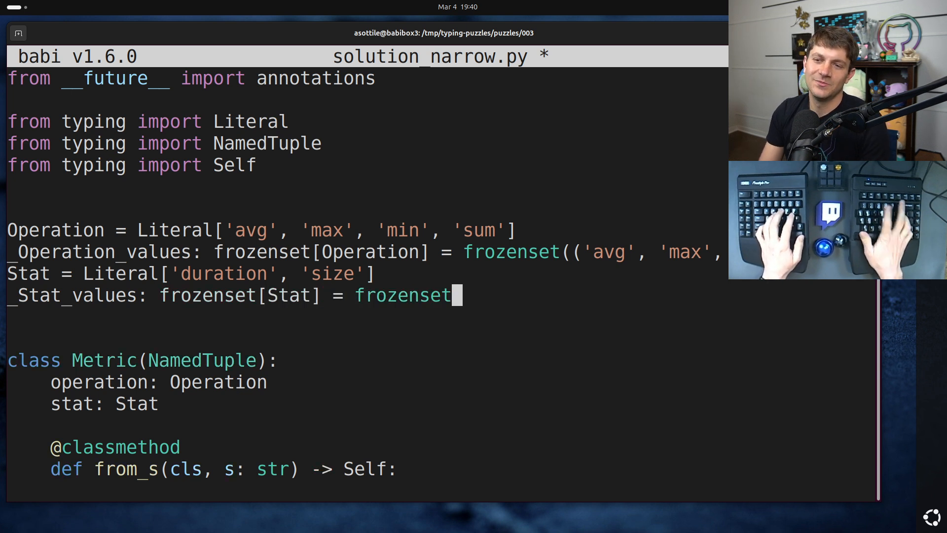
{"action": "type", "text": "(('"}
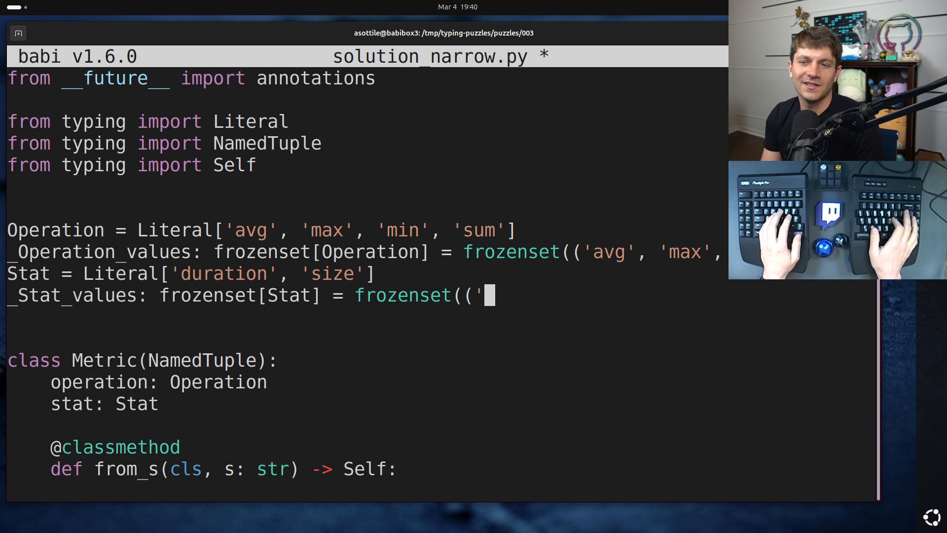
{"action": "type", "text": "duration',"}
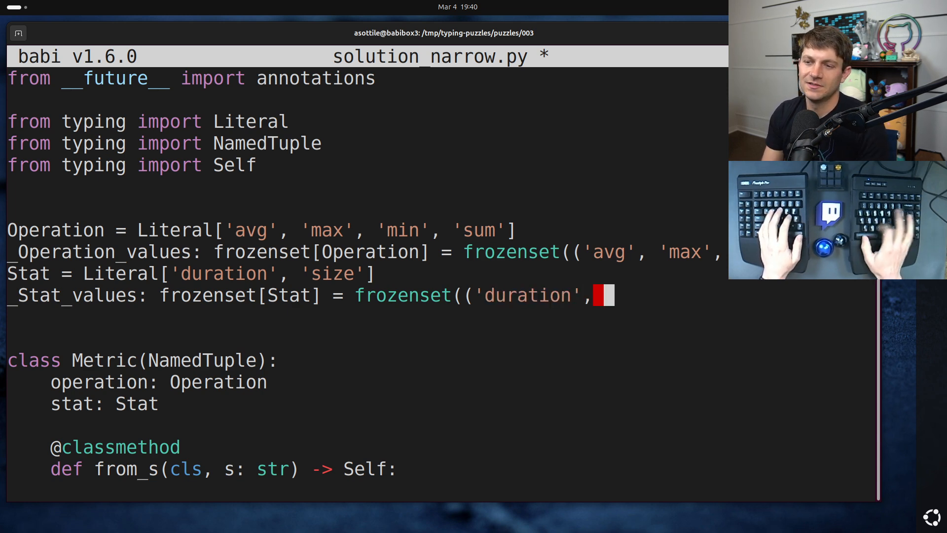
{"action": "type", "text": "'size'))"}
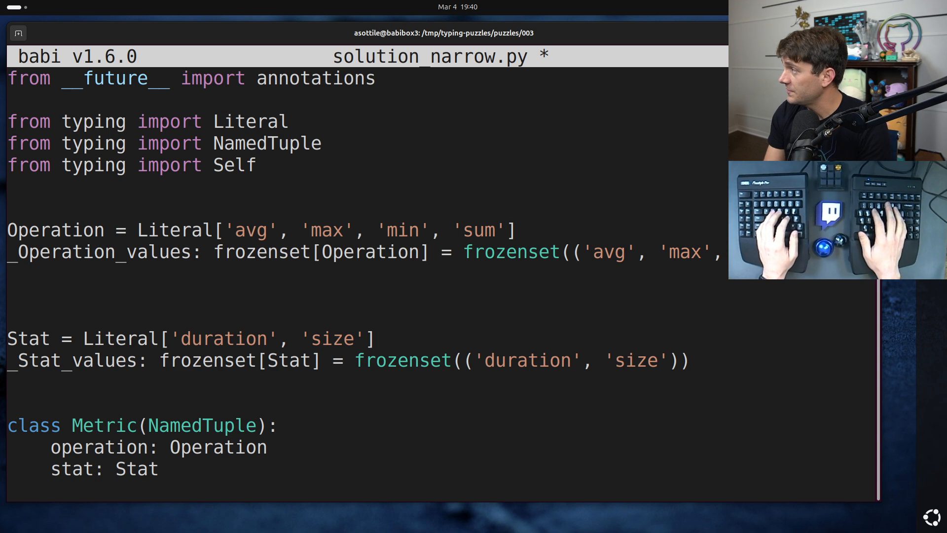
Step: Import TypeIs and define is_operation(s: str) -> TypeIs[Operation] returning s in _Operation_values
{"action": "type", "text": ","}
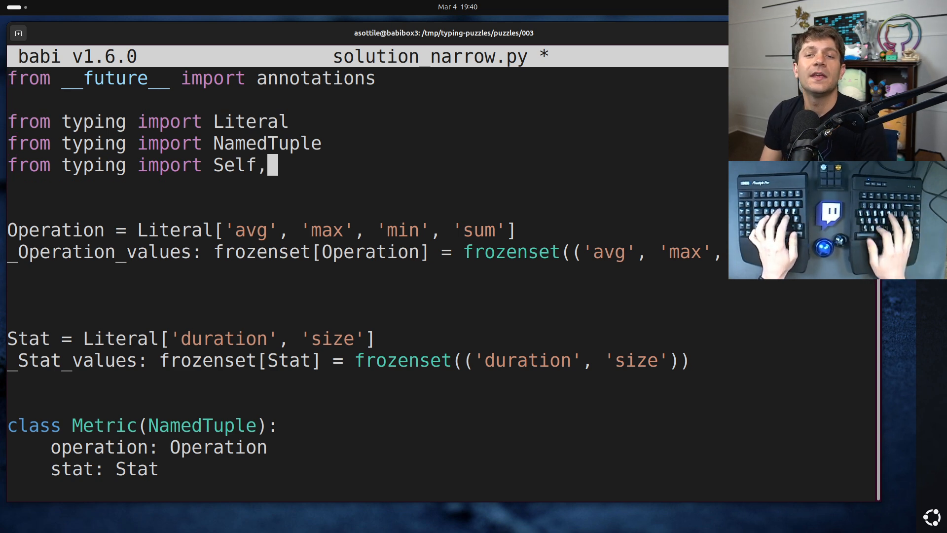
{"action": "type", "text": "TypeIs"}
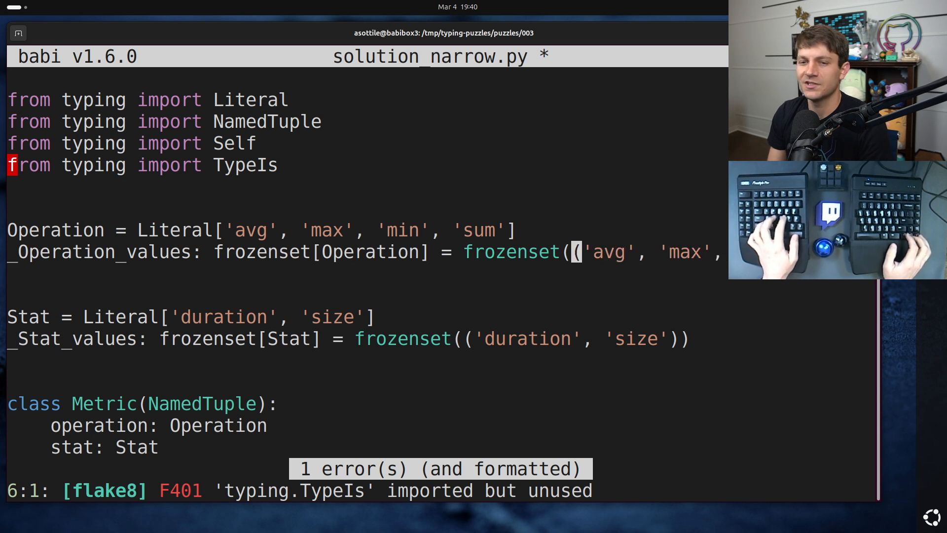
{"action": "type", "text": "def"}
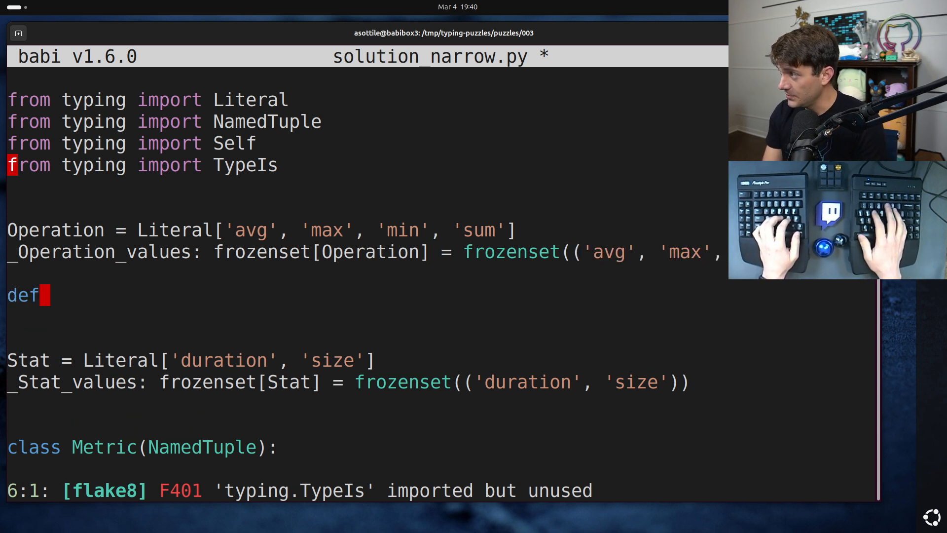
{"action": "type", "text": "is_ope"}
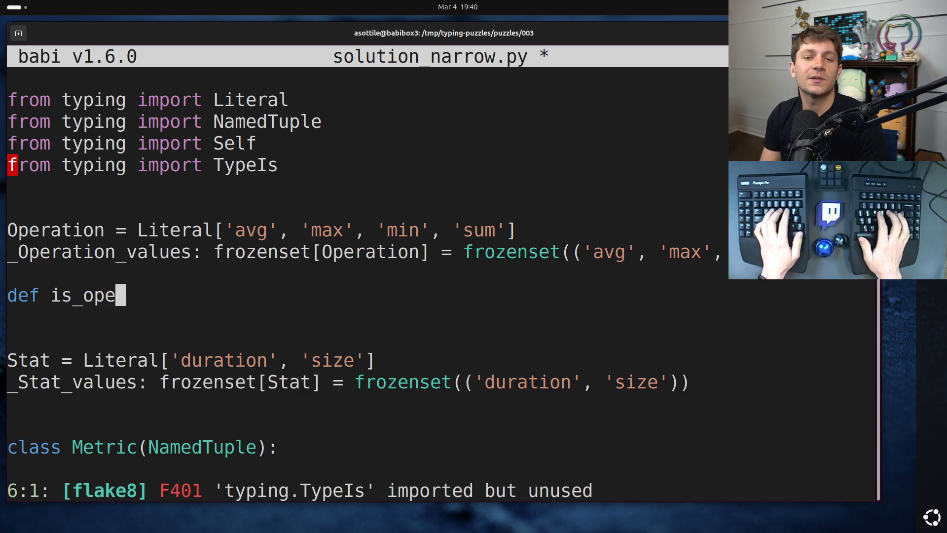
{"action": "type", "text": "ration("}
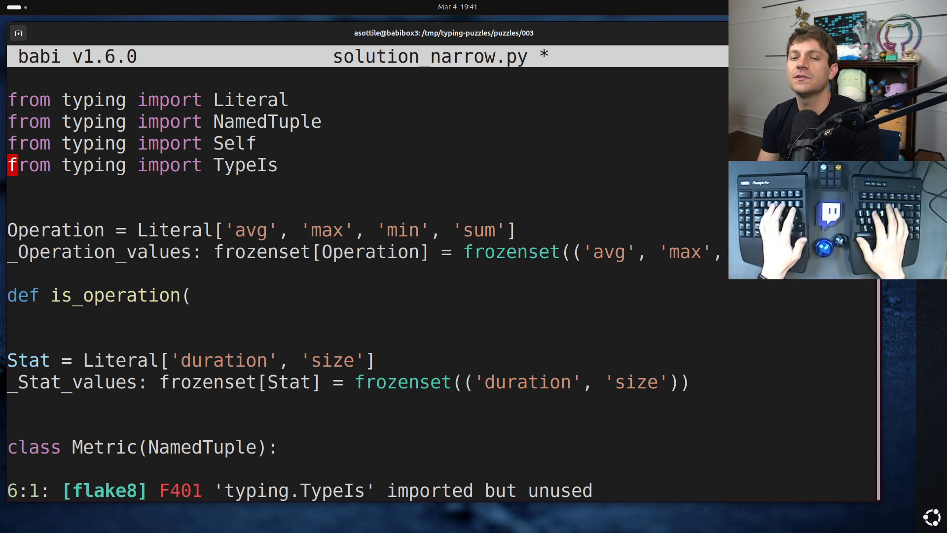
{"action": "type", "text": "s: str)"}
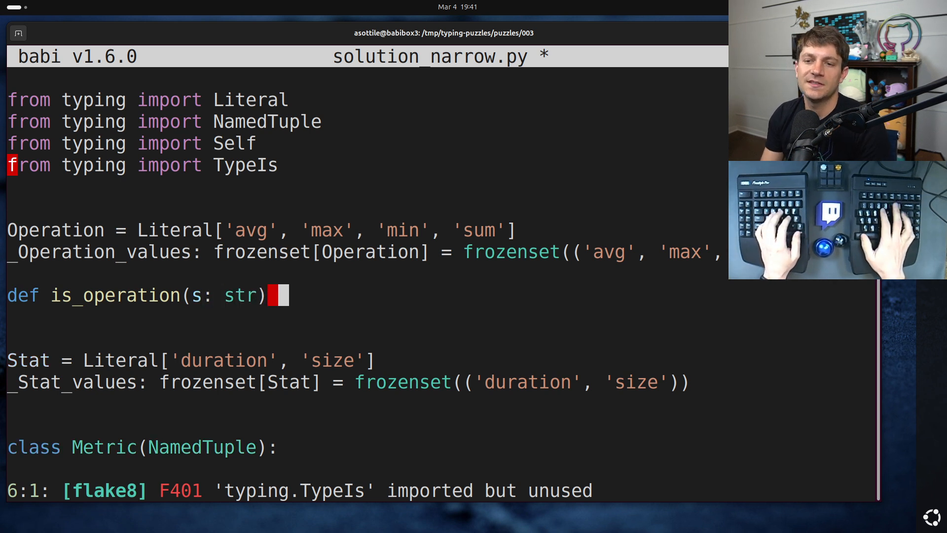
{"action": "type", "text": "-> Typ"}
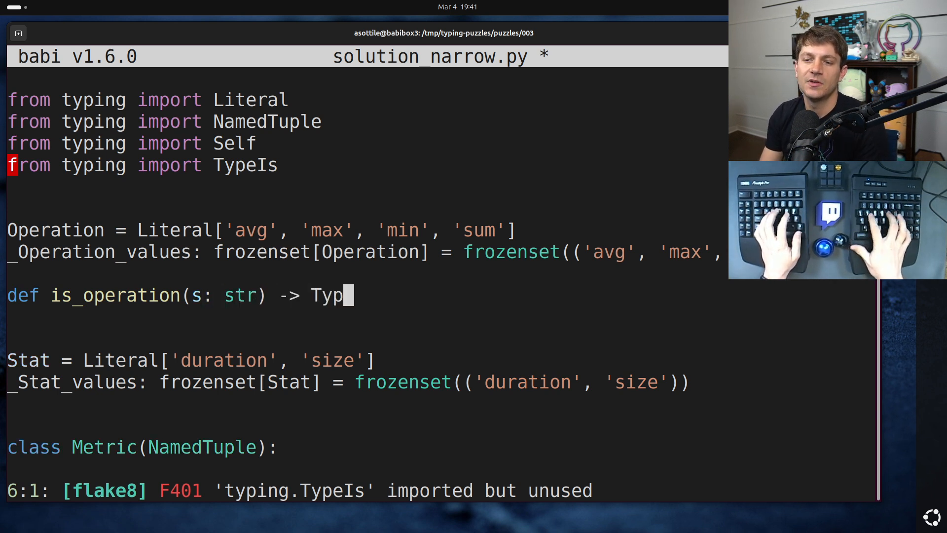
{"action": "type", "text": "eIs[Operation]:"}
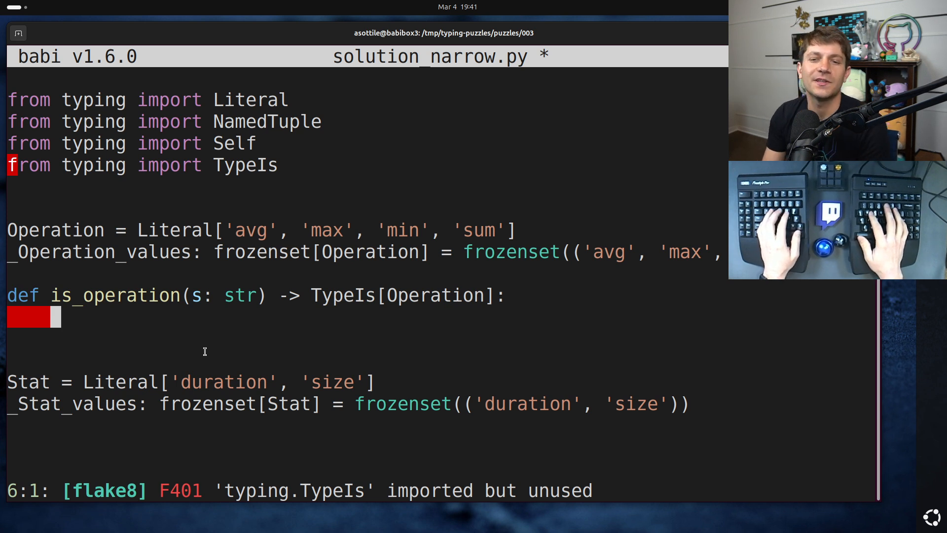
{"action": "type", "text": "return"}
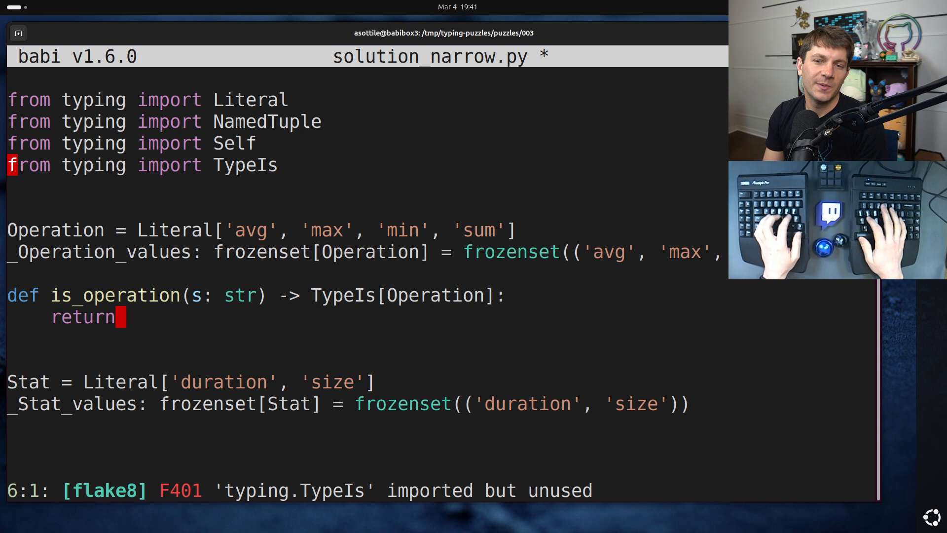
{"action": "type", "text": "s in _Operation_values"}
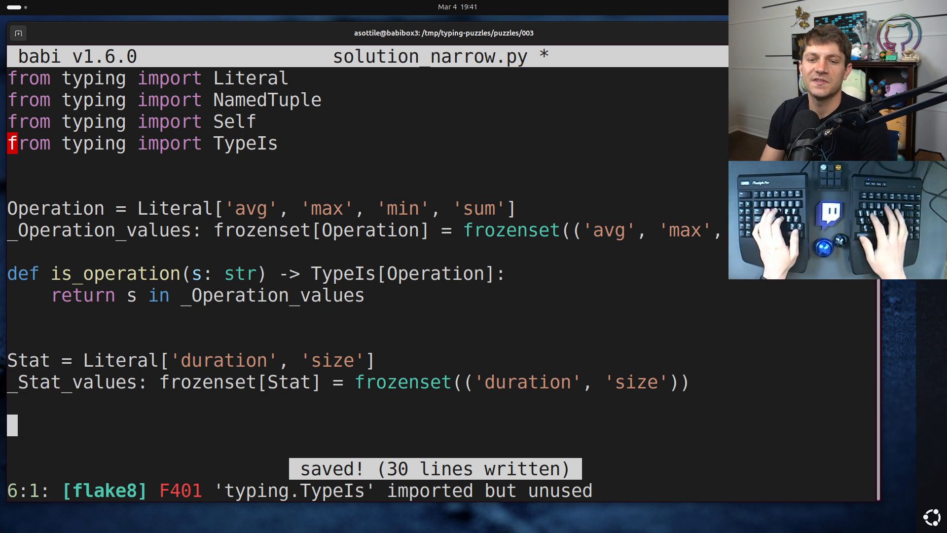
Step: Define is_stat(s: str) -> TypeIs[Stat] returning s in _Stat_values, and save the file
{"action": "type", "text": "def is_"}
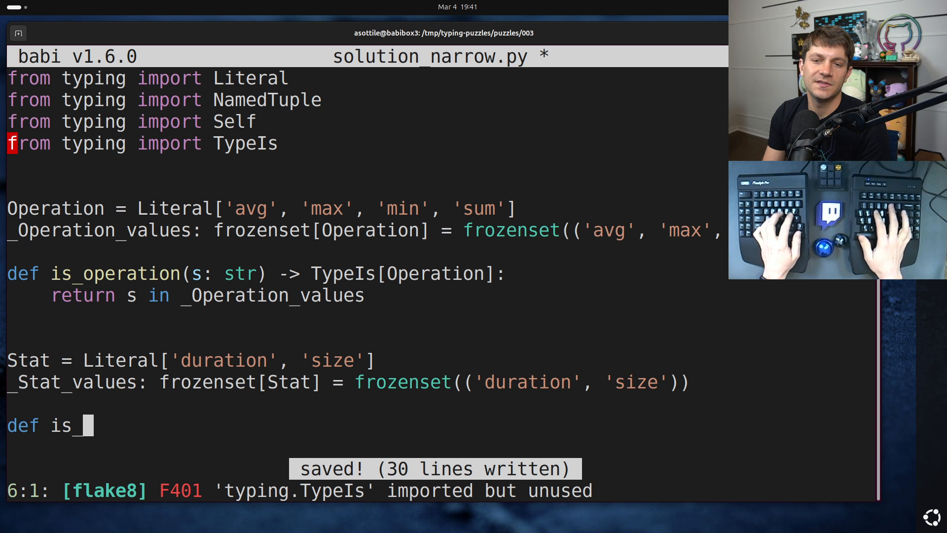
{"action": "type", "text": "stat(s: str) ->"}
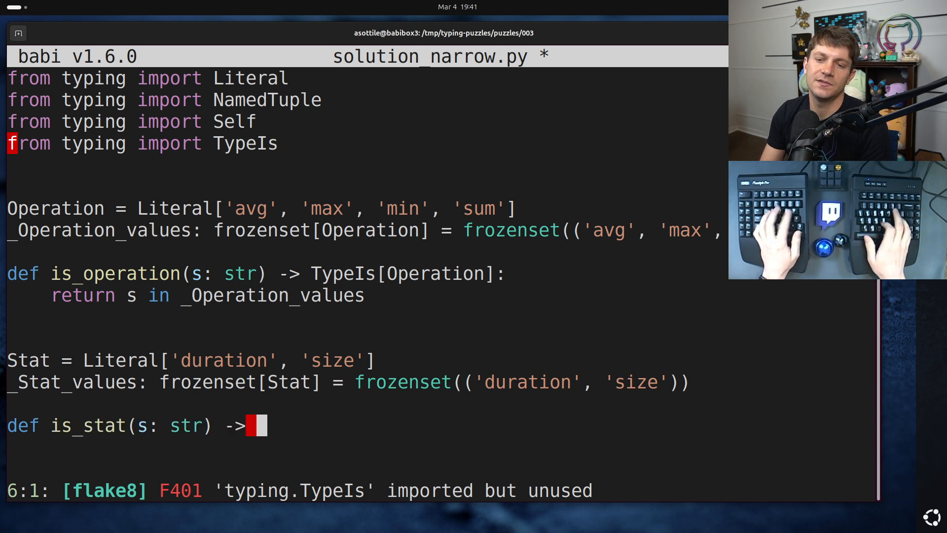
{"action": "type", "text": "TypeIs[Stat["}
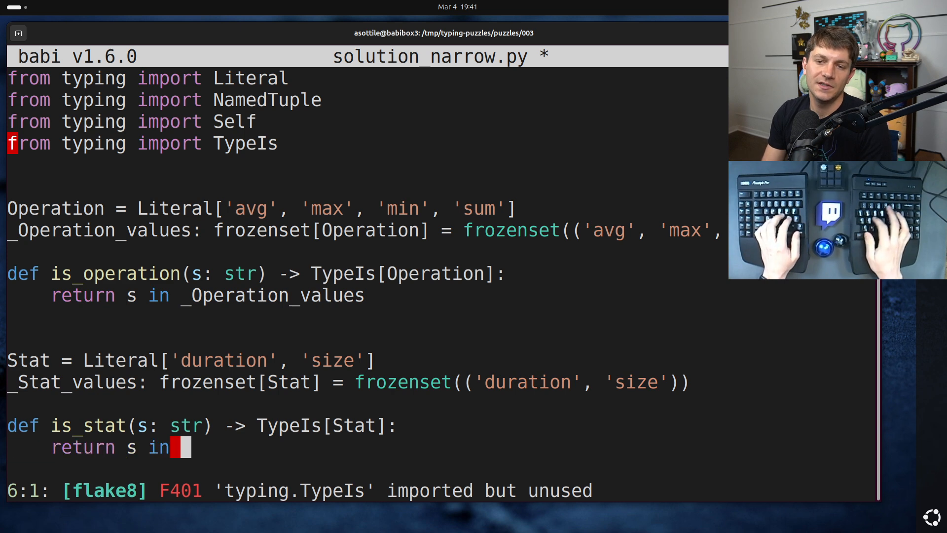
{"action": "type", "text": "_Stat_values"}
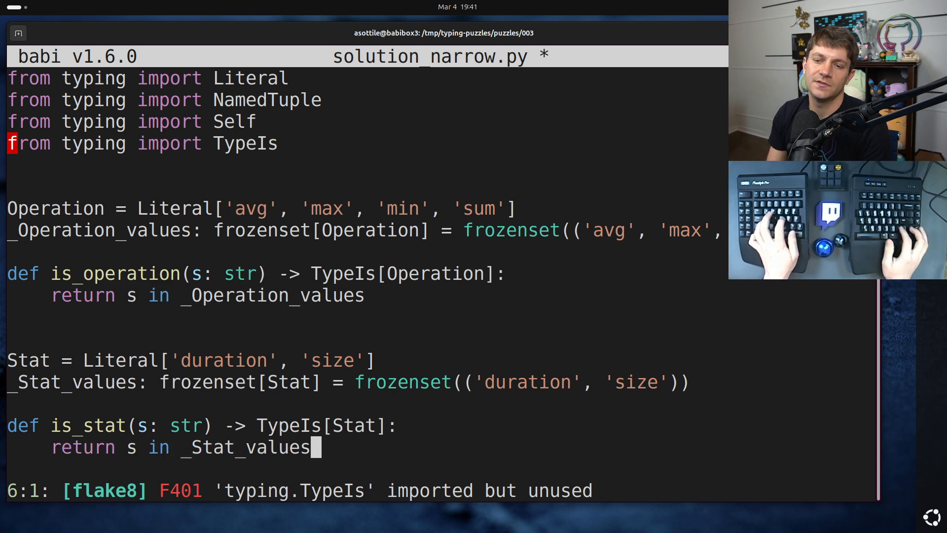
{"action": "key", "text": "ctrl+s"}
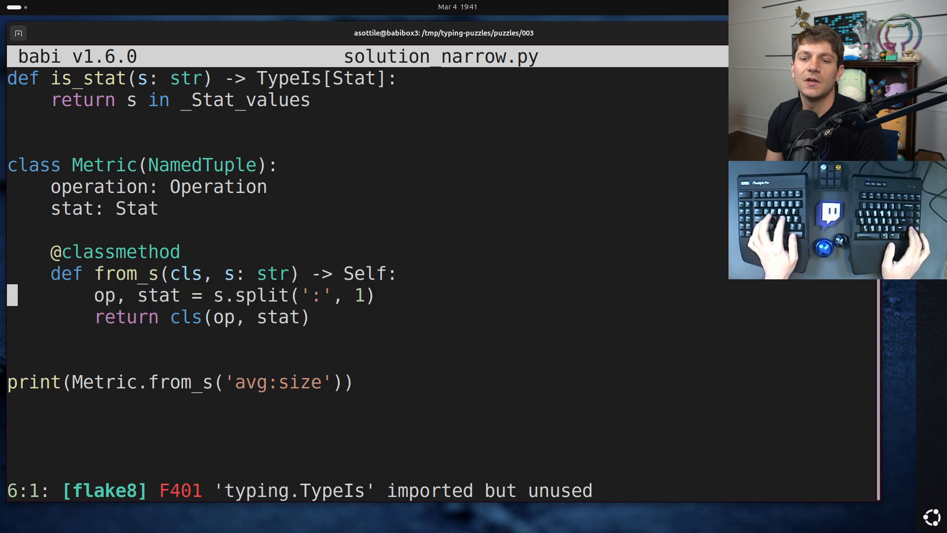
Step: In from_s, raise ValueError(op) if not is_operation(op) and ValueError(stat) if not is_stat(stat)
{"action": "key", "text": "Enter"}
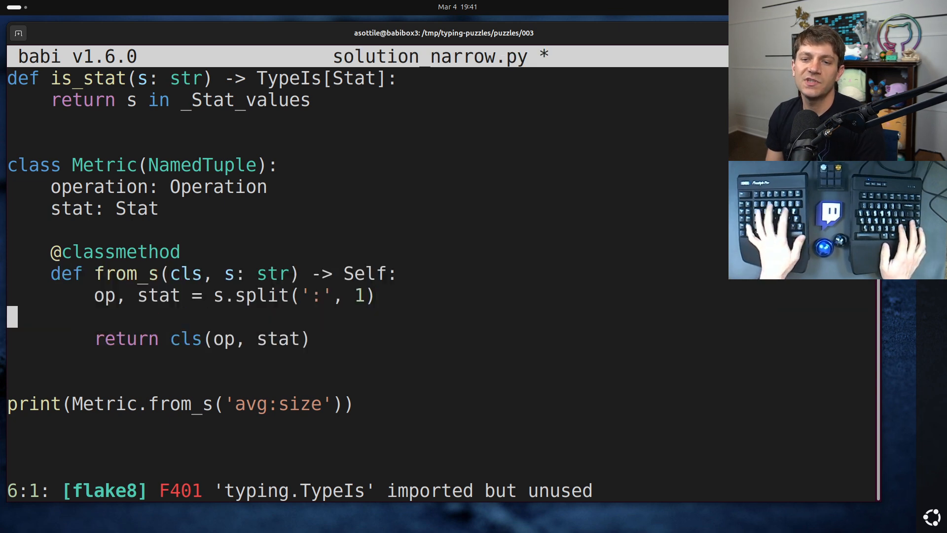
{"action": "type", "text": "if not is_operation(op):"}
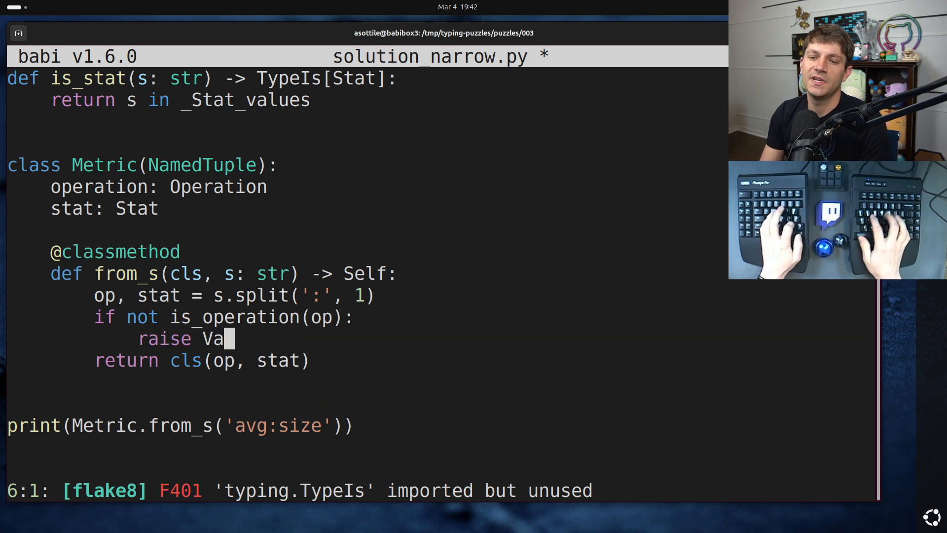
{"action": "type", "text": "lueError(op)"}
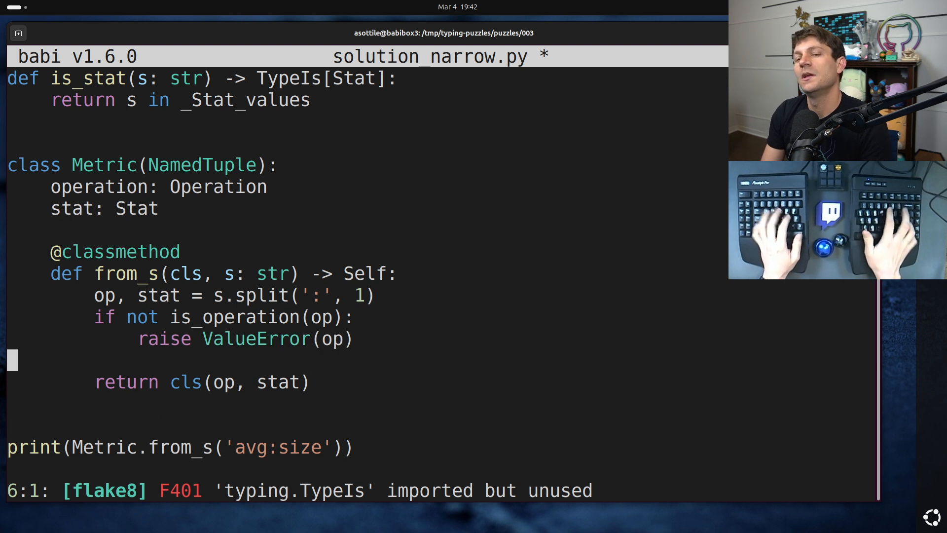
{"action": "type", "text": "if not is_stat("}
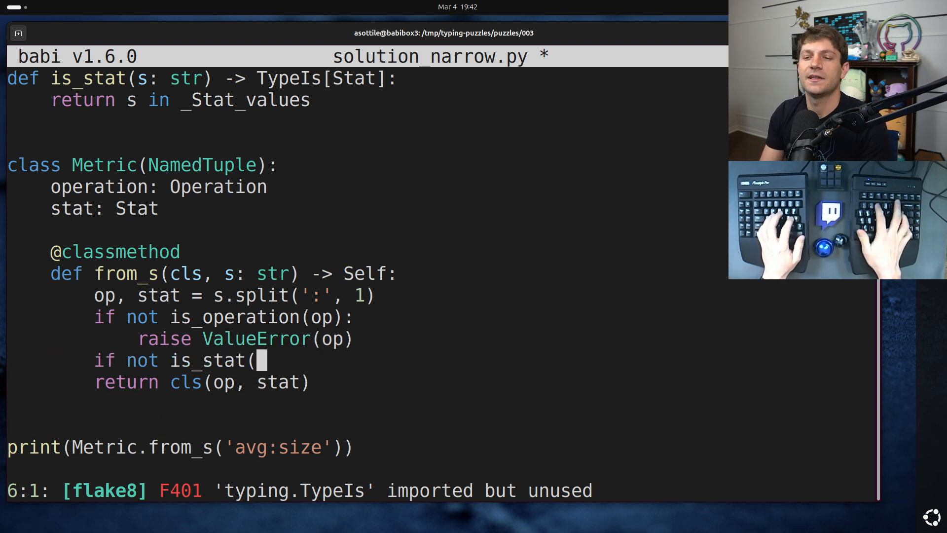
{"action": "type", "text": "stat):"}
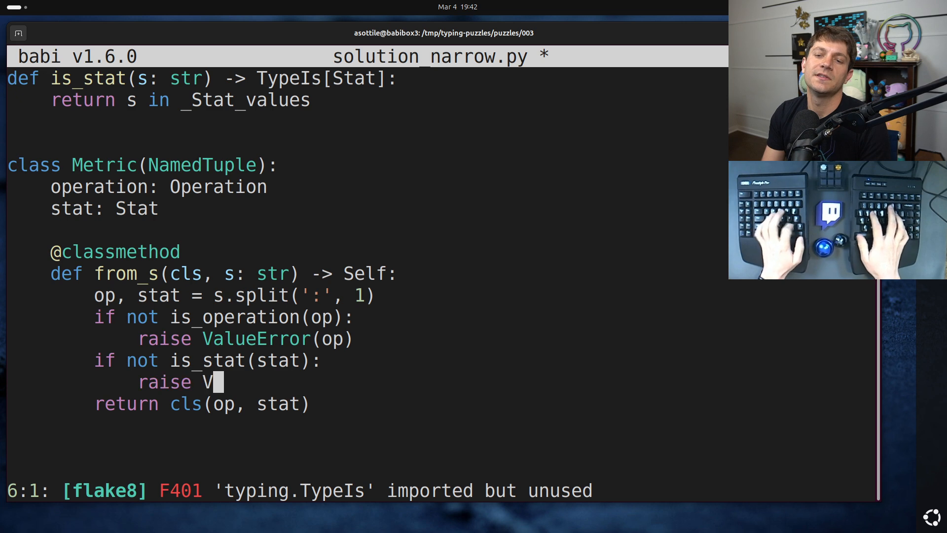
{"action": "type", "text": "alueError(stat)"}
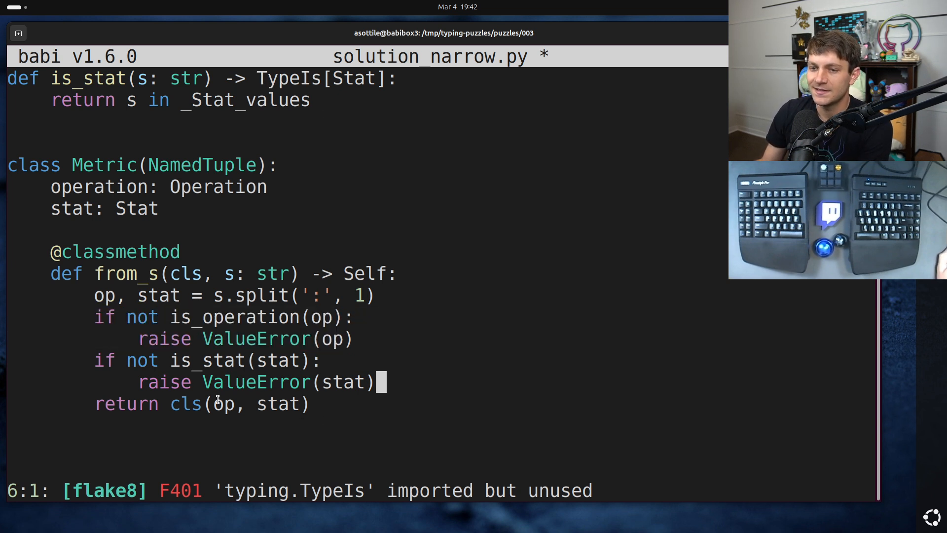
{"action": "mouse_move", "coordinate": [487, 325]}
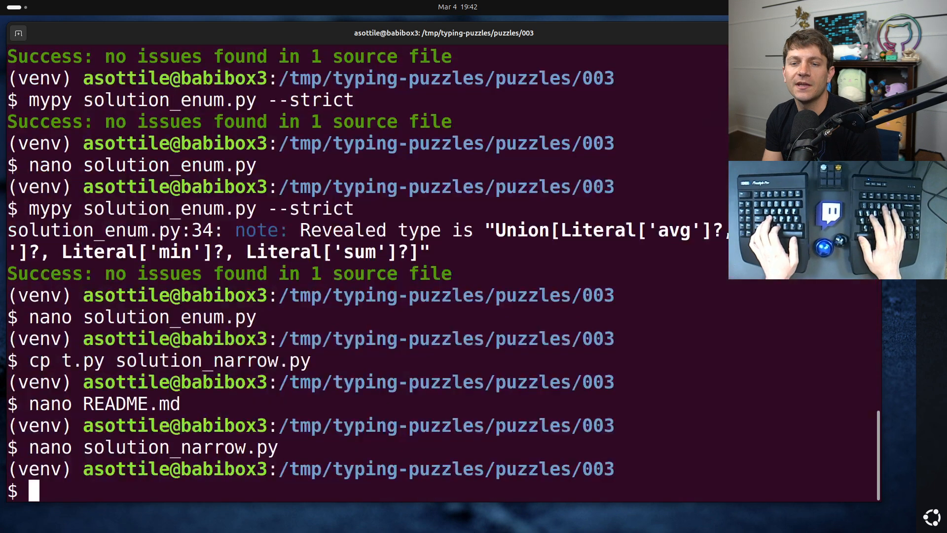
Step: Run mypy on solution_narrow.py with no issues, then reopen it with nano solution_narrow.py
{"action": "type", "text": "mypy !$"}
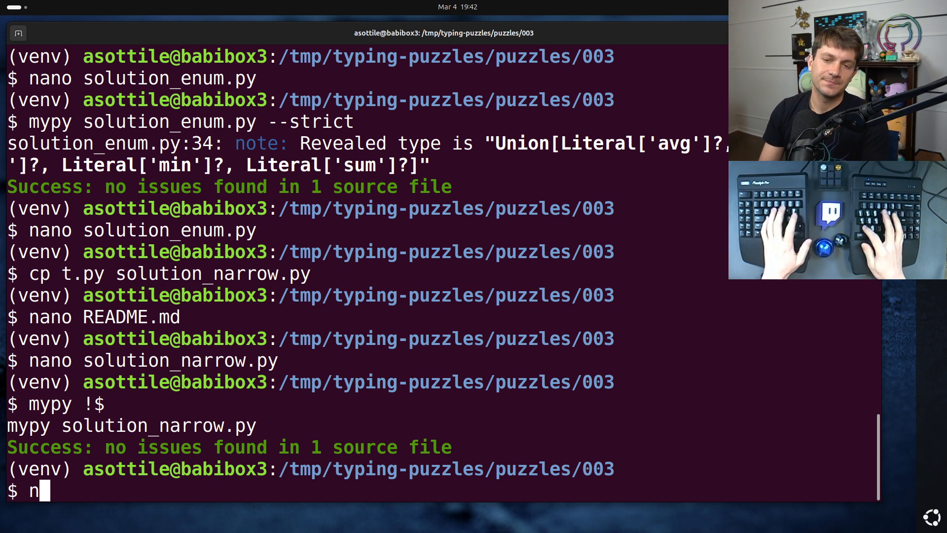
{"action": "type", "text": "ano solution_narrow.py"}
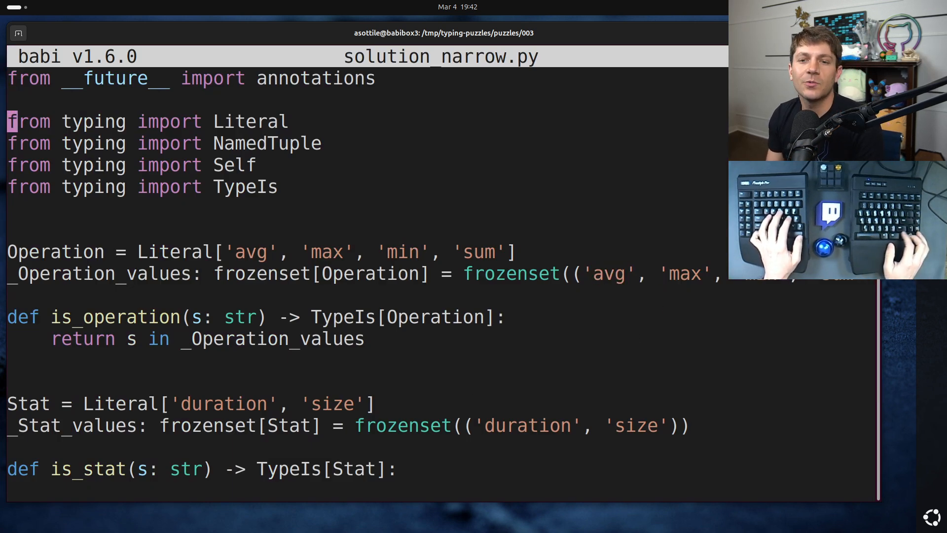
Step: Import get_args from typing and save so the imports are reformatted
{"action": "type", "text": ","}
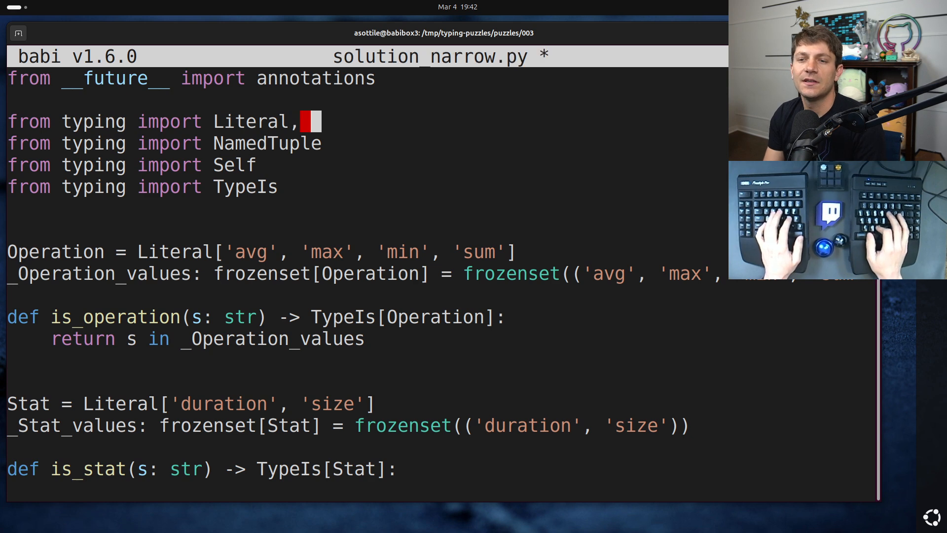
{"action": "type", "text": "get_args"}
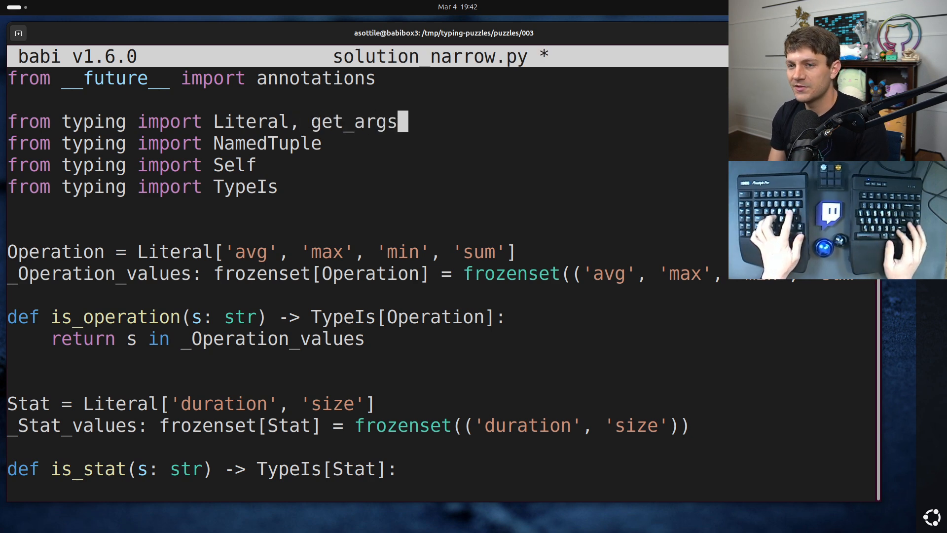
{"action": "key", "text": "ctrl+s"}
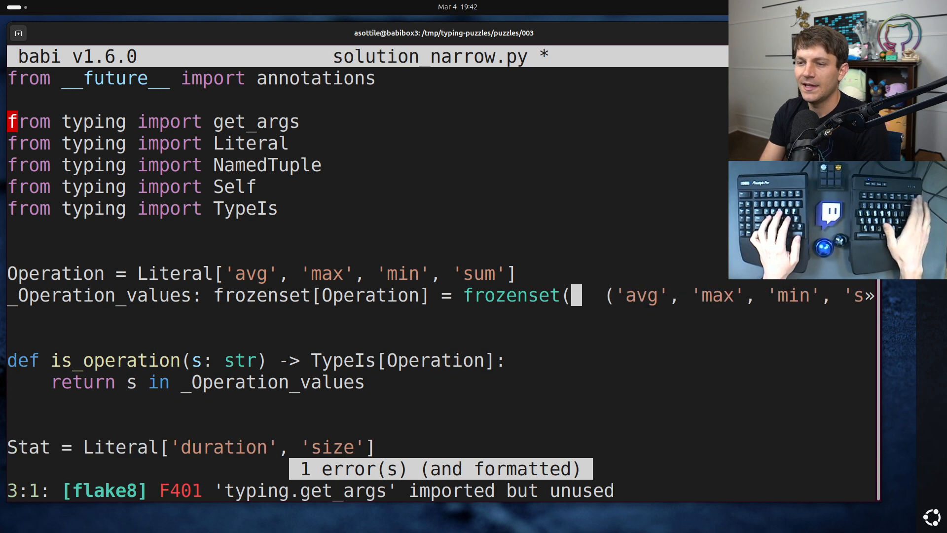
{"action": "key", "text": "ctrl+s"}
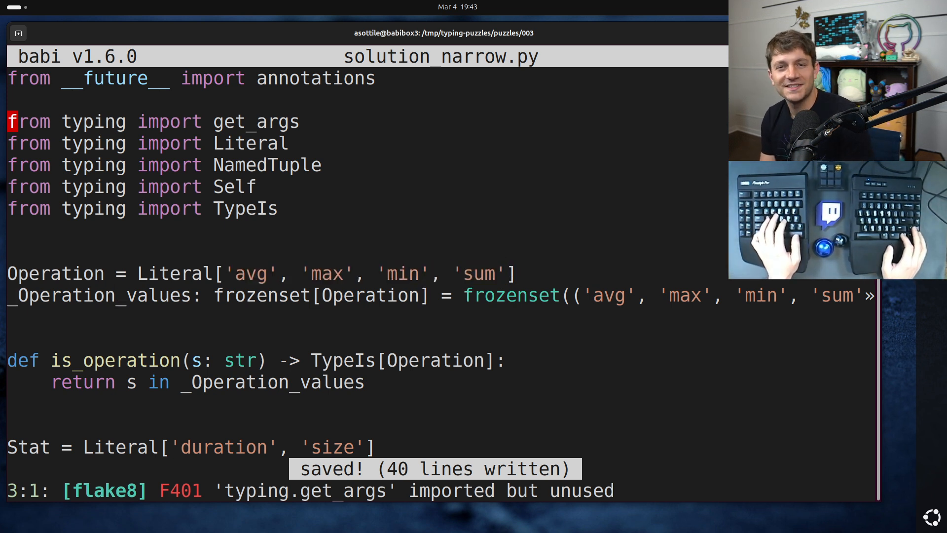
Step: Build both value sets as frozenset(get_args(Operation)) and frozenset(get_args(Stat)), wrapping Stat's in reveal_type
{"action": "type", "text": "get_args("}
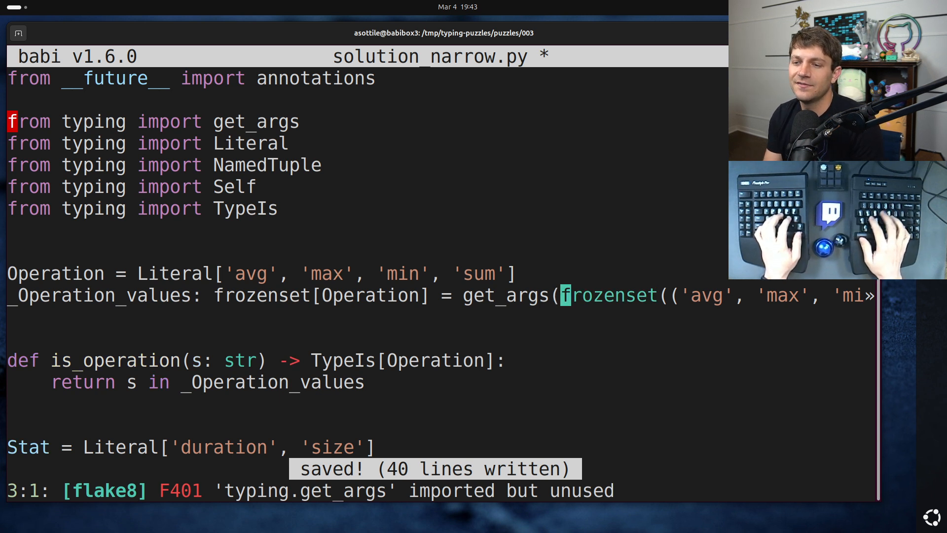
{"action": "type", "text": "Operation)"}
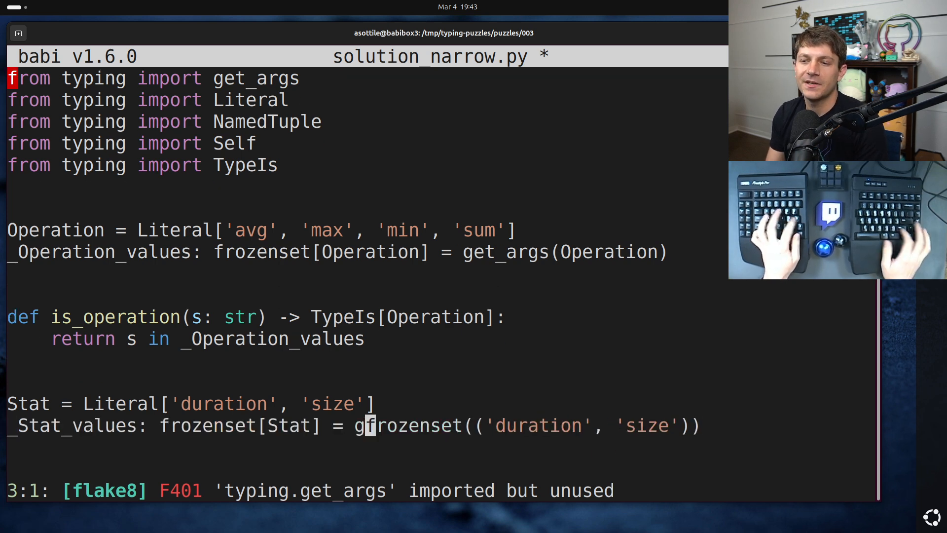
{"action": "type", "text": "et_args"}
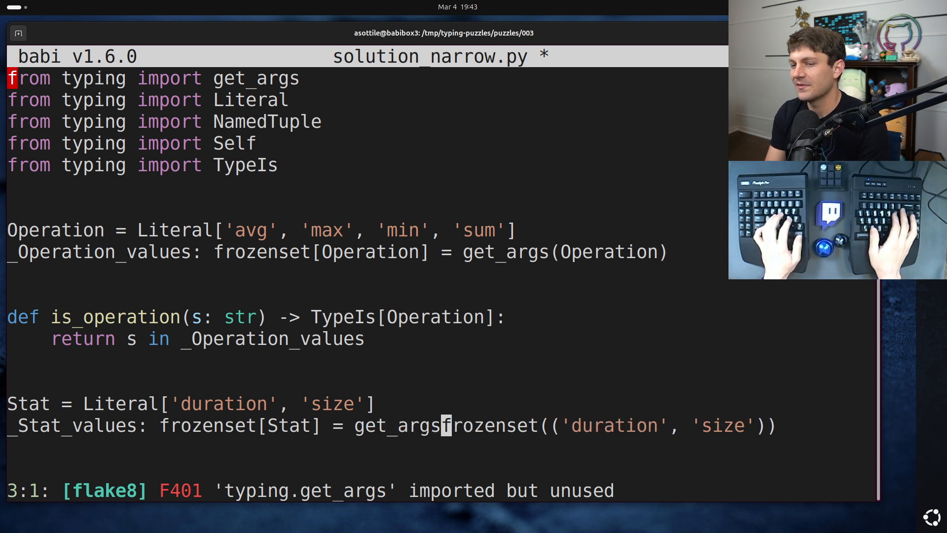
{"action": "type", "text": "("}
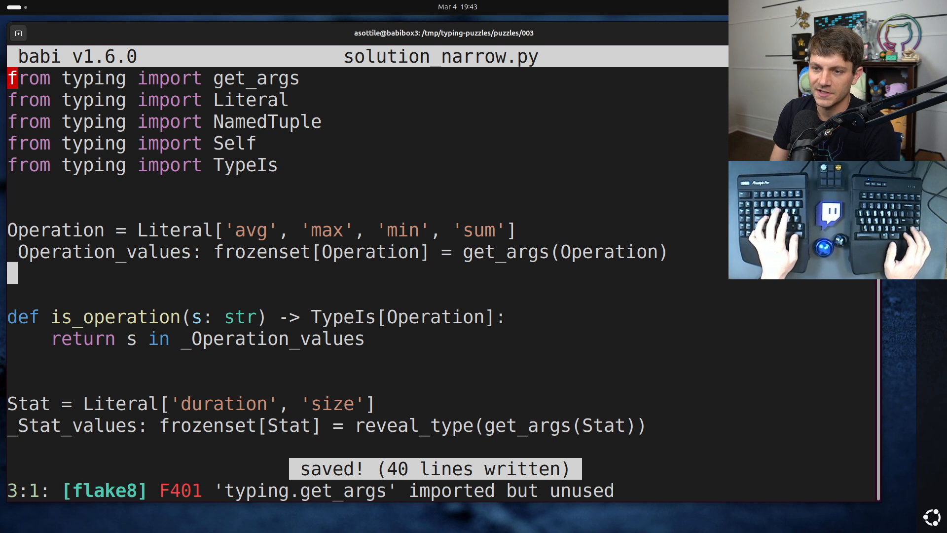
{"action": "type", "text": "frozenset("}
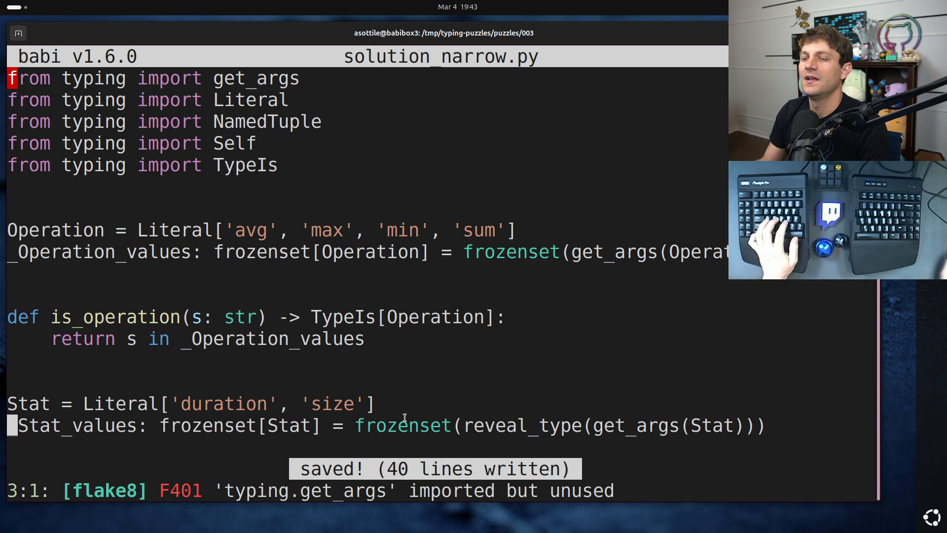
{"action": "double_click", "coordinate": [521, 425]}
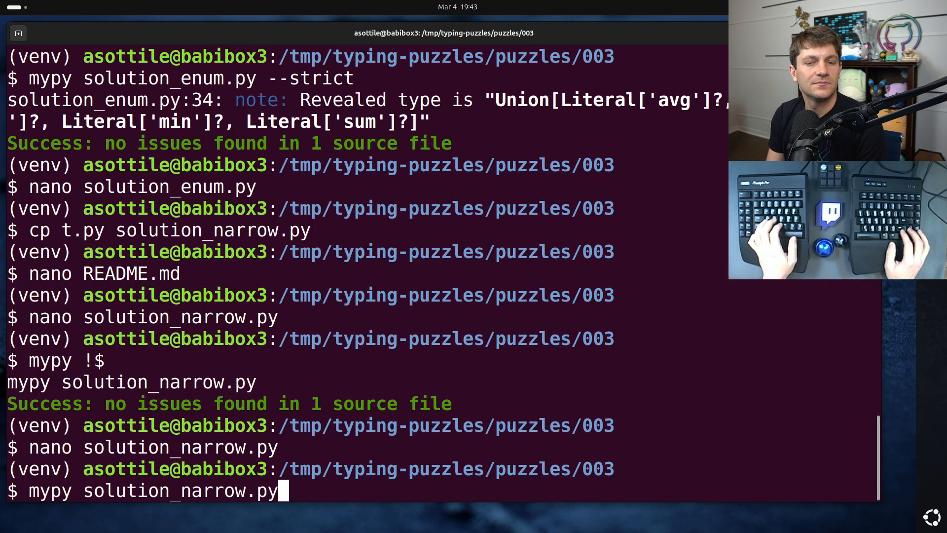
Step: Run mypy to see get_args(Stat) revealed as tuple[Any, ...], drop reveal_type, and pass mypy --strict
{"action": "key", "text": "Return"}
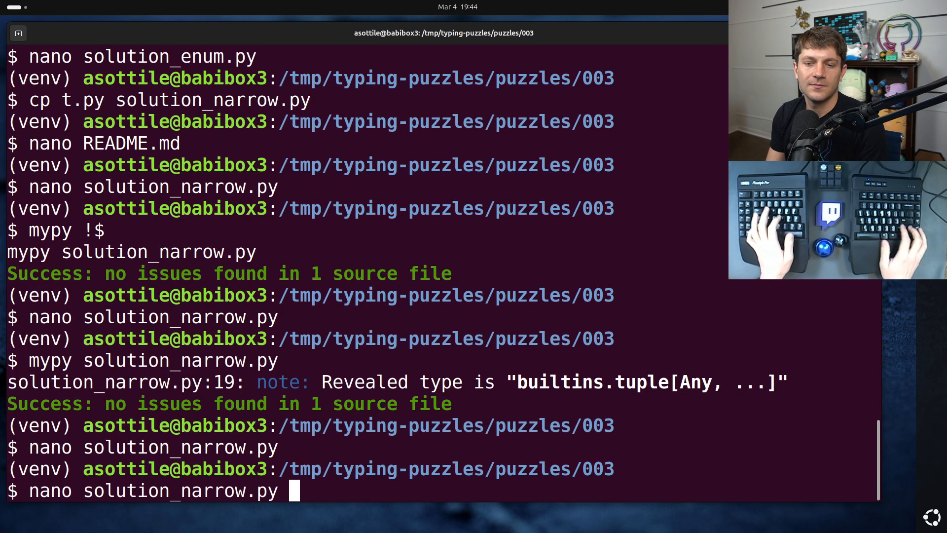
{"action": "type", "text": "mypy solution_narrow.py --stric"}
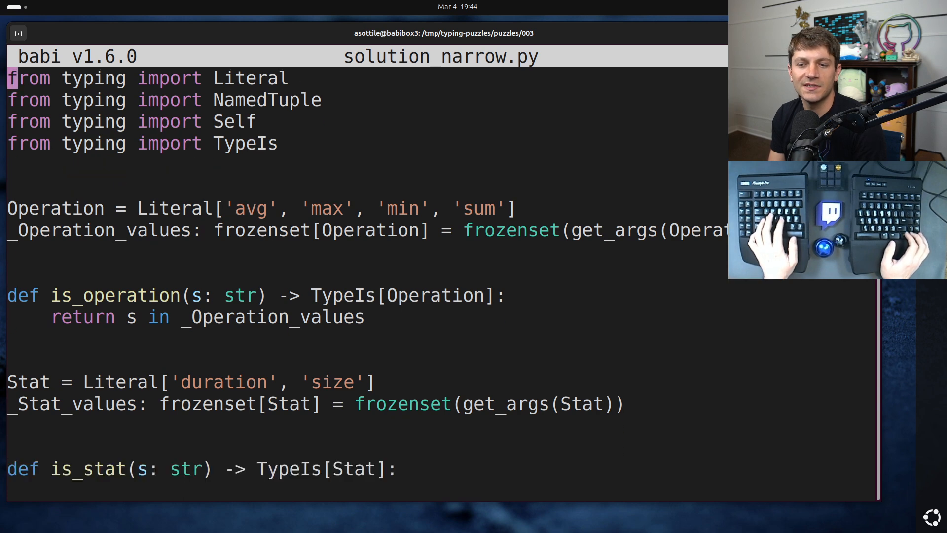
{"action": "type", "text": "return s in _Stat_values"}
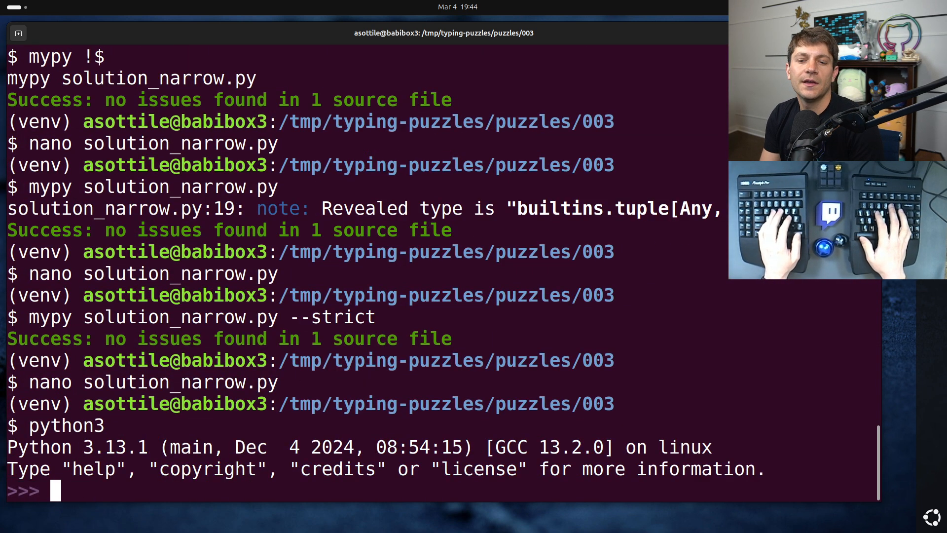
Step: In the Python 3.13 REPL, import Literal and get_args and define l1 = Literal[1, 2, 3]
{"action": "type", "text": "from typing import Literal"}
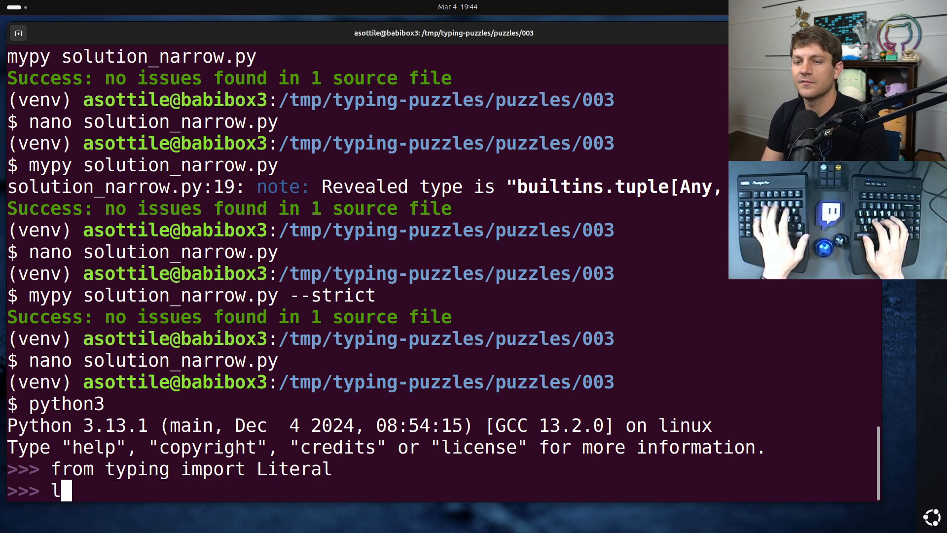
{"action": "type", "text": "1 = Literal["}
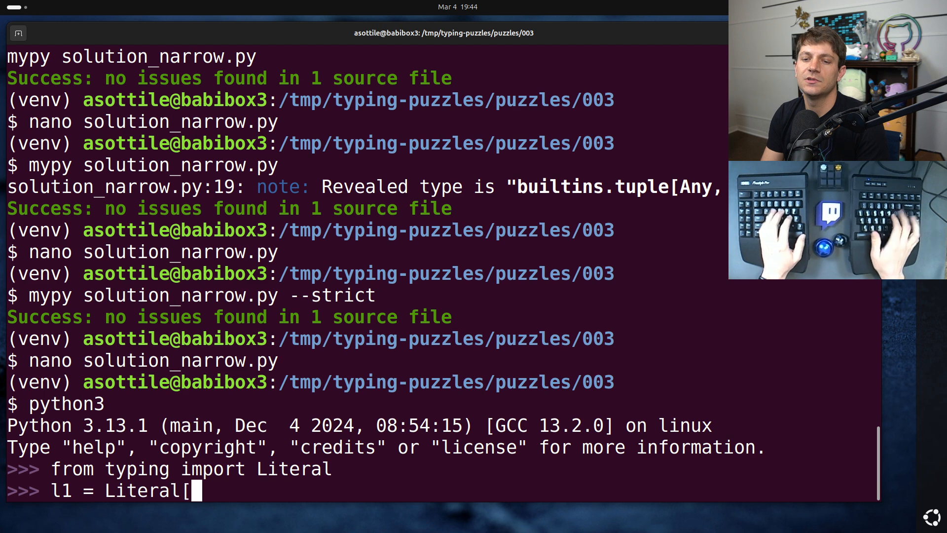
{"action": "type", "text": "1, 2, 3]"}
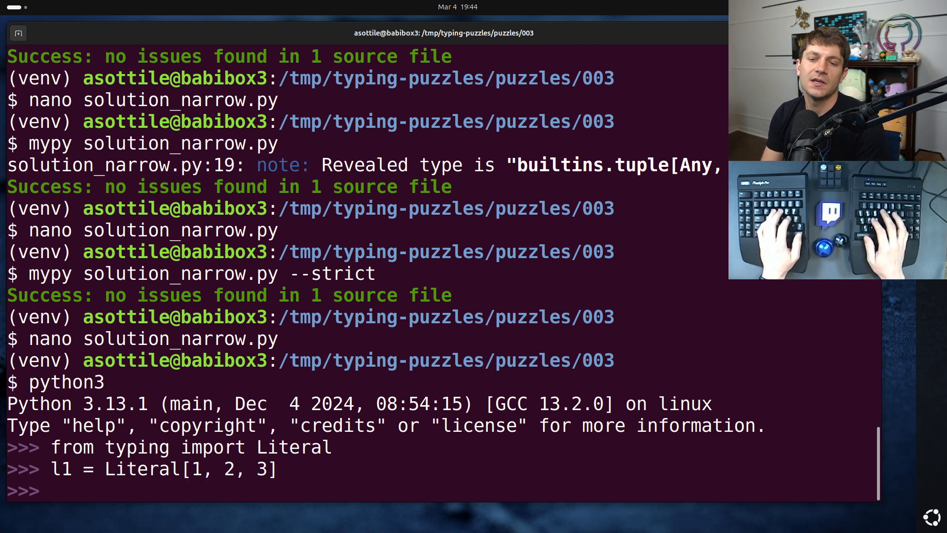
{"action": "type", "text": "from typing import get_a"}
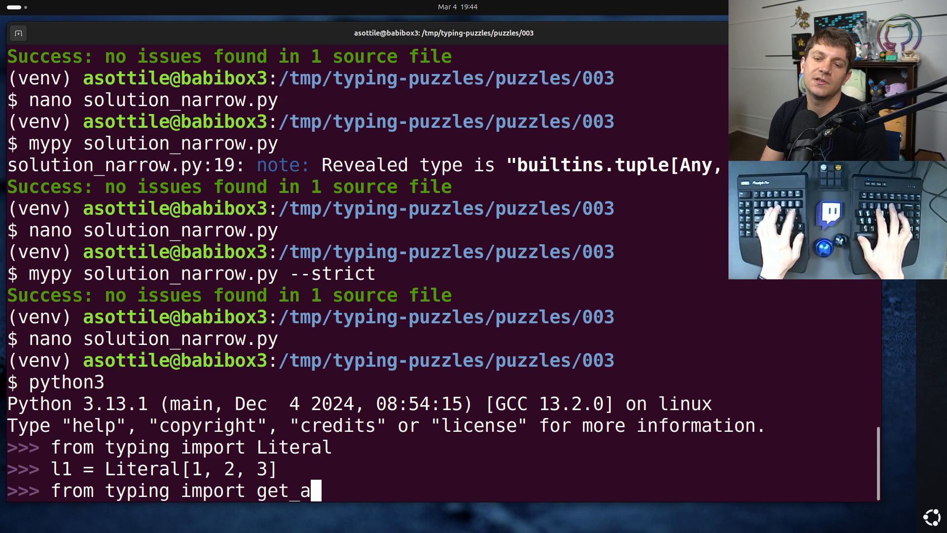
{"action": "type", "text": "rgs"}
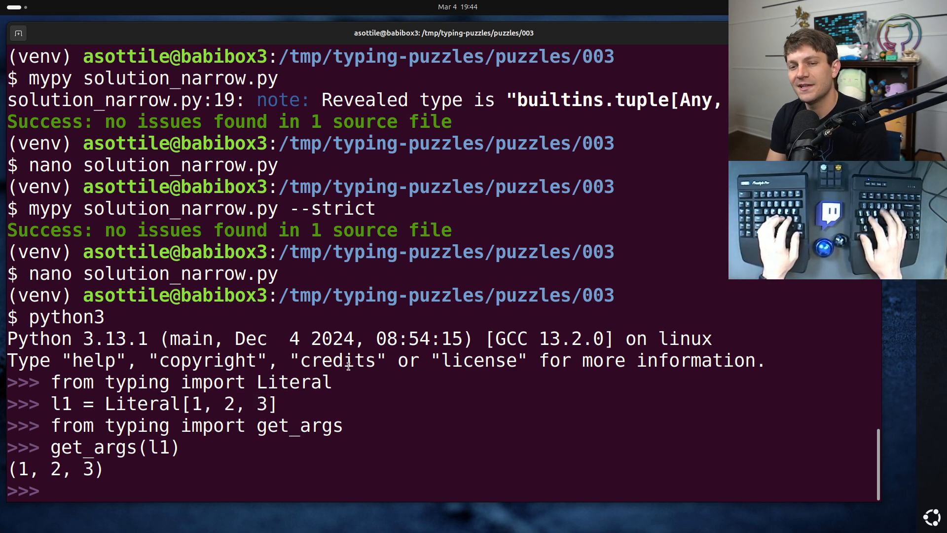
Step: Define l2 = Literal[4, l1] and confirm get_args(l2) flattens to (4, 1, 2, 3)
{"action": "type", "text": "l2 = Litear"}
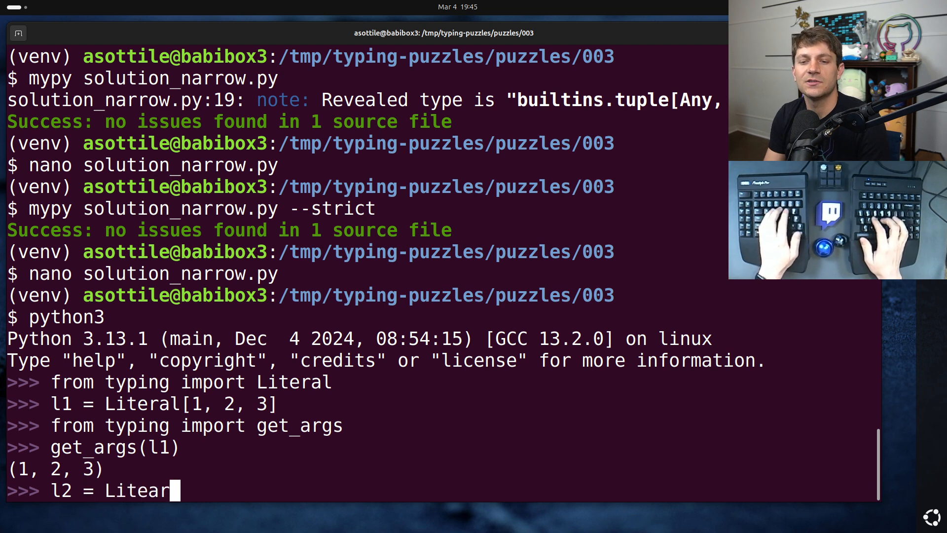
{"action": "type", "text": "eal["}
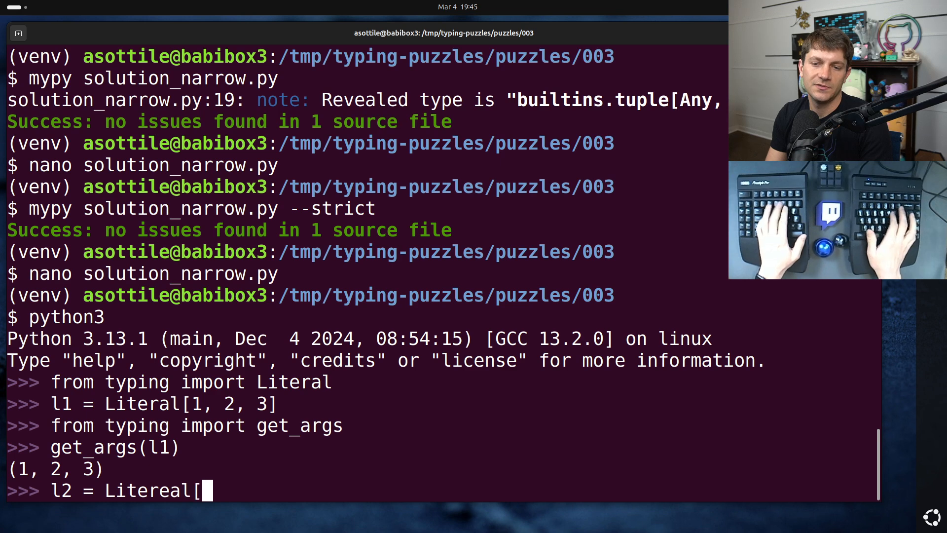
{"action": "key", "text": "BackSpace"}
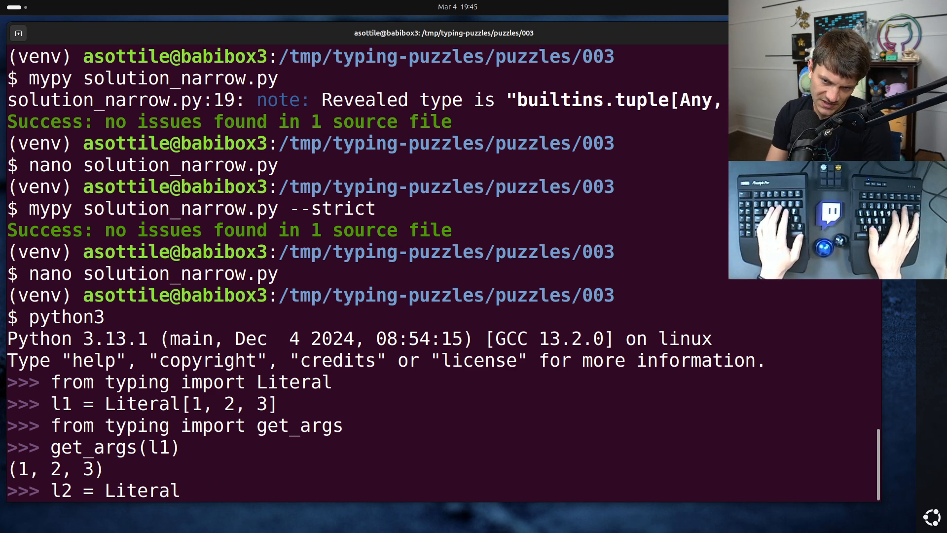
{"action": "type", "text": "[4, l1]"}
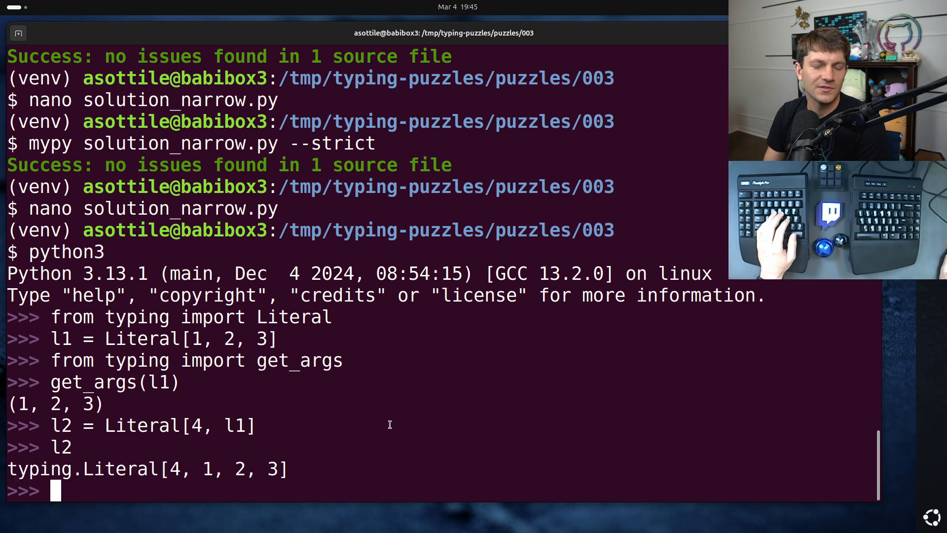
{"action": "type", "text": "get_args(l2"}
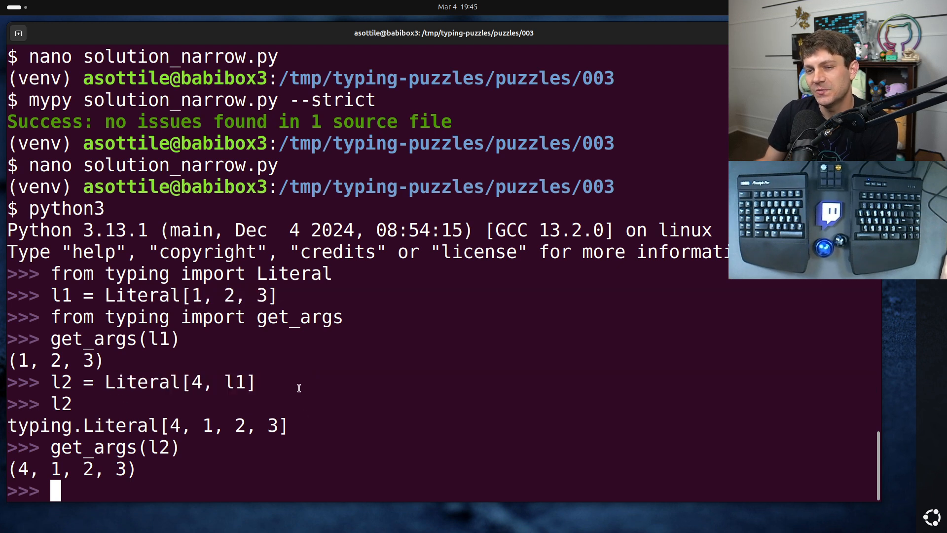
{"action": "left_click_drag", "start_coordinate": [51, 382], "coordinate": [290, 425]}
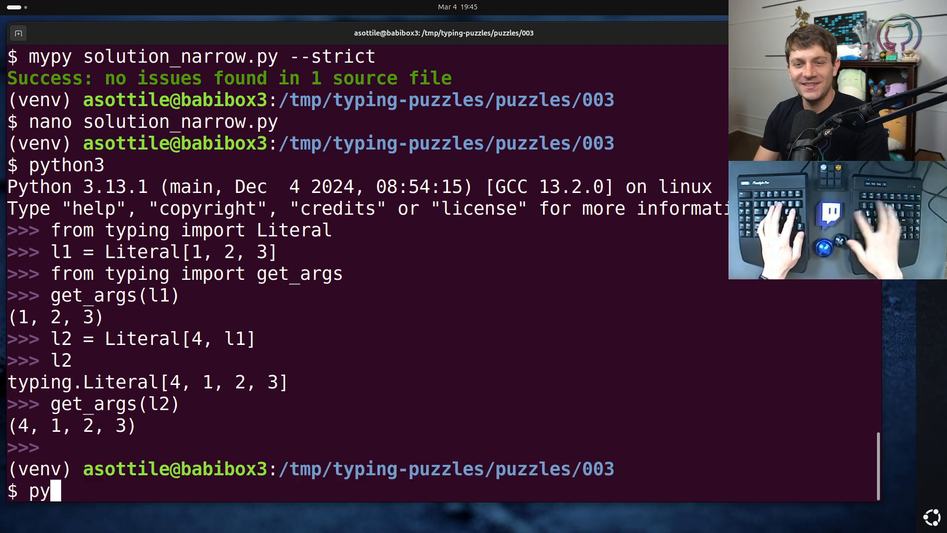
Step: In python3.9, import Literal and get_args and confirm get_args(Literal[1, Literal[2, 3]]) gives (1, 2, 3)
{"action": "type", "text": "thon3.9"}
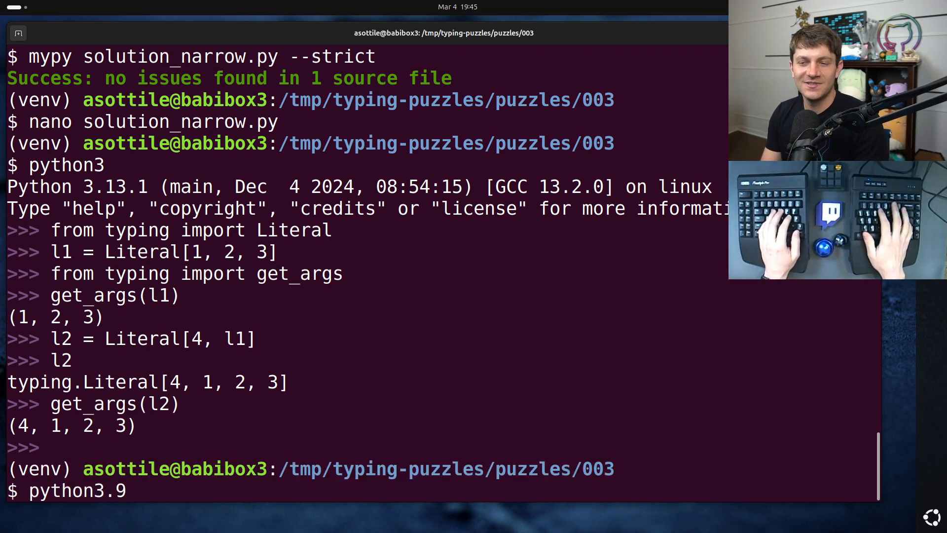
{"action": "type", "text": "fro"}
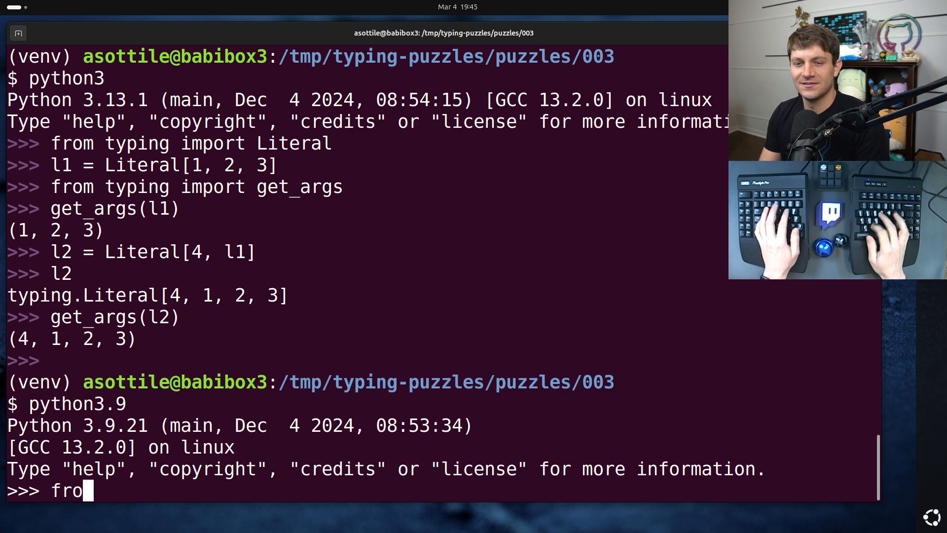
{"action": "type", "text": "m typing import Literal"}
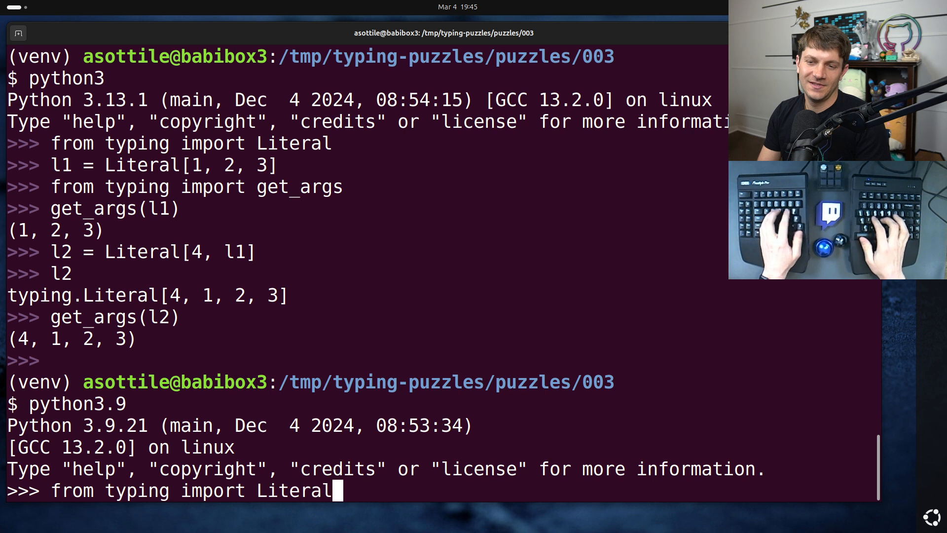
{"action": "type", "text": "impor"}
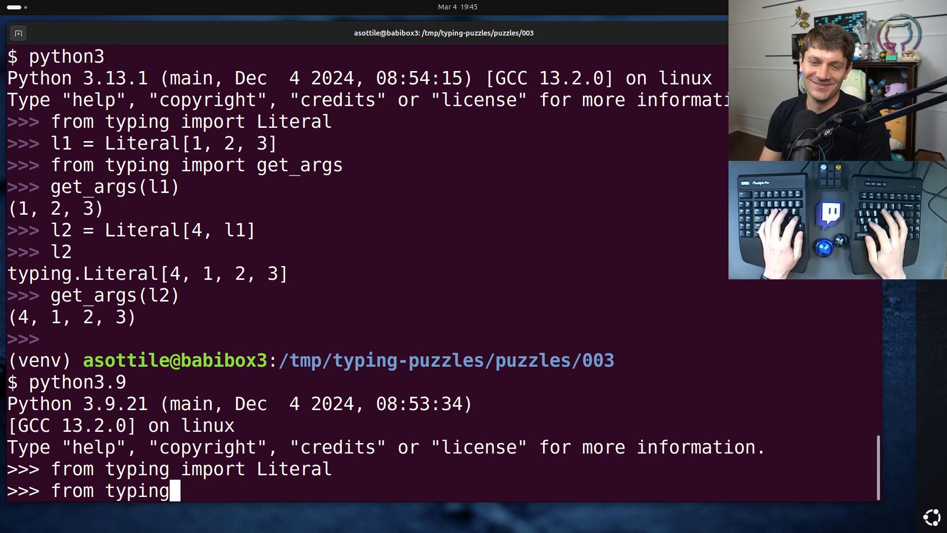
{"action": "type", "text": "import get_args"}
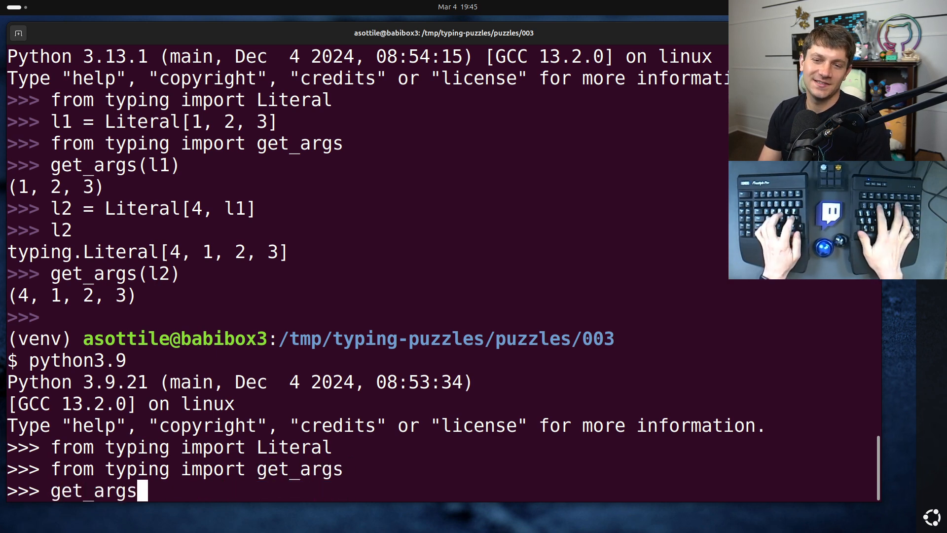
{"action": "type", "text": "(Literal[1, Litear"}
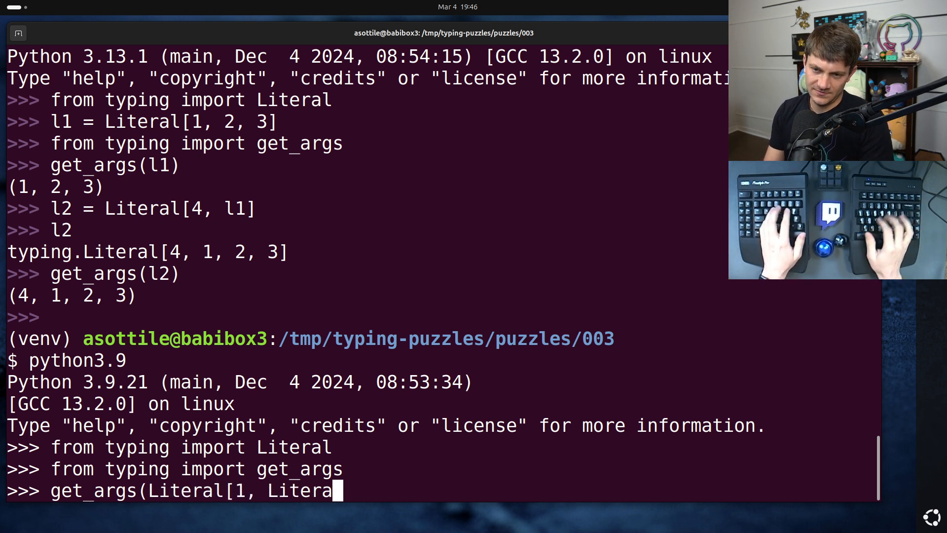
{"action": "type", "text": "l[2, 3]])"}
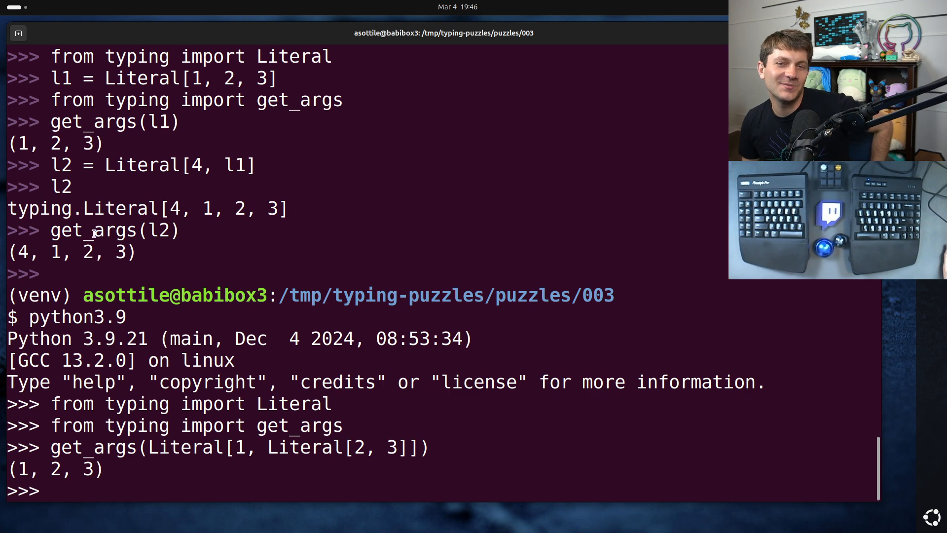
Step: Try Union[Literal[1], Literal[2, 3]] and Literal[1, 2] variants, then reopen solution_enum.py in nano
{"action": "double_click", "coordinate": [91, 230]}
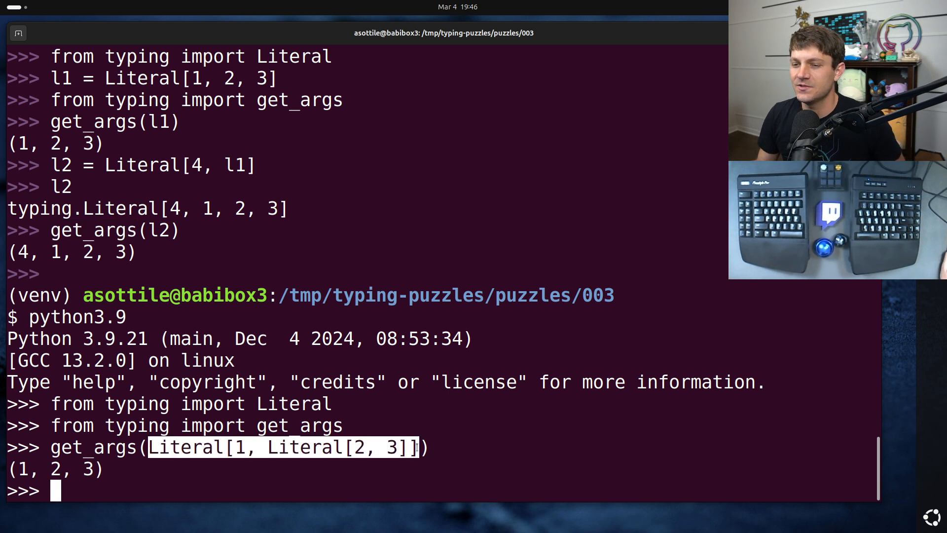
{"action": "type", "text": "Li"}
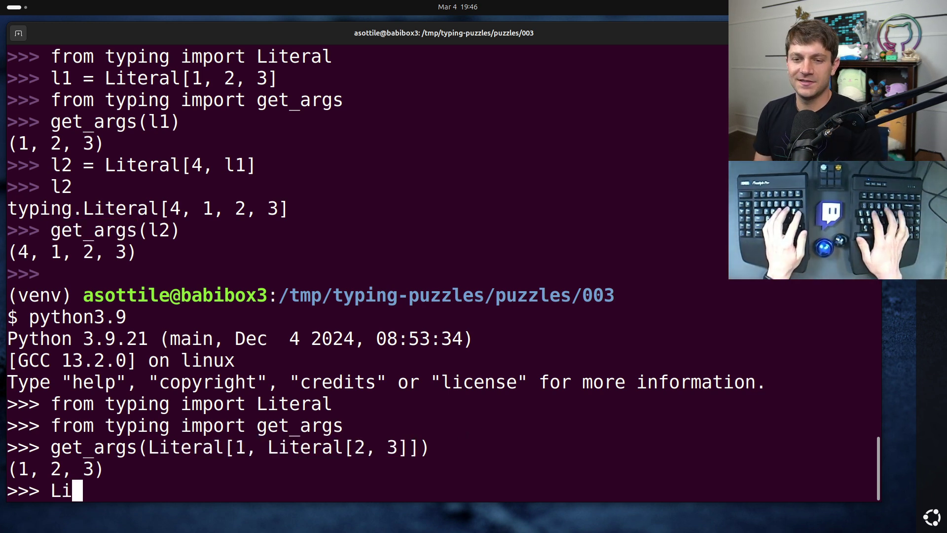
{"action": "type", "text": "ter"}
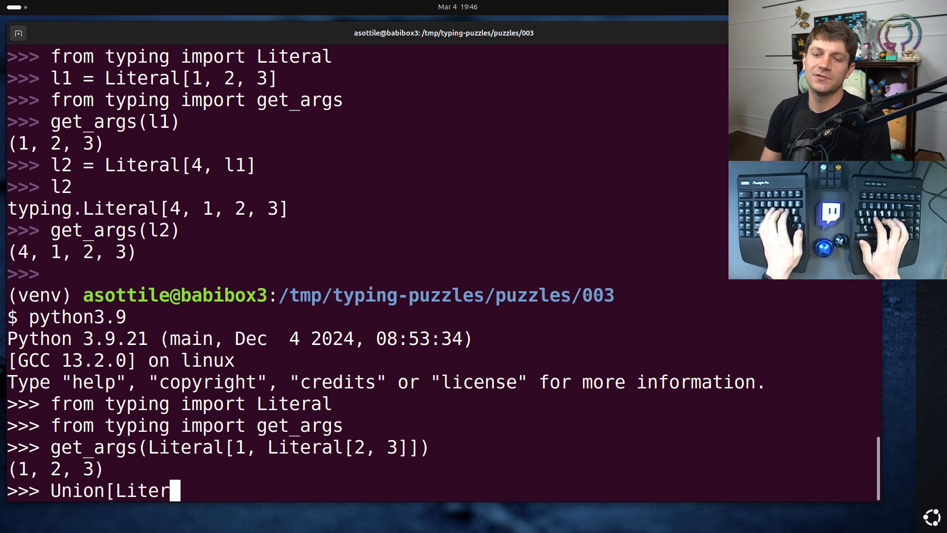
{"action": "type", "text": "al[1], Literal[2]]"}
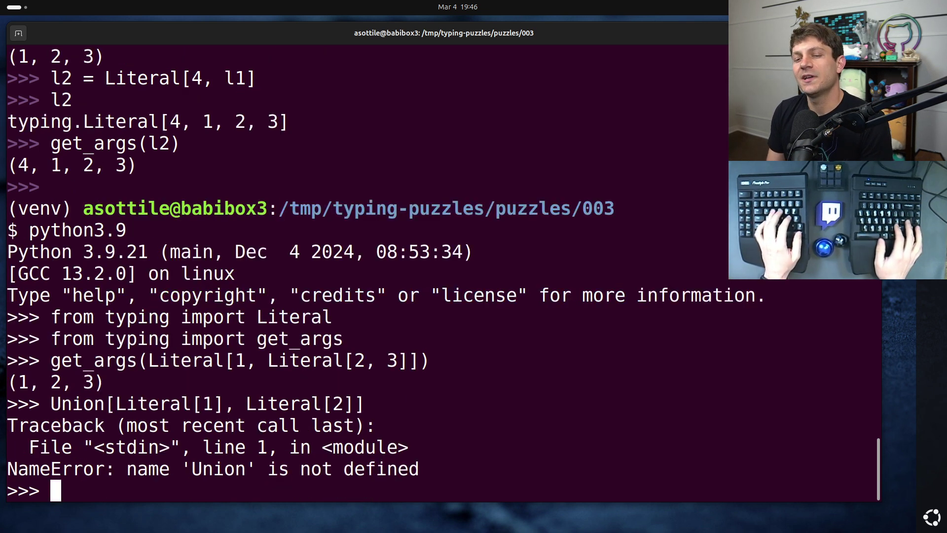
{"action": "type", "text": "Literalk"}
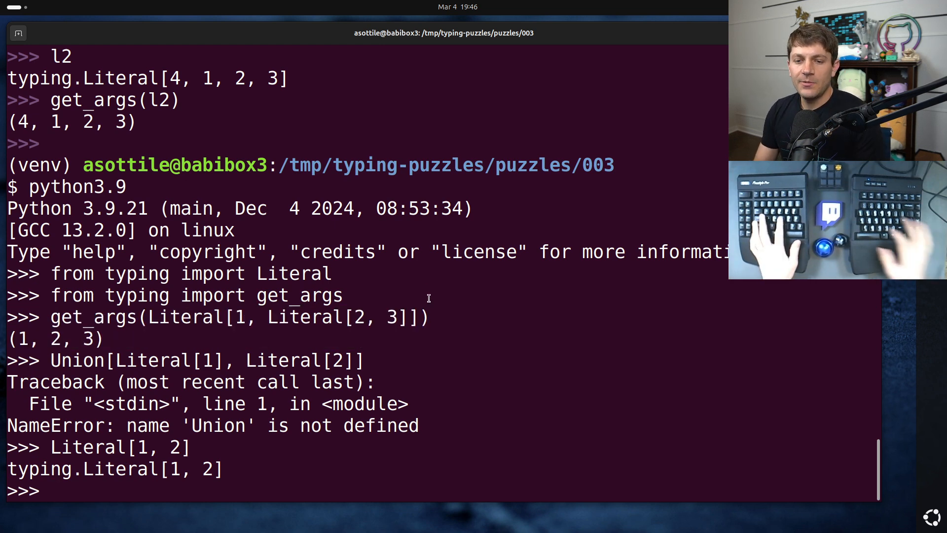
{"action": "type", "text": "nano so"}
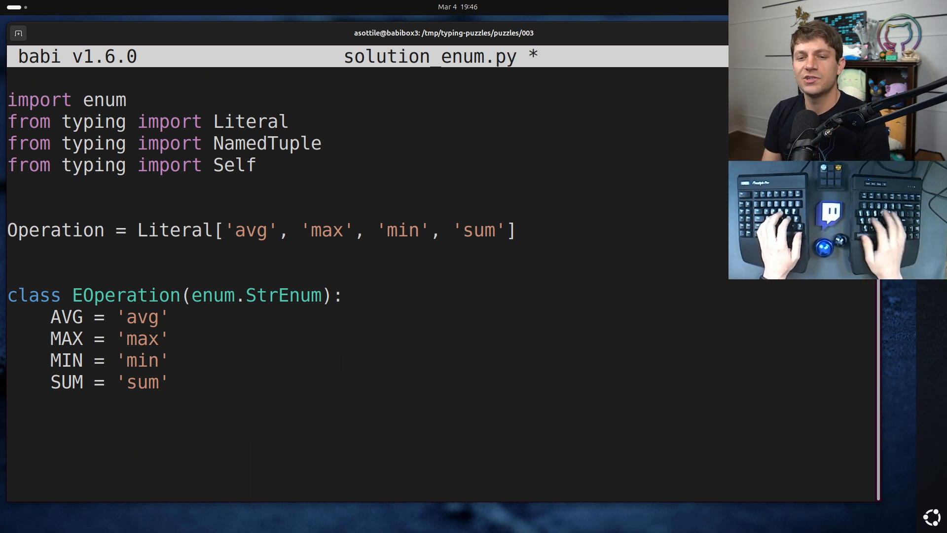
Step: Replace class EOperation with EOperation = enum.StrEnum('EOperation', 'avg max min sum'), save, and run mypy
{"action": "type", "text": "E"}
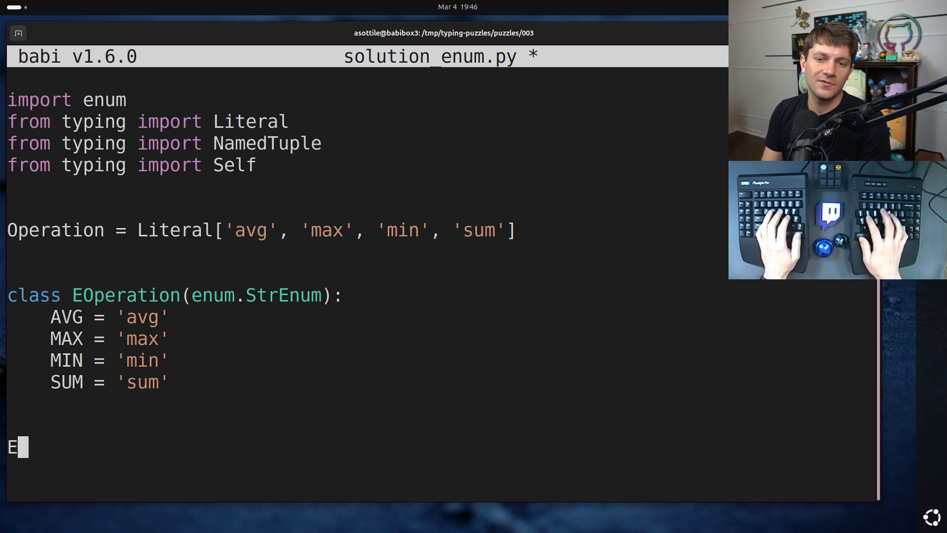
{"action": "type", "text": "Operation = enum.S"}
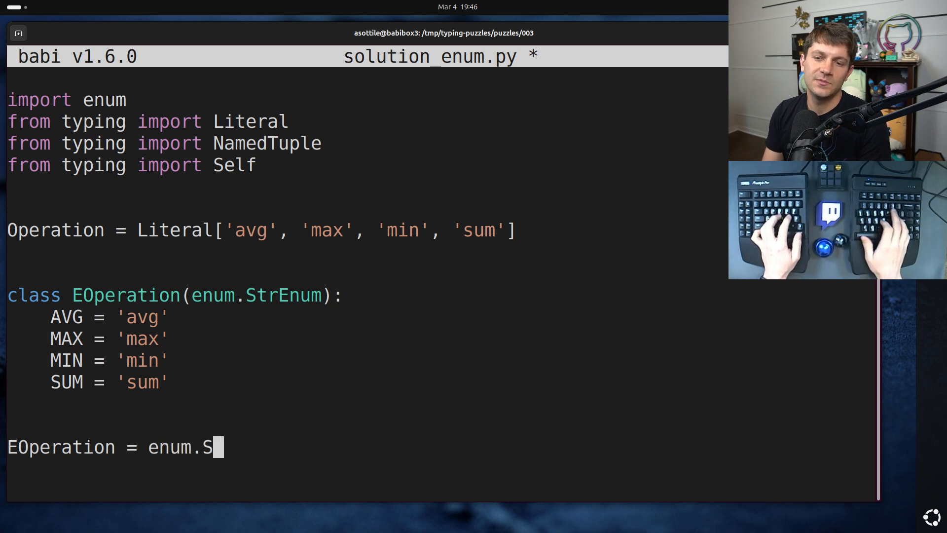
{"action": "type", "text": "trenum('E"}
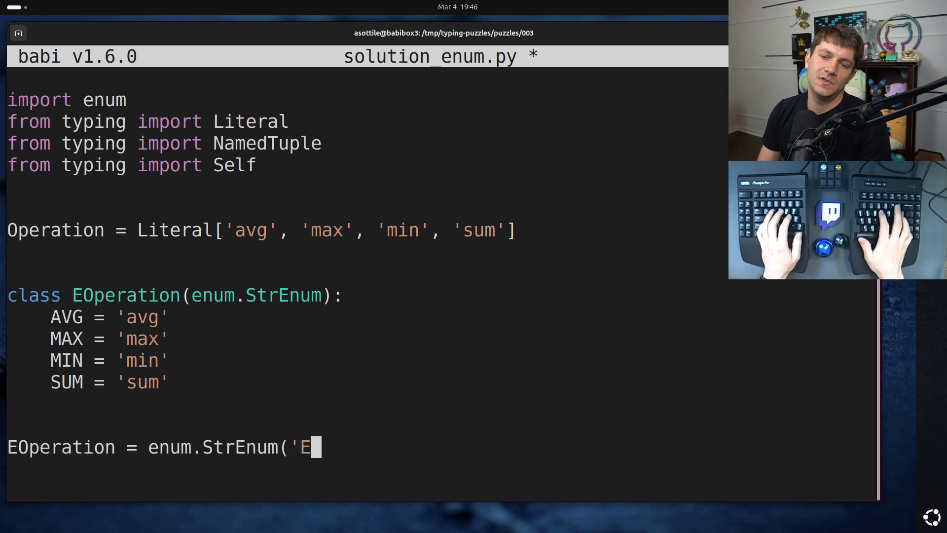
{"action": "type", "text": "Operation', 'av"}
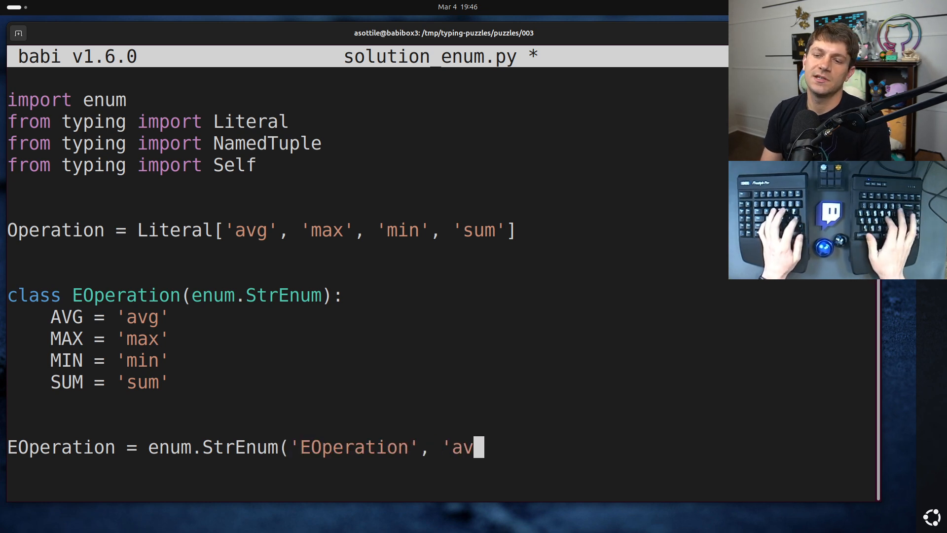
{"action": "type", "text": "g max min sum')"}
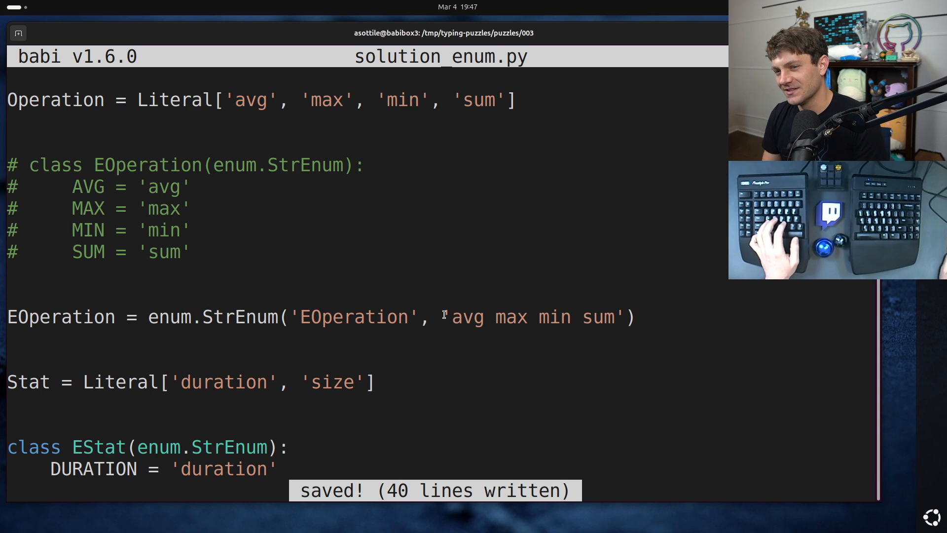
{"action": "double_click", "coordinate": [468, 316]}
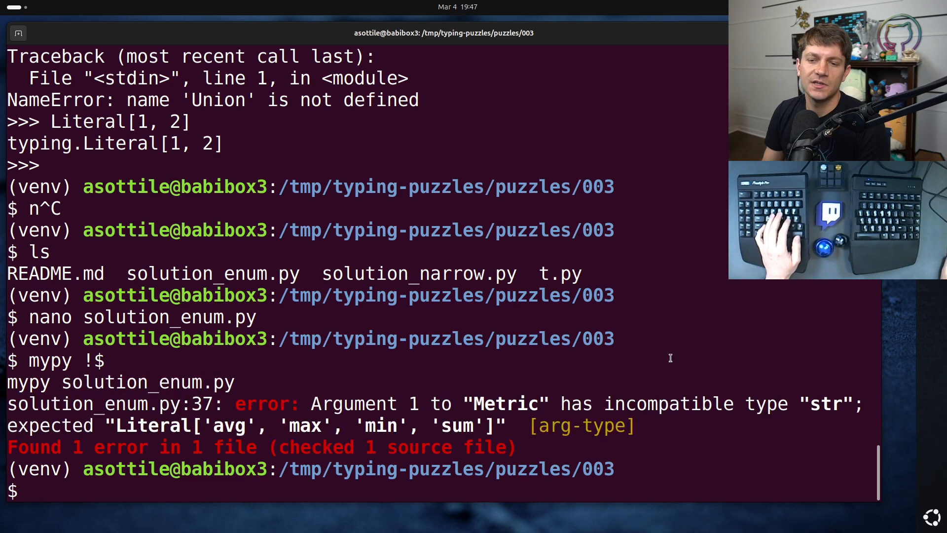
Step: Revert solution_enum.py to the EOperation class form, save and exit, then reopen solution_narrow.py
{"action": "type", "text": "nano solution_enum.py"}
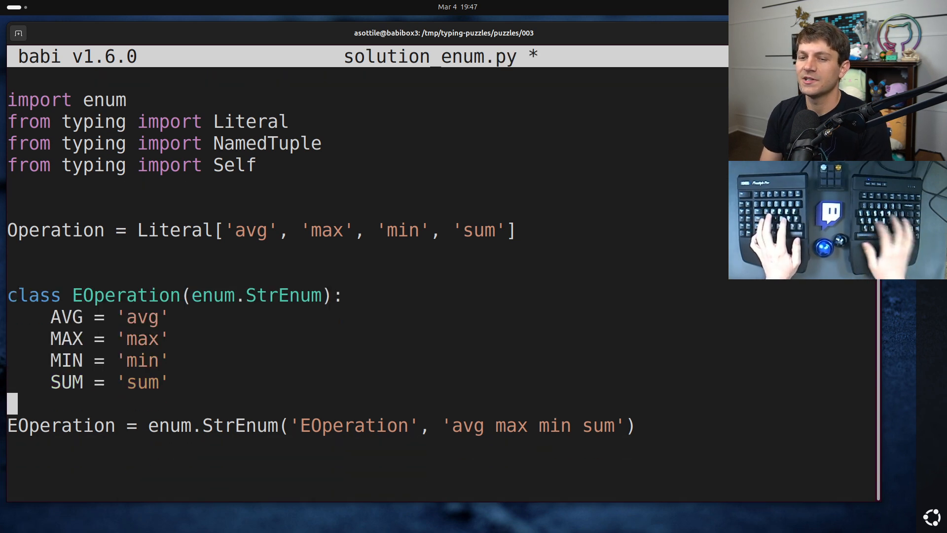
{"action": "type", "text": "Stat = Literal['duration', 'size']"}
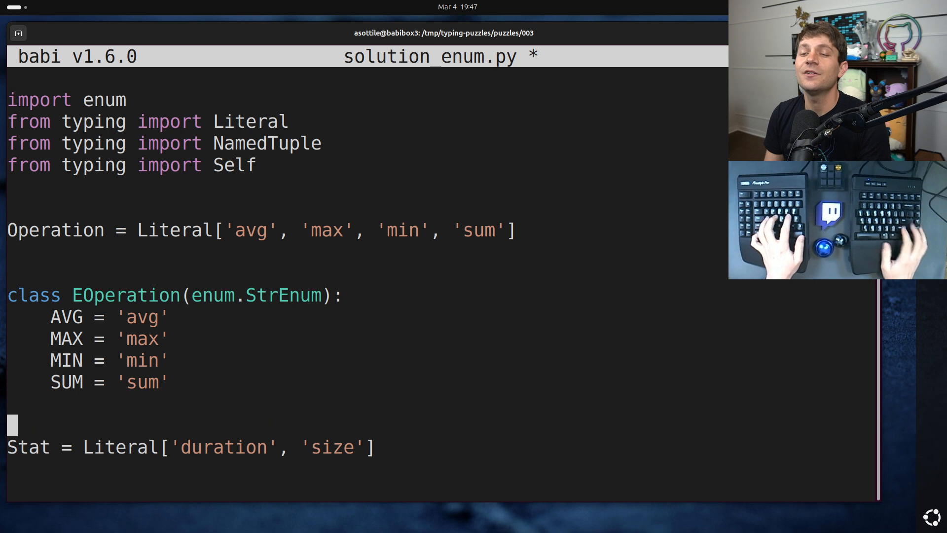
{"action": "key", "text": "ctrl+s"}
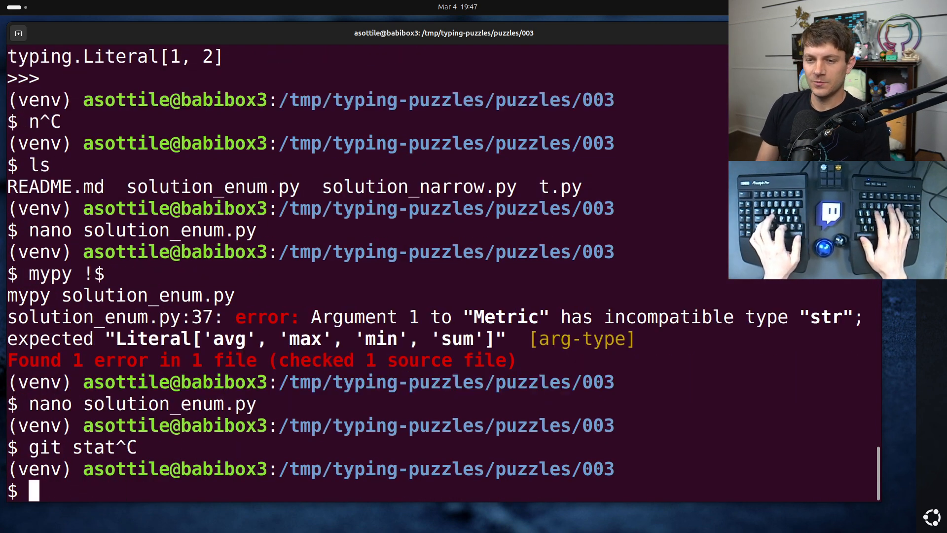
{"action": "type", "text": "nano sol"}
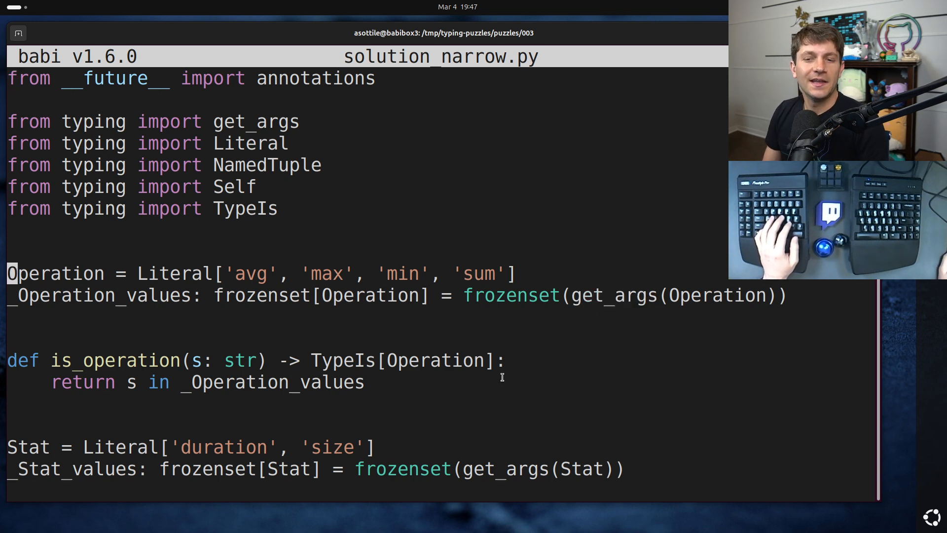
{"action": "scroll", "scroll_direction": "down", "scroll_amount": 3}
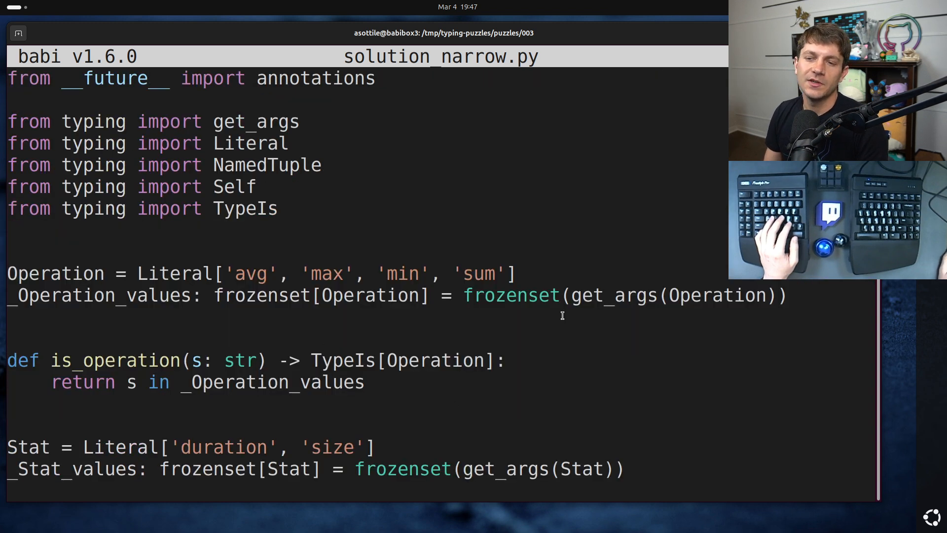
{"action": "mouse_move", "coordinate": [213, 326]}
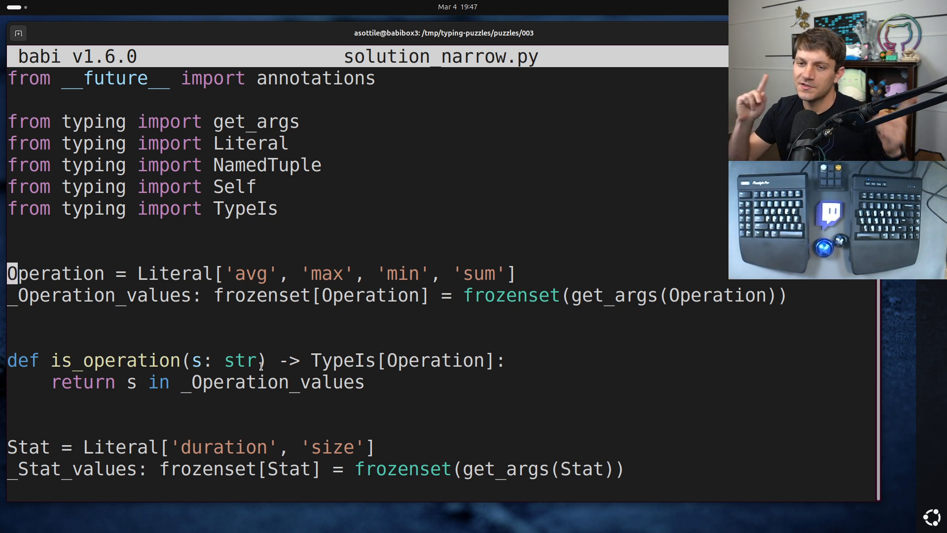
{"action": "double_click", "coordinate": [611, 295]}
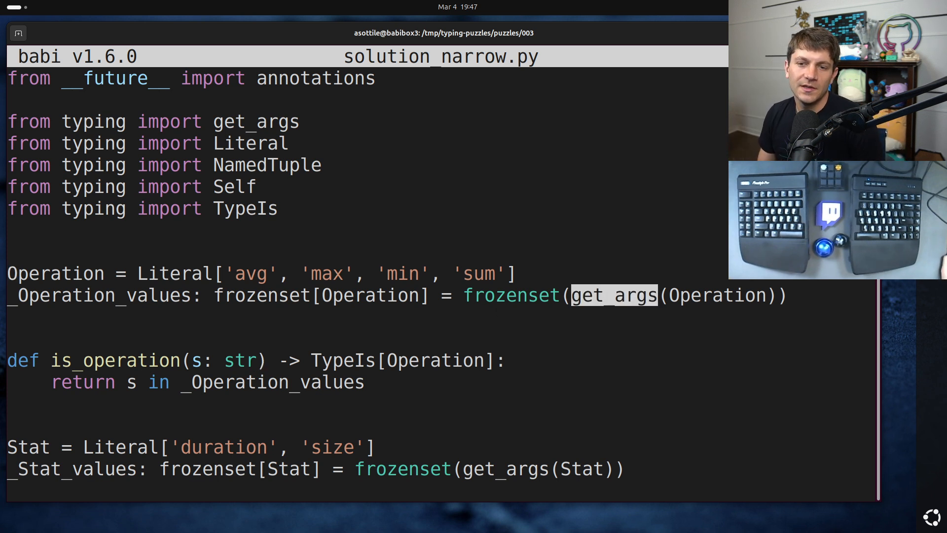